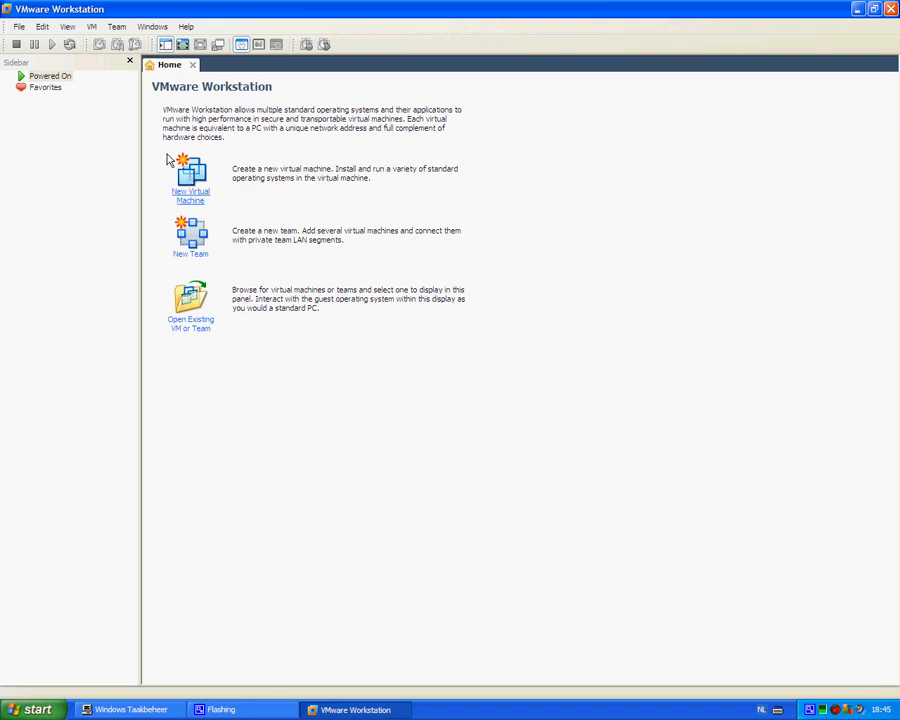
{"action": "mouse_move", "coordinate": [204, 192]}
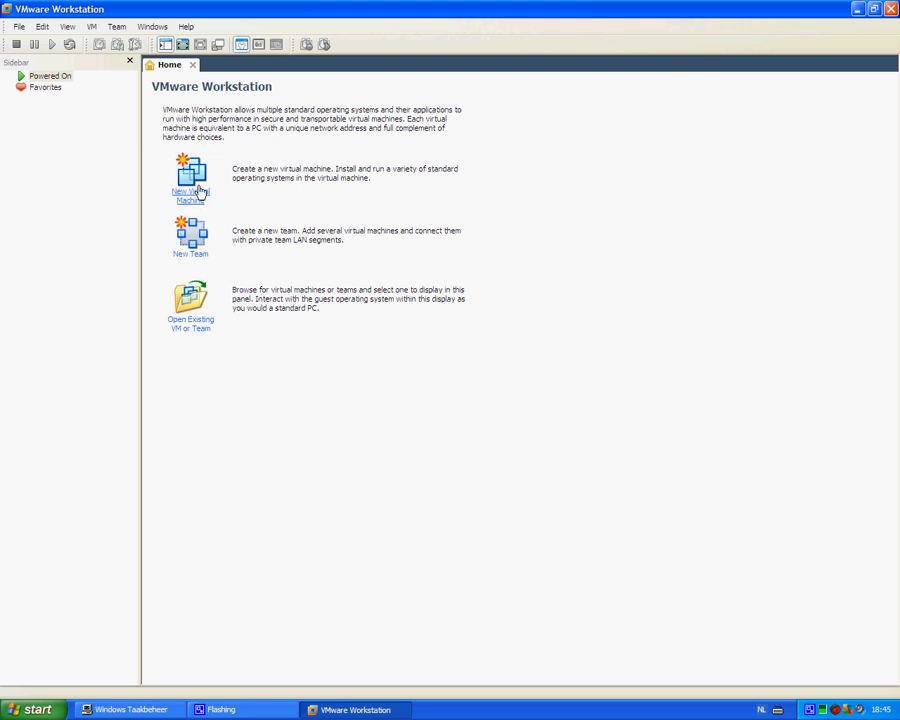
{"action": "mouse_move", "coordinate": [172, 204]}
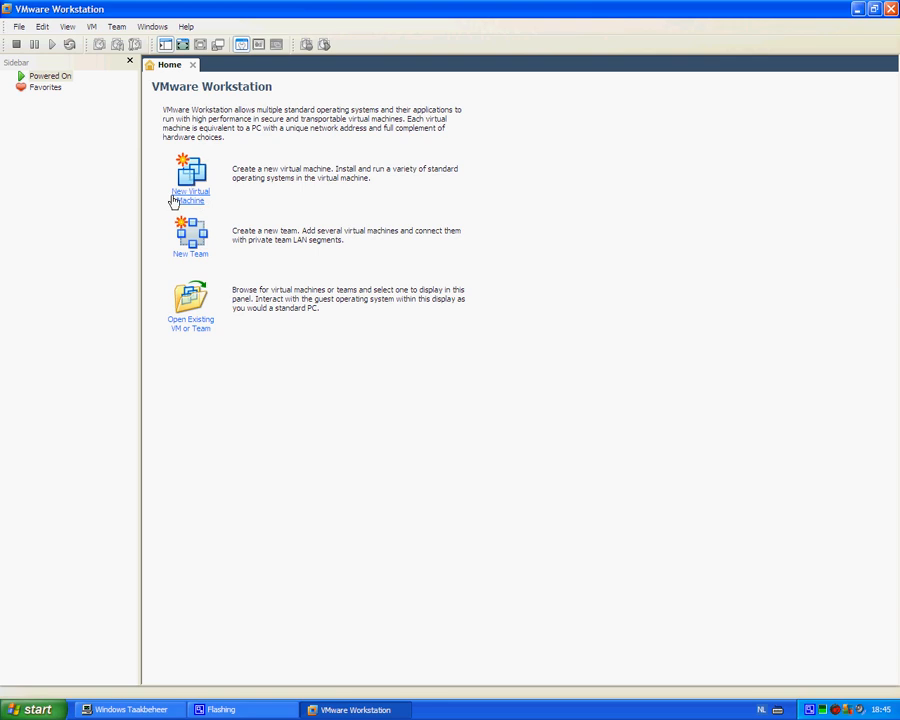
Begin a Typical new virtual machine for Windows XP Professional with the OS installed later
{"action": "left_click", "coordinate": [188, 176]}
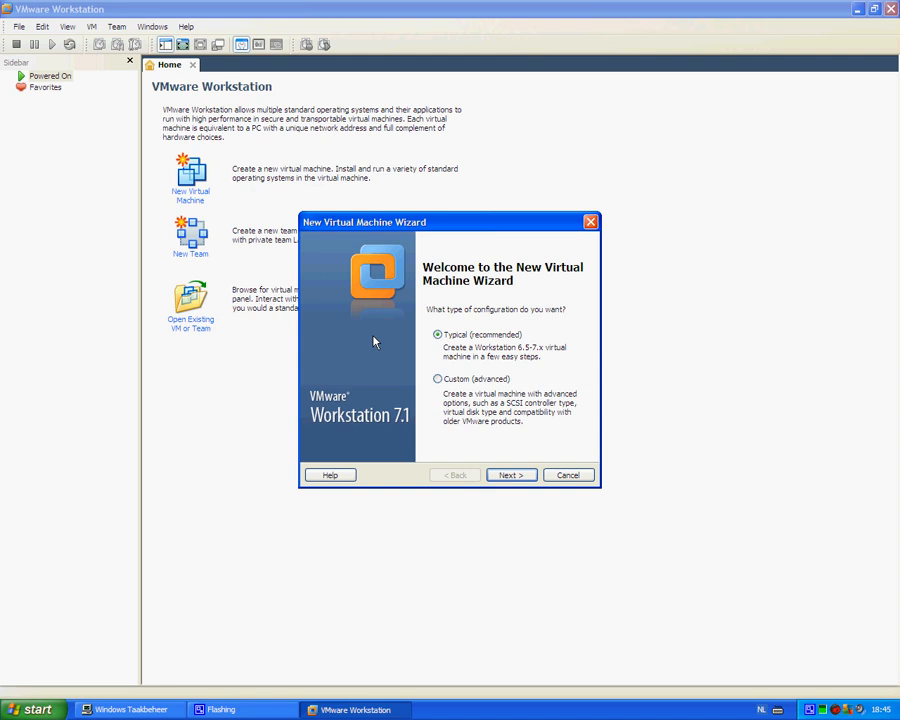
{"action": "mouse_move", "coordinate": [512, 474]}
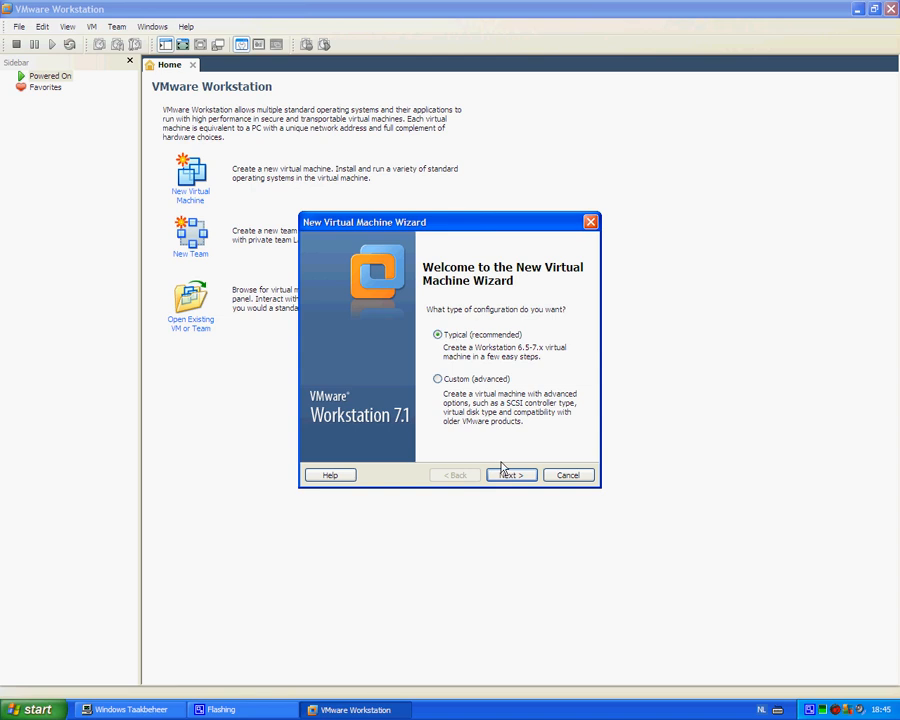
{"action": "left_click", "coordinate": [512, 474]}
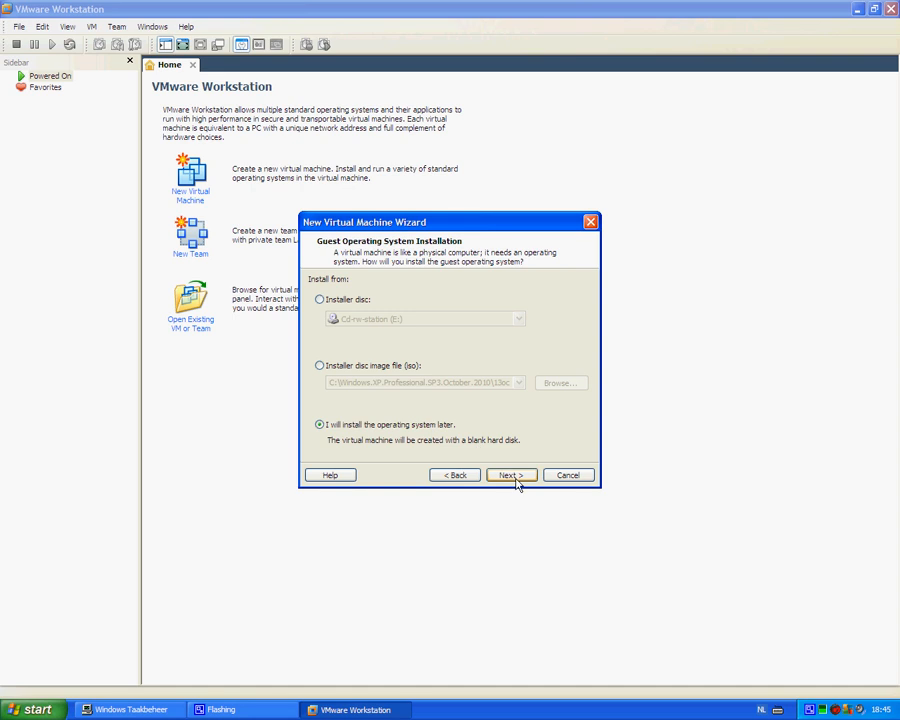
{"action": "left_click", "coordinate": [510, 474]}
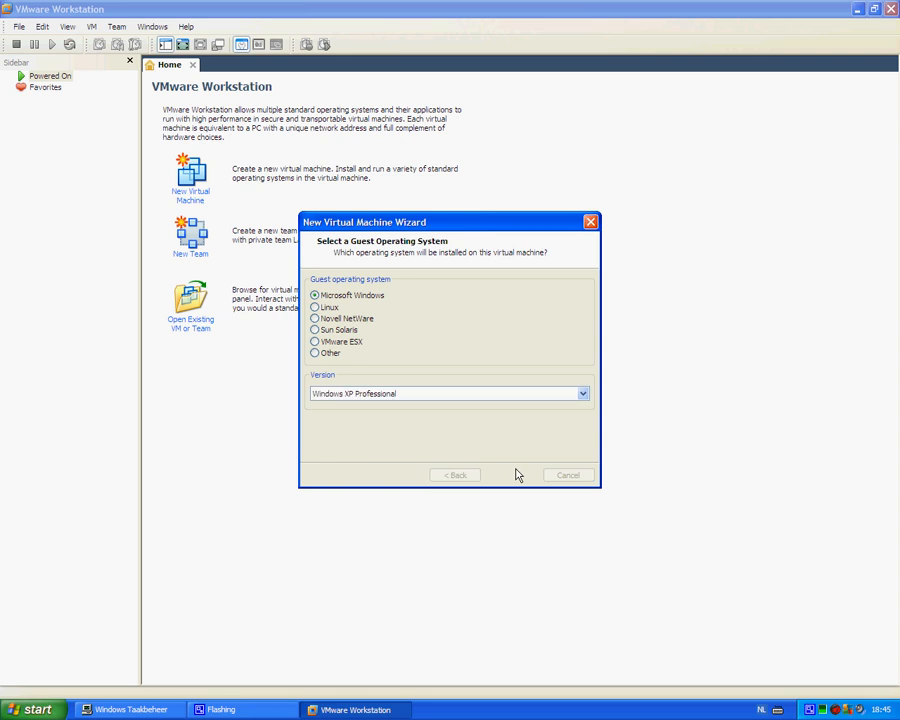
{"action": "left_click", "coordinate": [512, 474]}
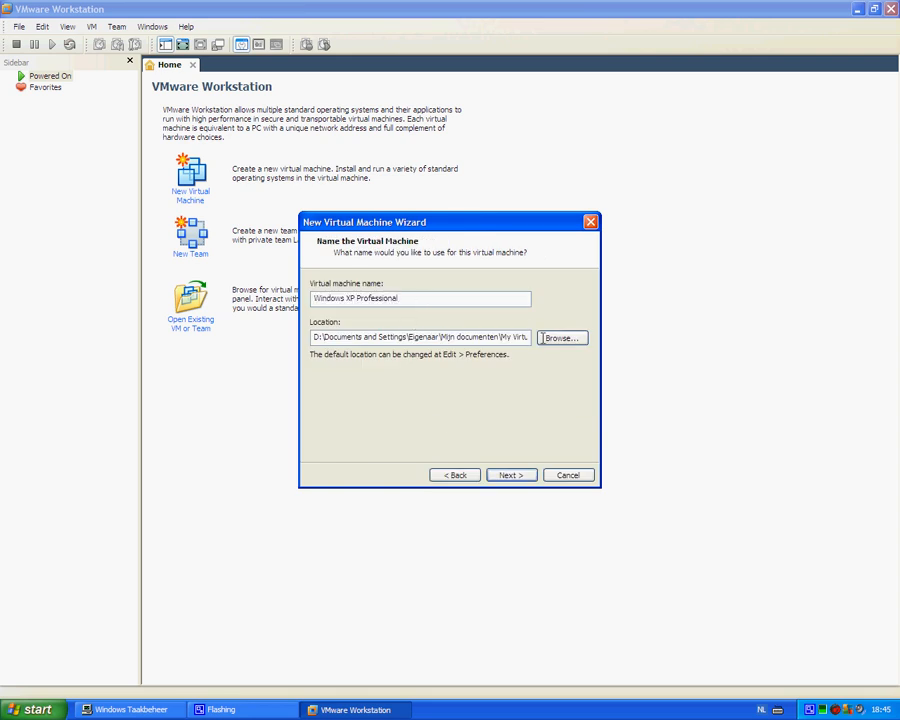
Store the machine under C:\Virtual Machines in a folder named Windows XP Pro
{"action": "left_click", "coordinate": [560, 336]}
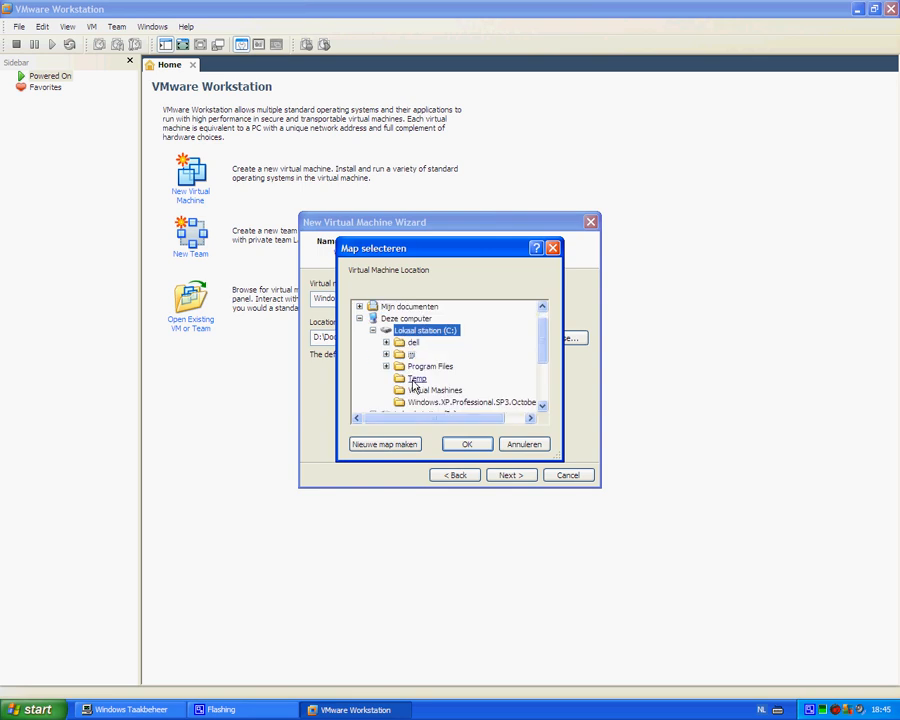
{"action": "left_click", "coordinate": [466, 444]}
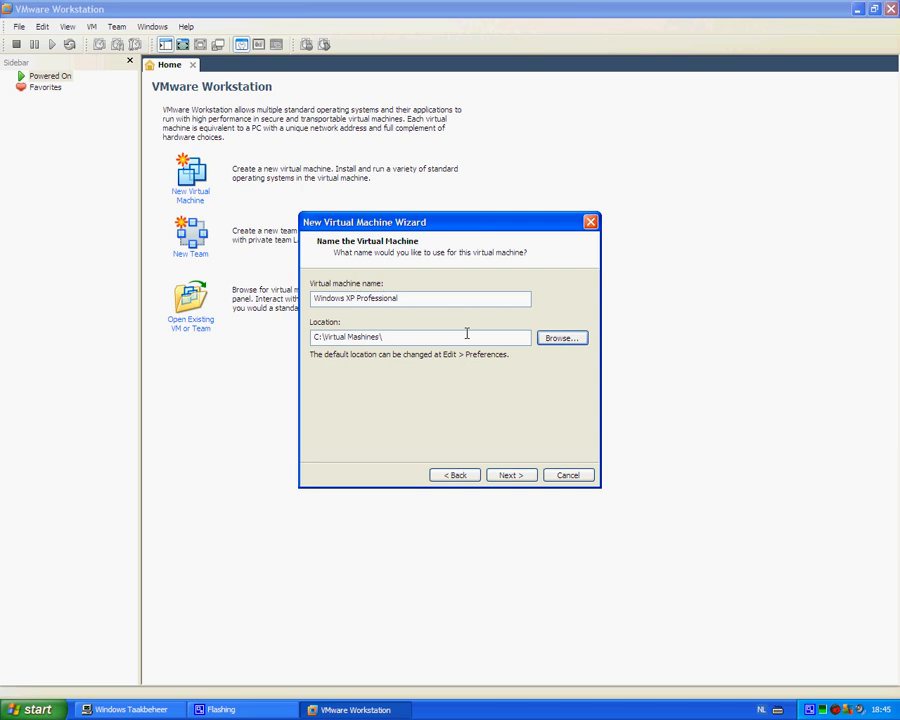
{"action": "type", "text": "Windows XP"}
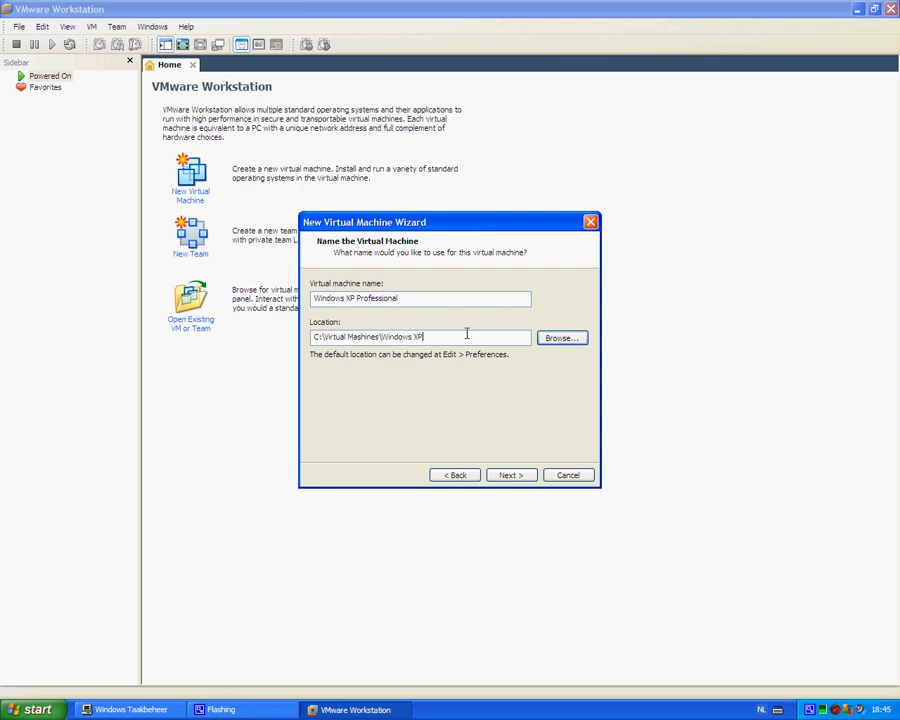
{"action": "type", "text": "Professional"}
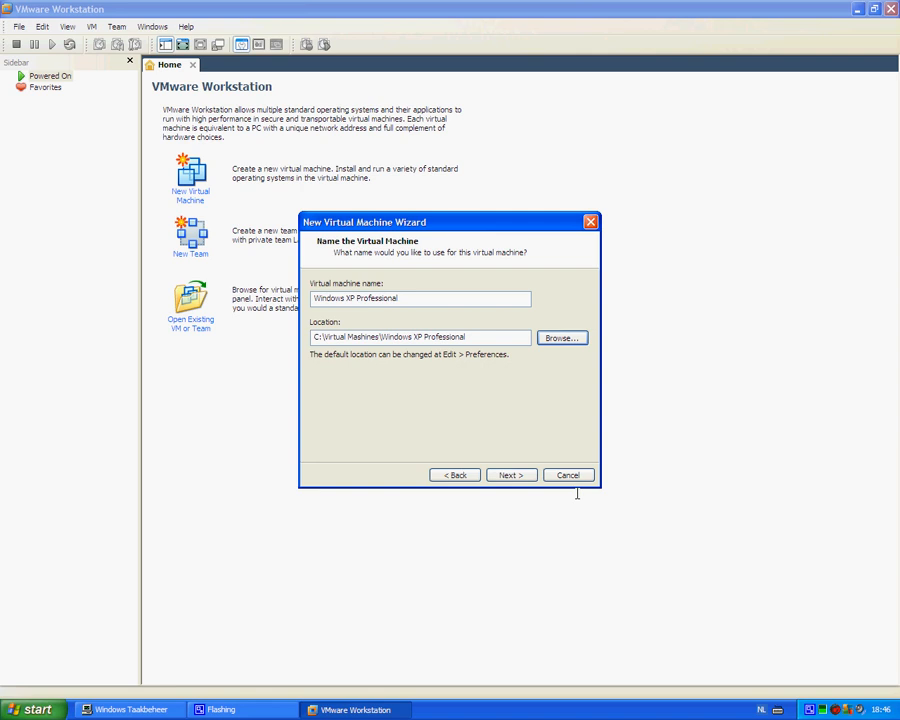
Keep the 4 GB virtual disk as a single file and reach the Ready to Create summary
{"action": "left_click", "coordinate": [510, 474]}
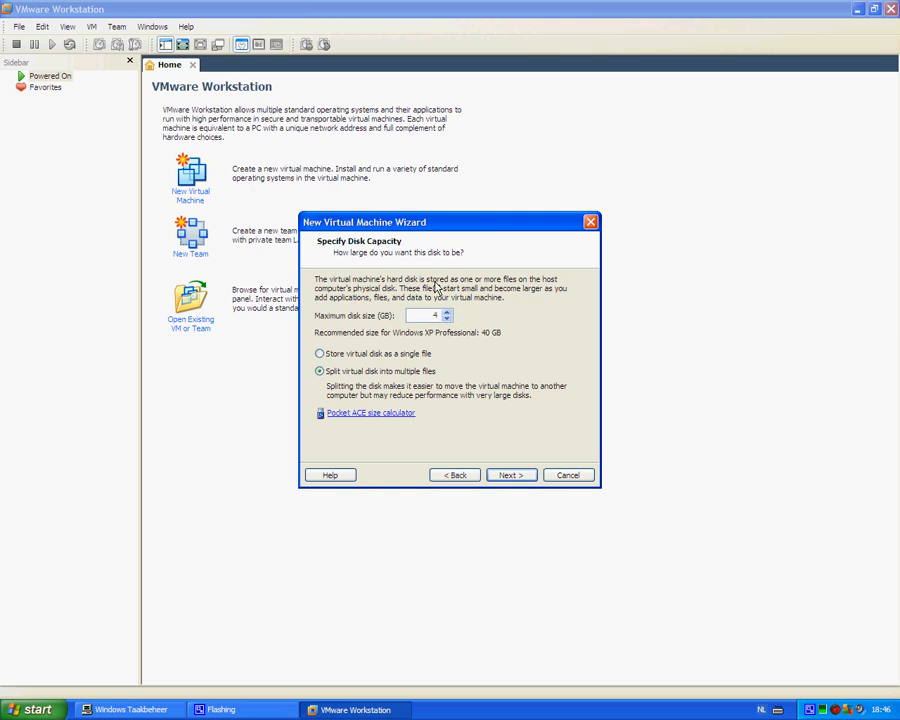
{"action": "left_click", "coordinate": [320, 352]}
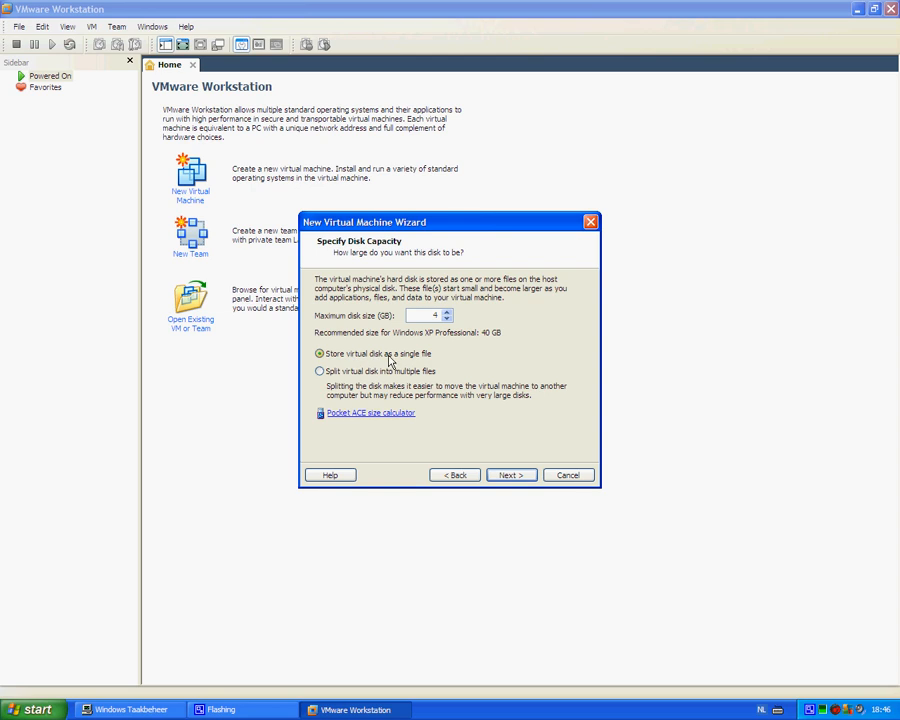
{"action": "mouse_move", "coordinate": [352, 376]}
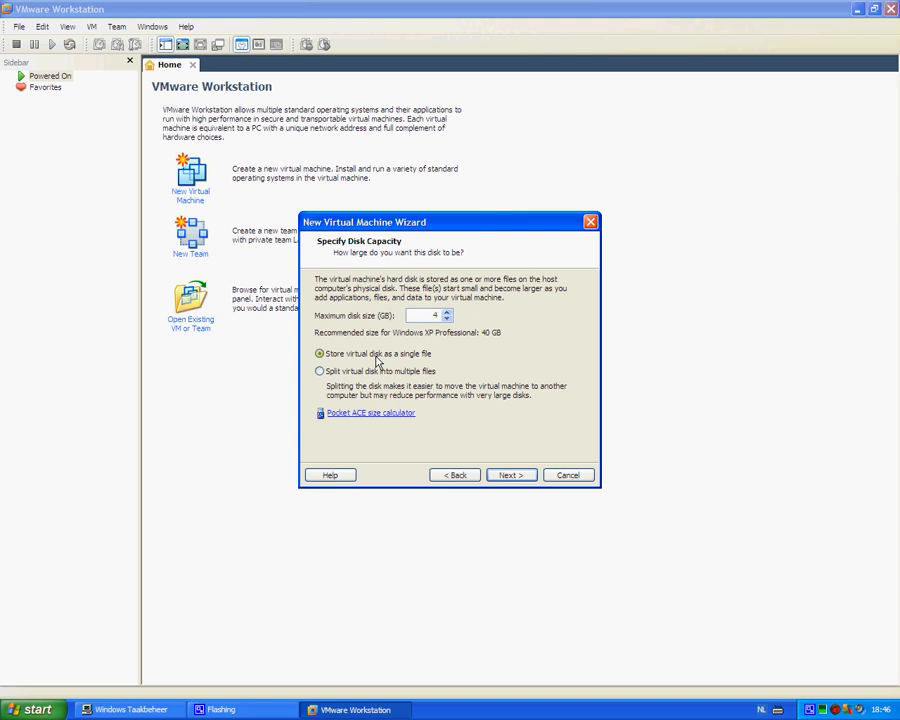
{"action": "left_click", "coordinate": [512, 474]}
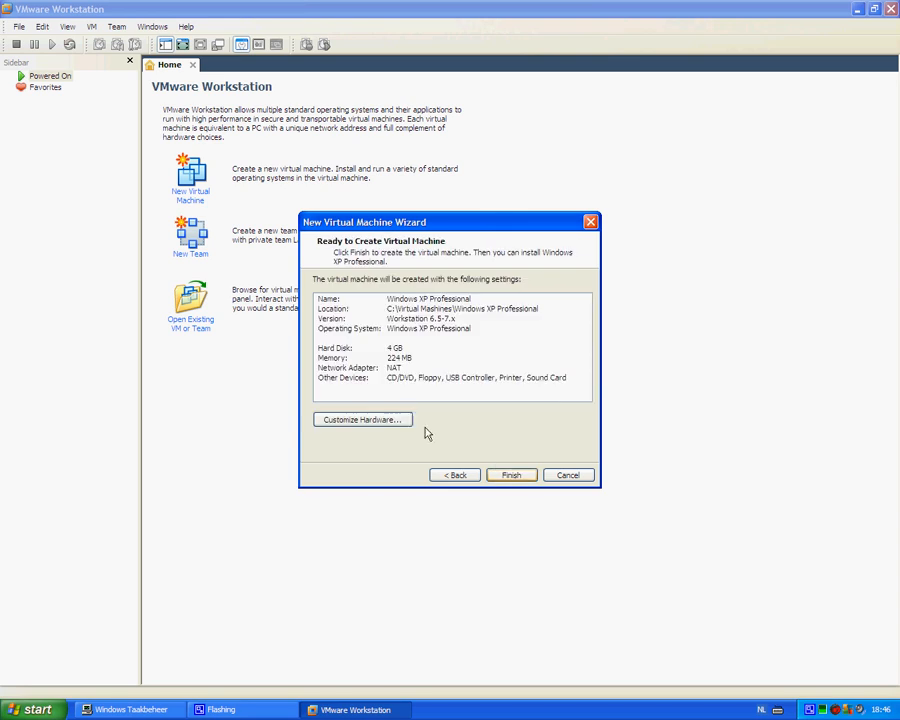
In Customize Hardware, set the new CD/DVD drive to use an ISO image file
{"action": "left_click", "coordinate": [362, 420]}
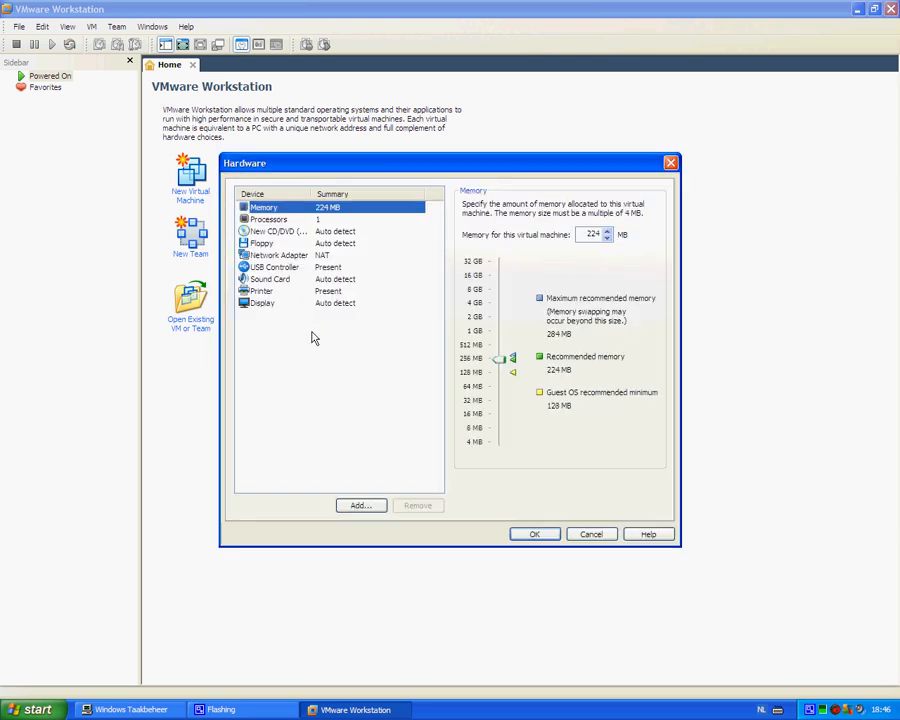
{"action": "left_click", "coordinate": [262, 244]}
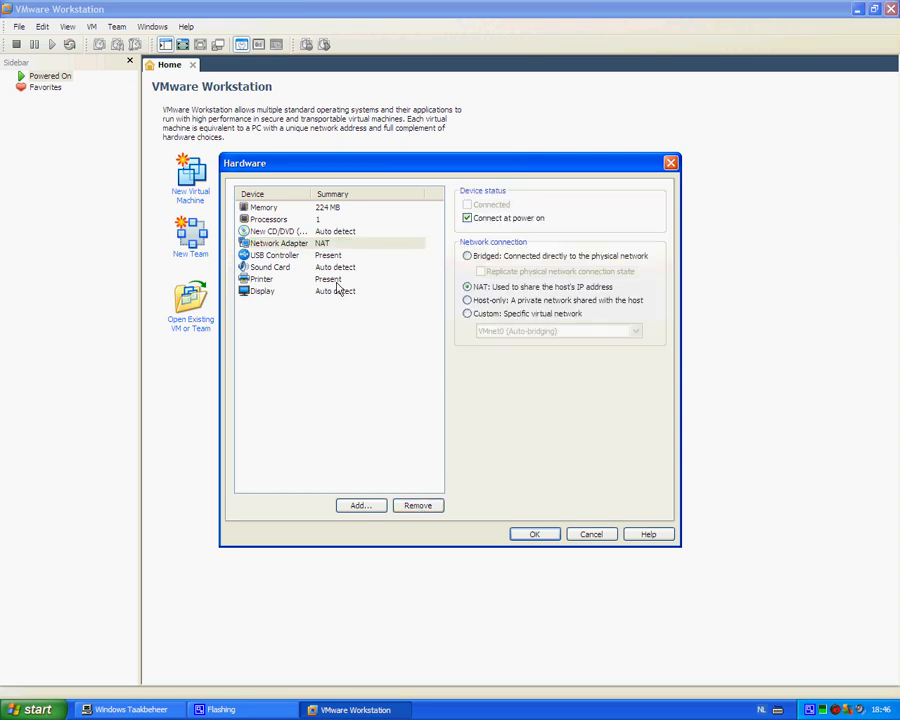
{"action": "left_click", "coordinate": [280, 232]}
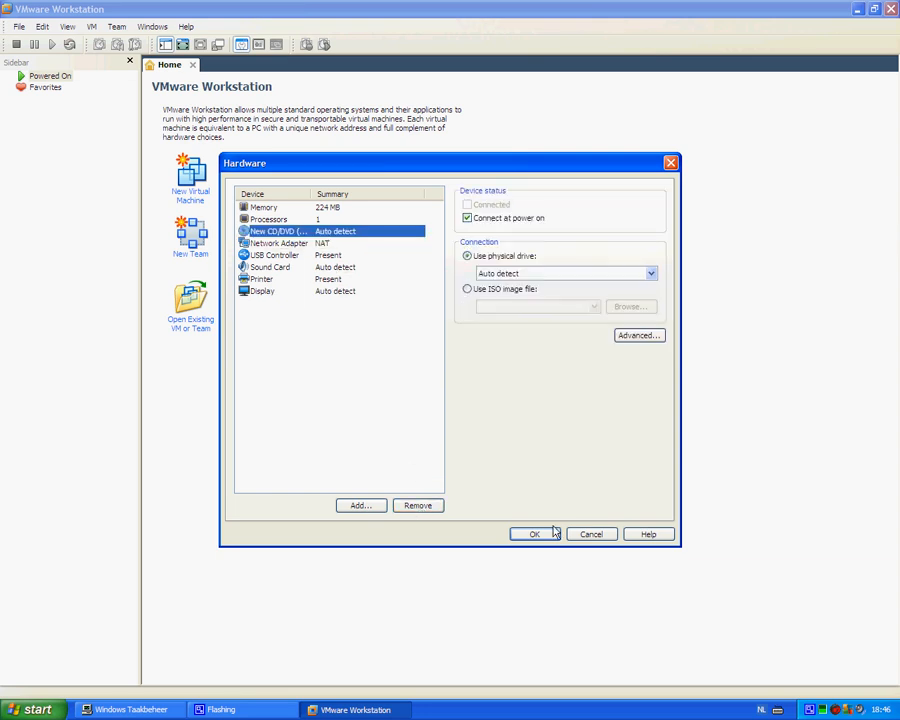
{"action": "left_click", "coordinate": [472, 288]}
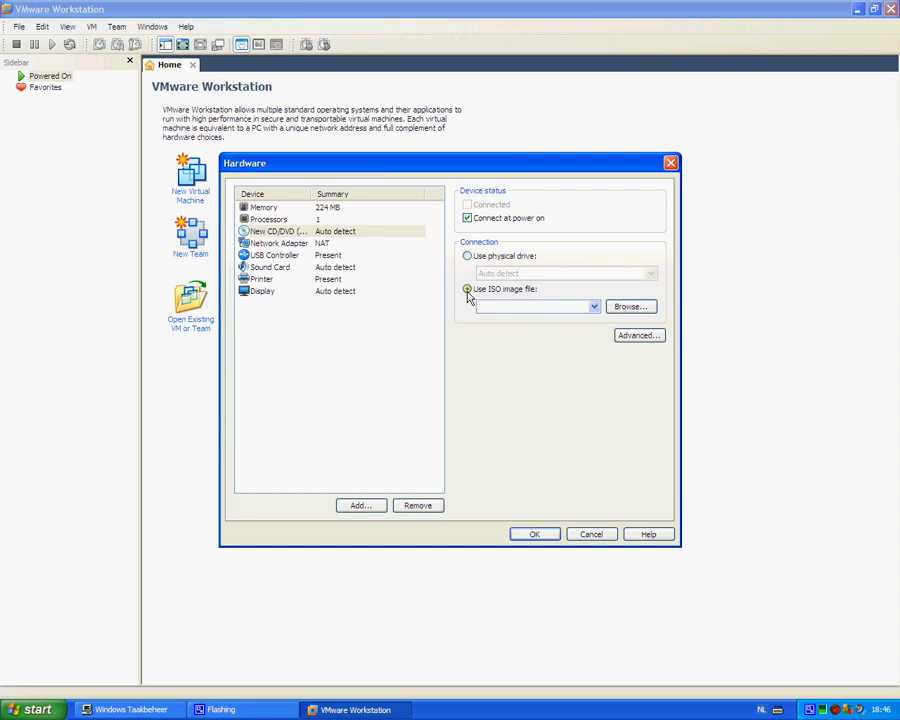
Load the Windows XP SP3 ISO into the drive and apply the hardware changes
{"action": "left_click", "coordinate": [636, 306]}
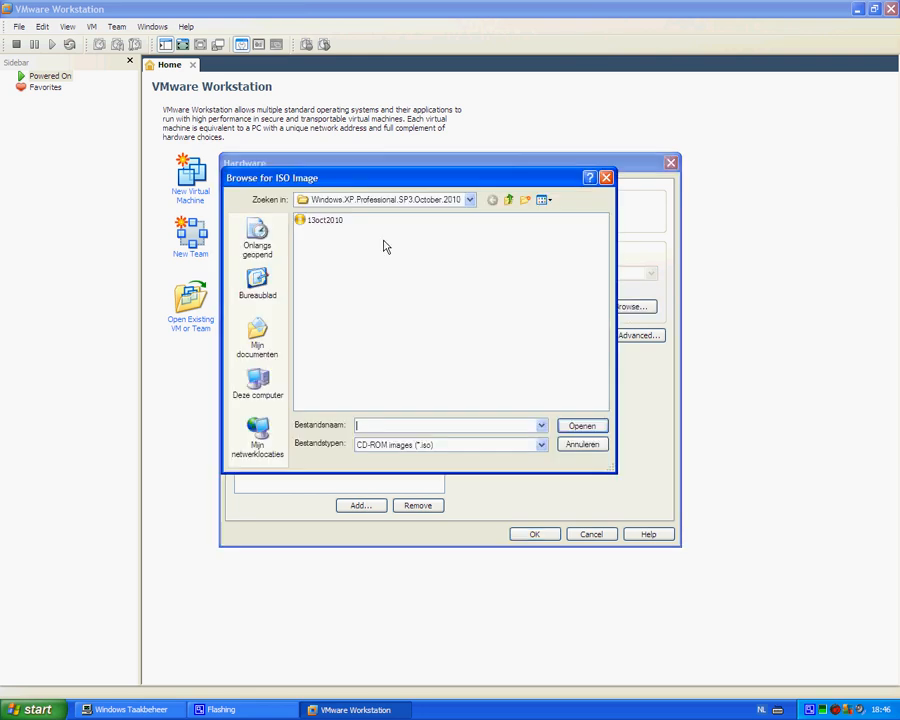
{"action": "left_click", "coordinate": [320, 220]}
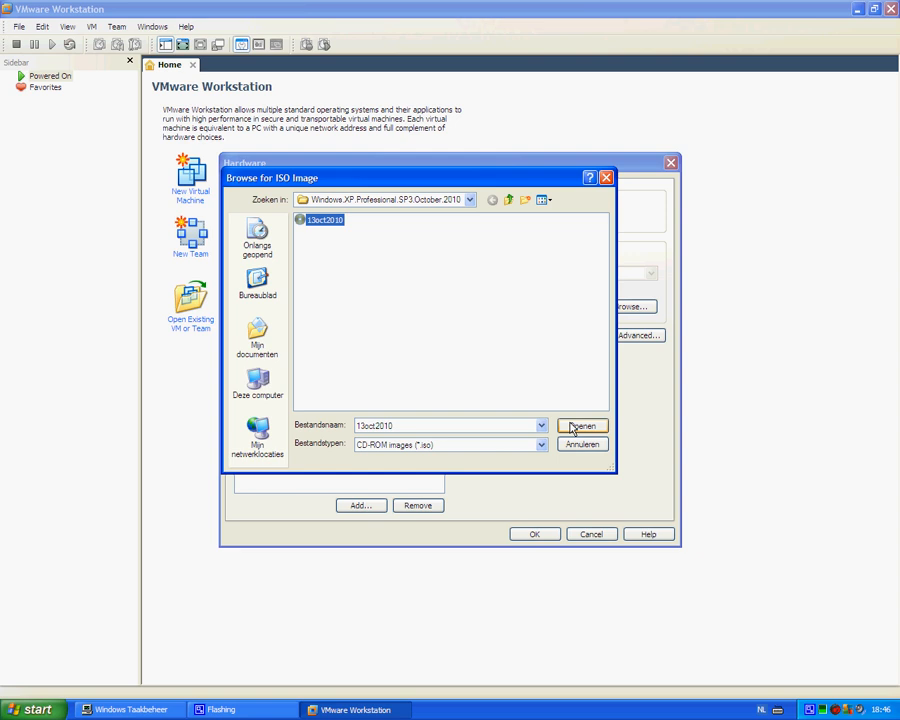
{"action": "left_click", "coordinate": [588, 424]}
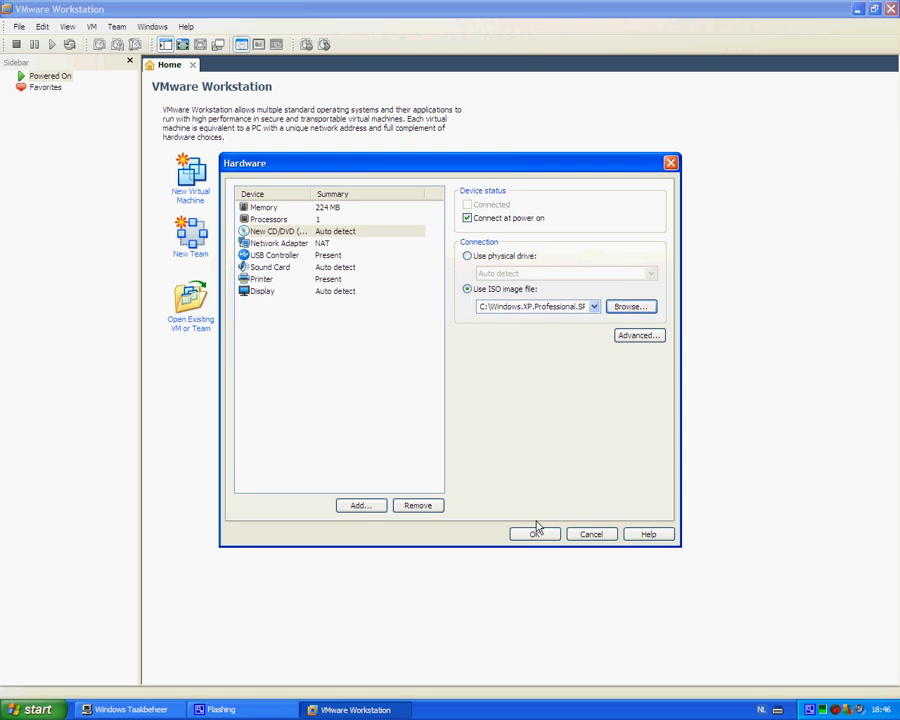
{"action": "left_click", "coordinate": [534, 532]}
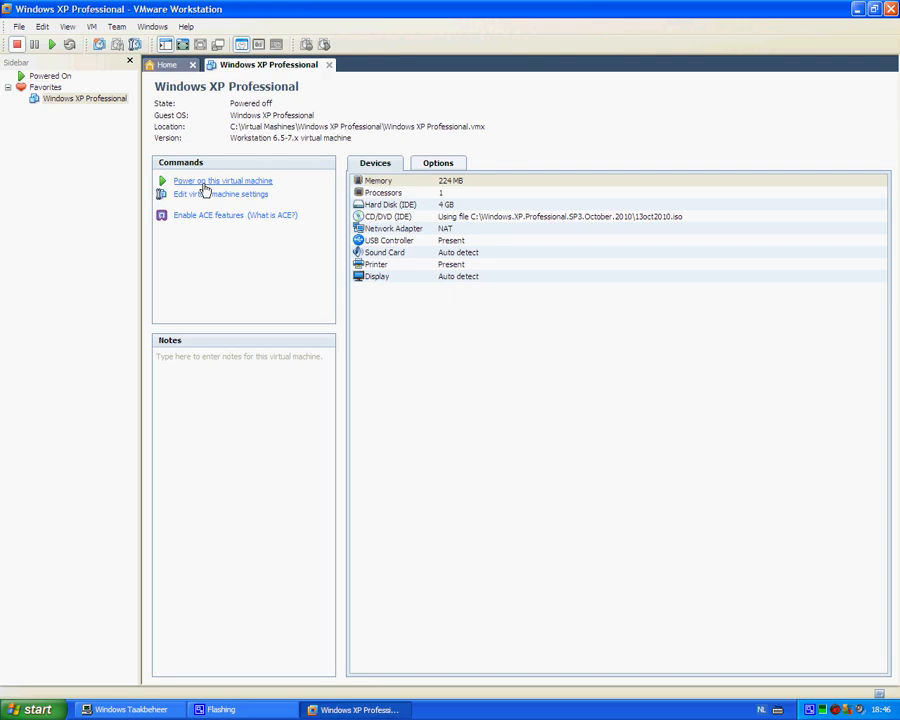
{"action": "mouse_move", "coordinate": [188, 190]}
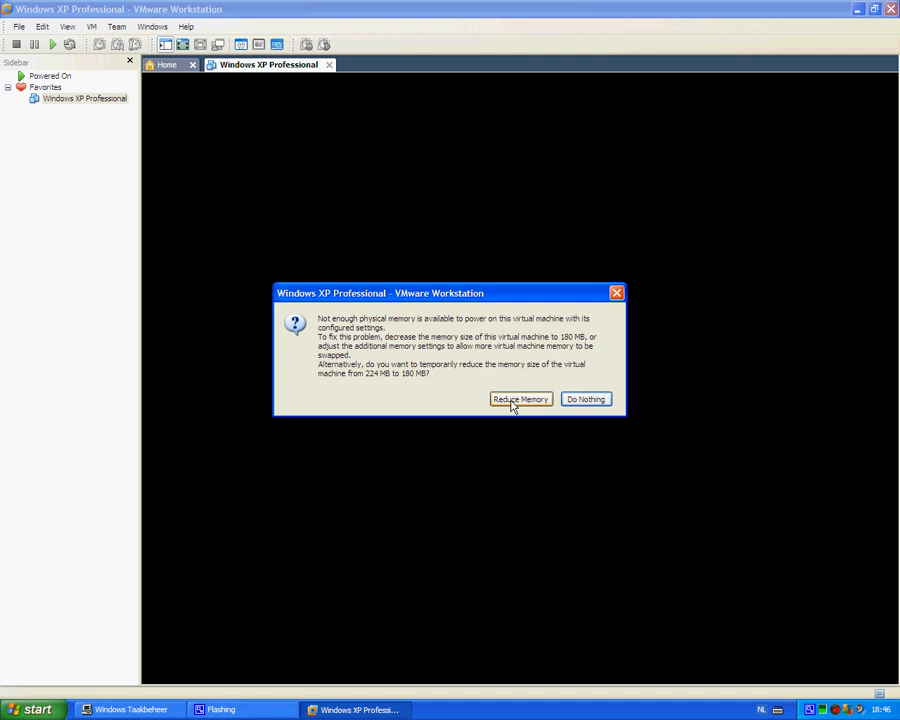
Reduce the machine's memory at the low-memory warning so it powers on
{"action": "left_click", "coordinate": [520, 400]}
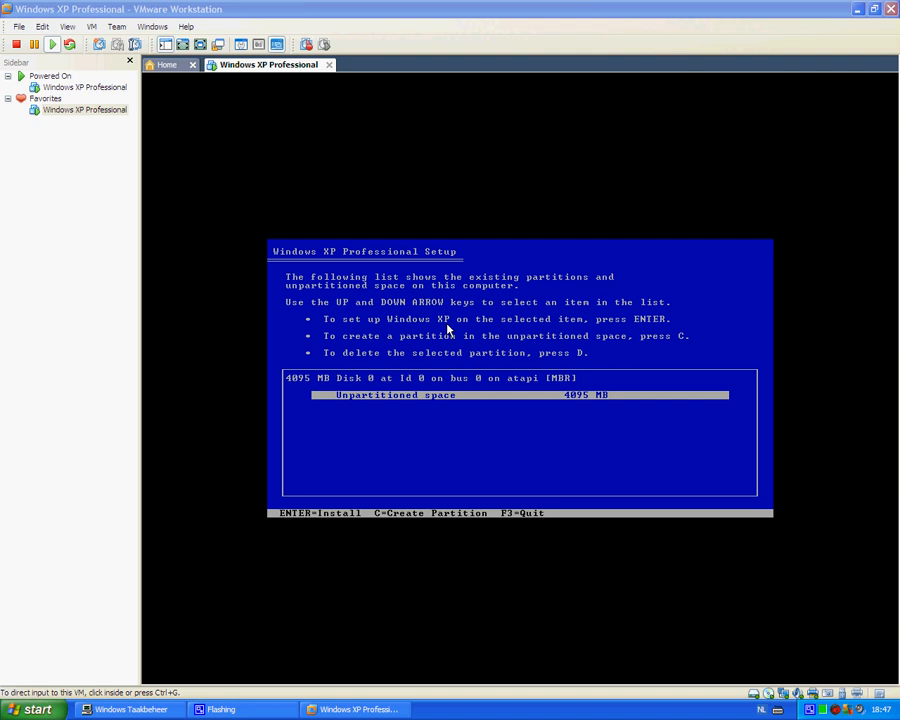
{"action": "mouse_move", "coordinate": [472, 348]}
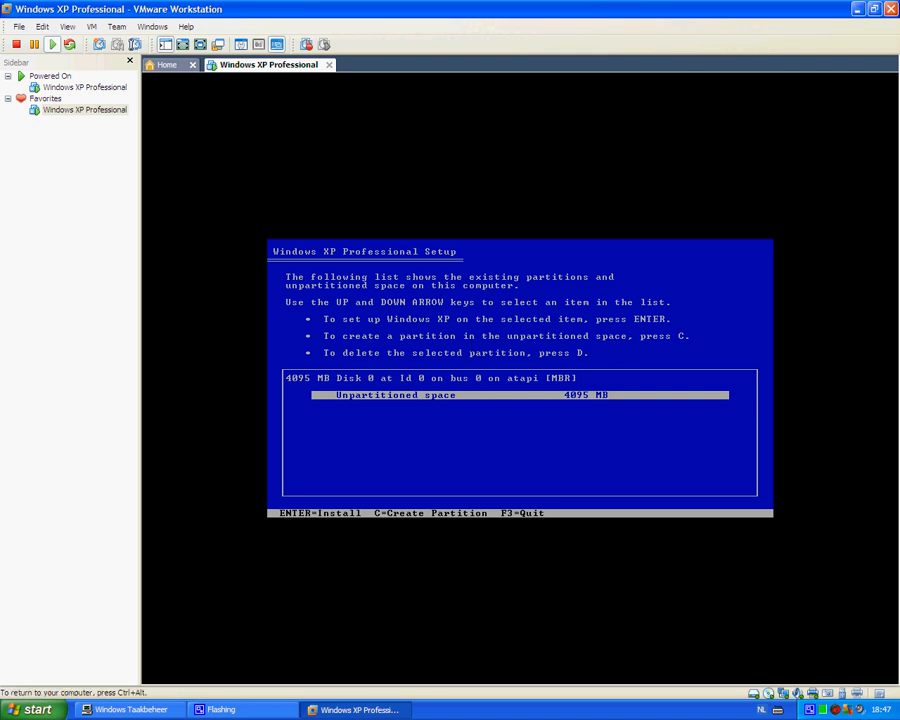
Create a full-size C: partition from the 4095 MB free space and format it as NTFS
{"action": "key", "text": "c"}
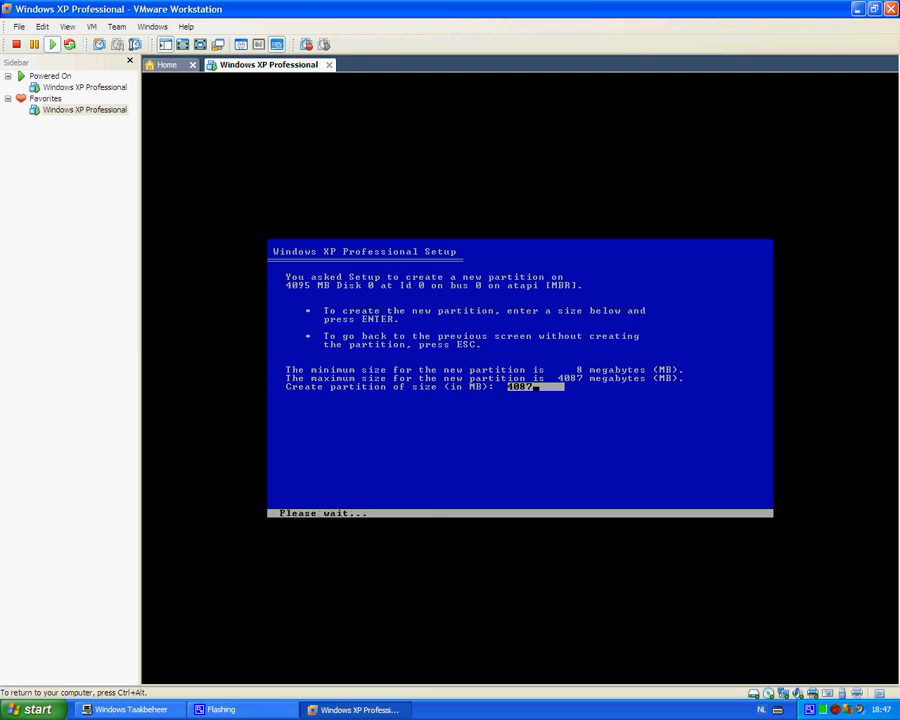
{"action": "key", "text": "enter"}
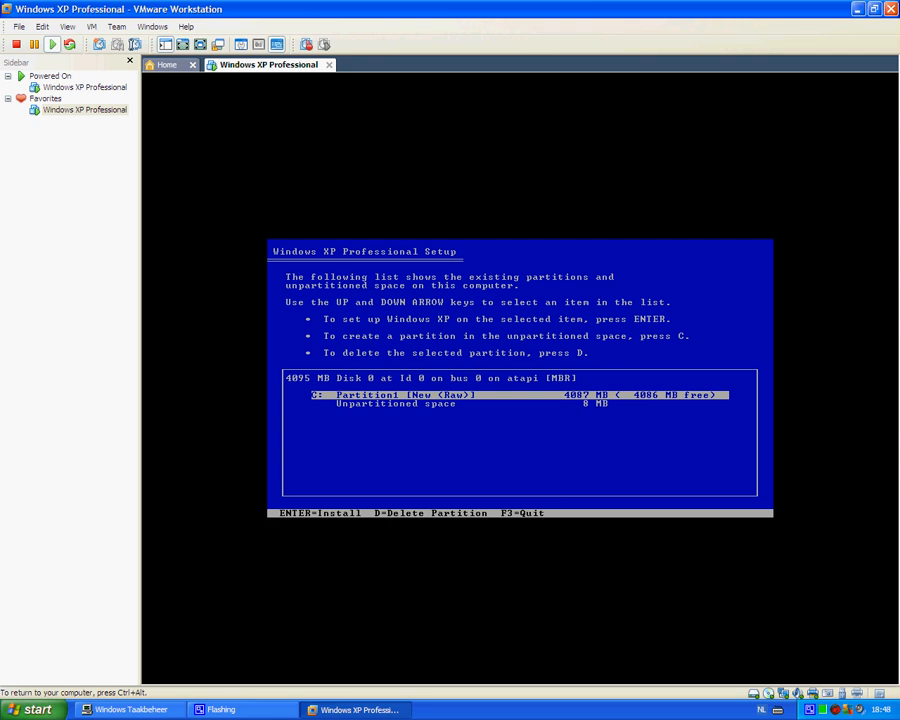
{"action": "key", "text": "enter"}
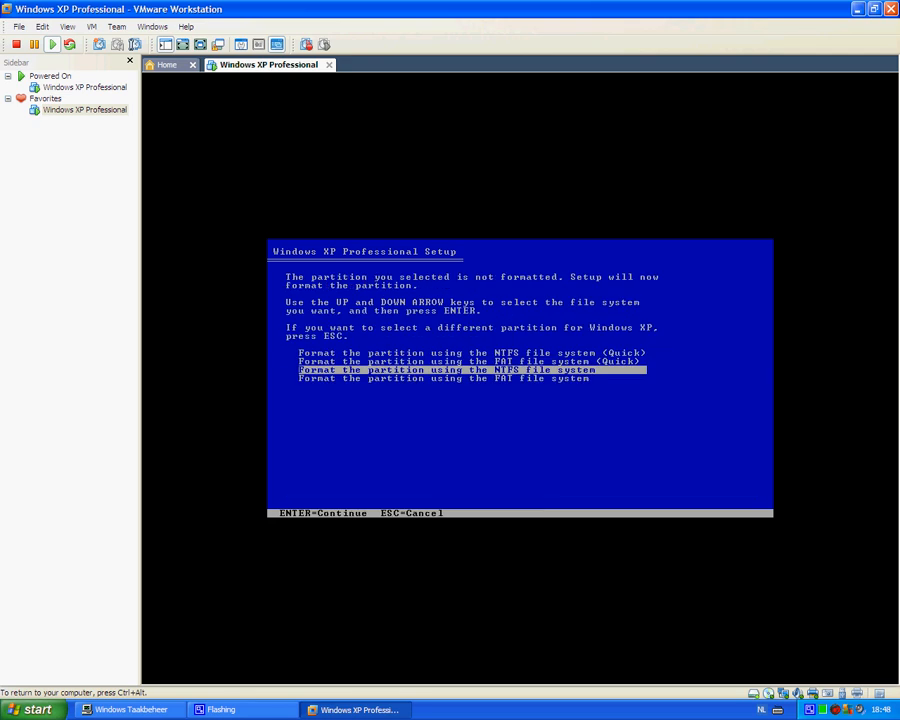
{"action": "key", "text": "Up"}
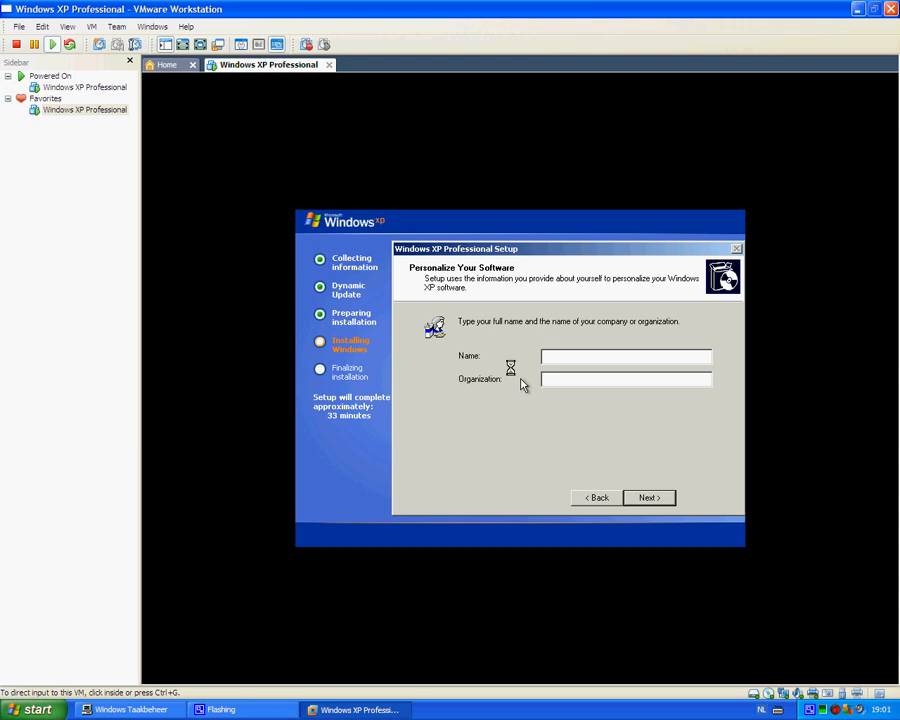
{"action": "mouse_move", "coordinate": [520, 382]}
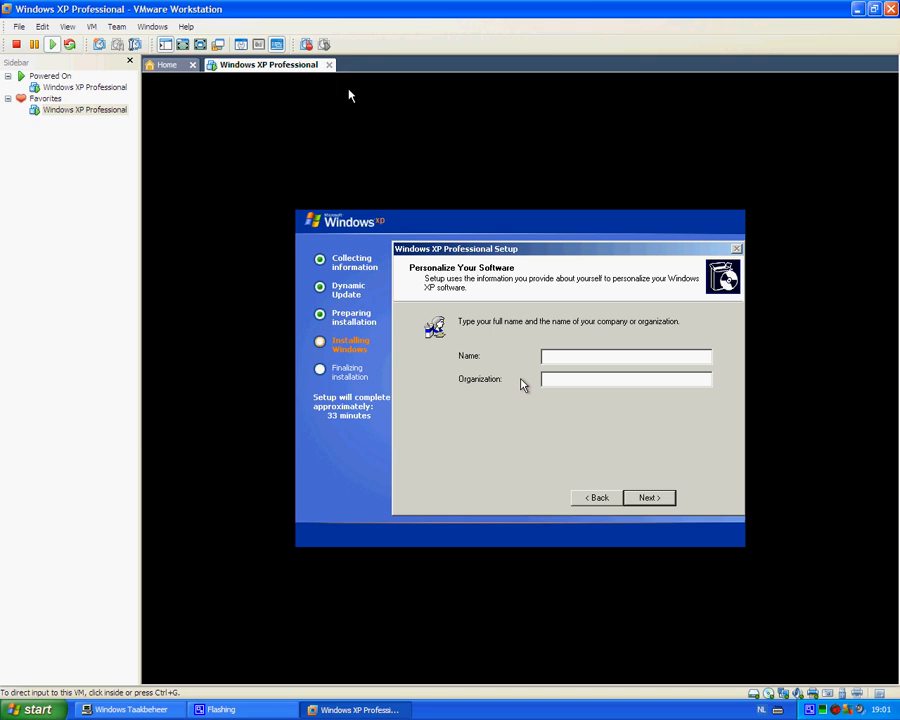
{"action": "mouse_move", "coordinate": [556, 336]}
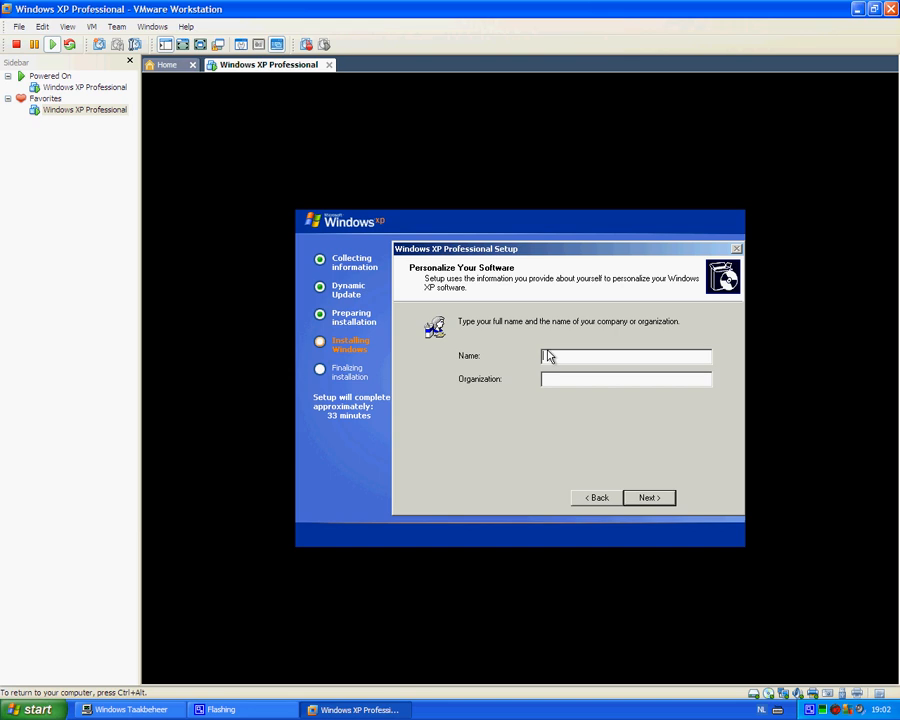
Enter Ultragamer as name and Ultragamer321 as organization, then continue setup
{"action": "type", "text": "U"}
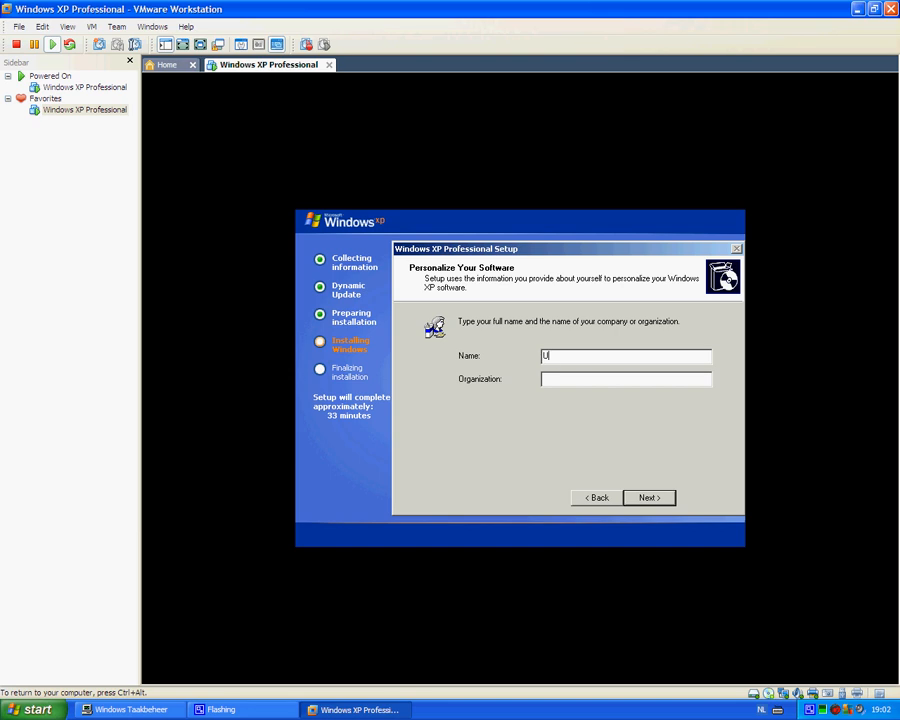
{"action": "type", "text": "ltragamer321"}
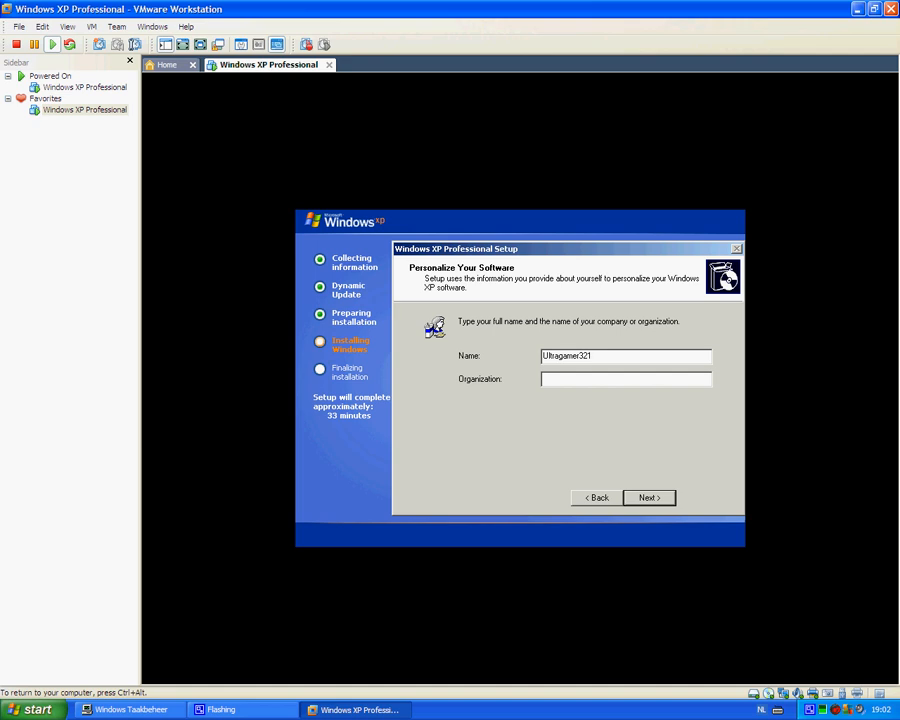
{"action": "type", "text": "Ul"}
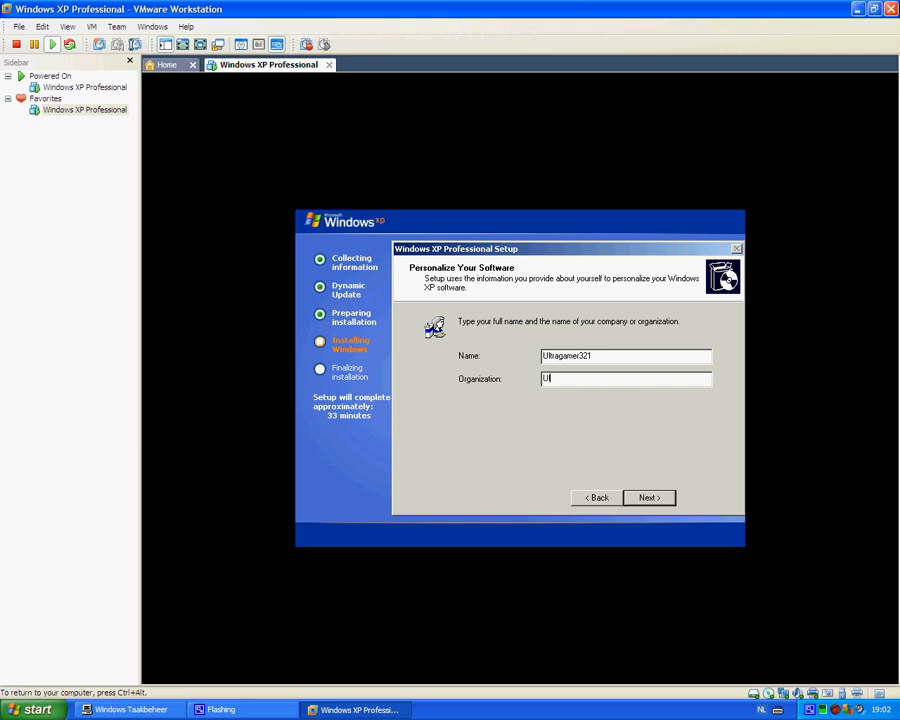
{"action": "type", "text": "ltragamer"}
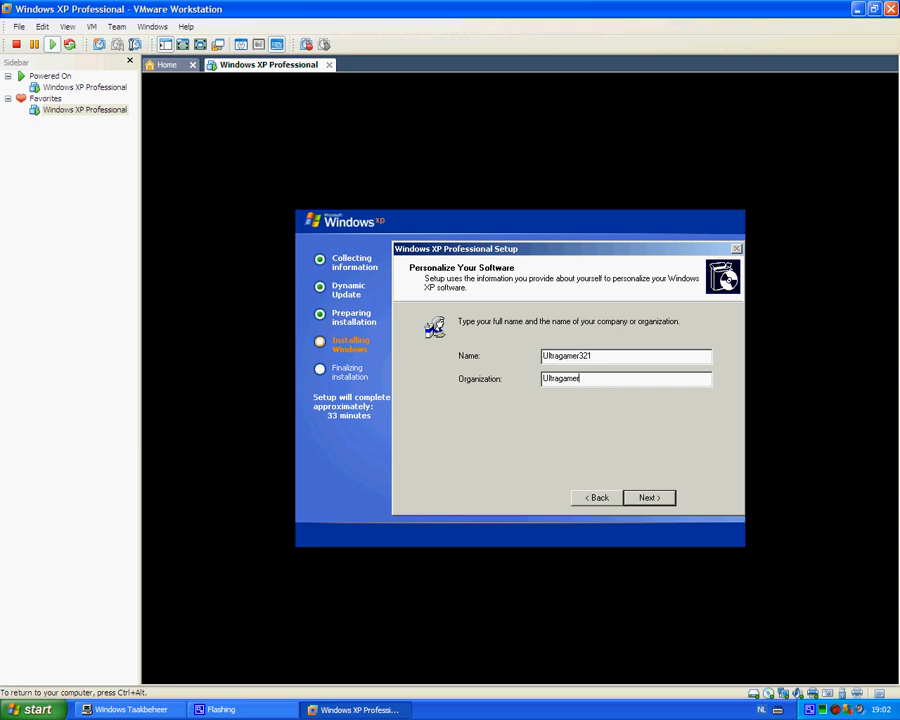
{"action": "type", "text": "321"}
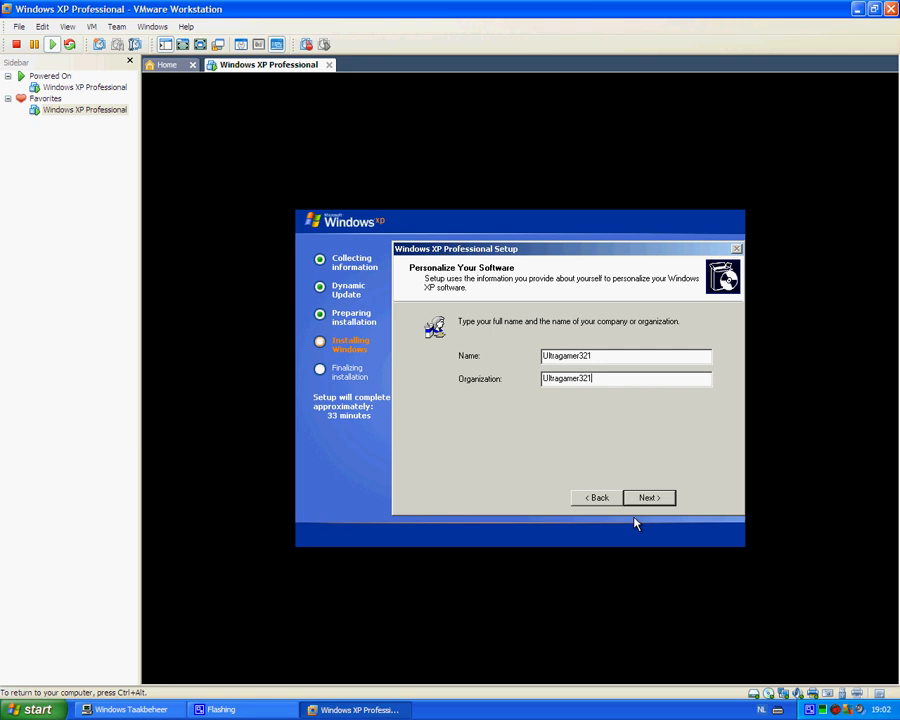
{"action": "left_click", "coordinate": [648, 496]}
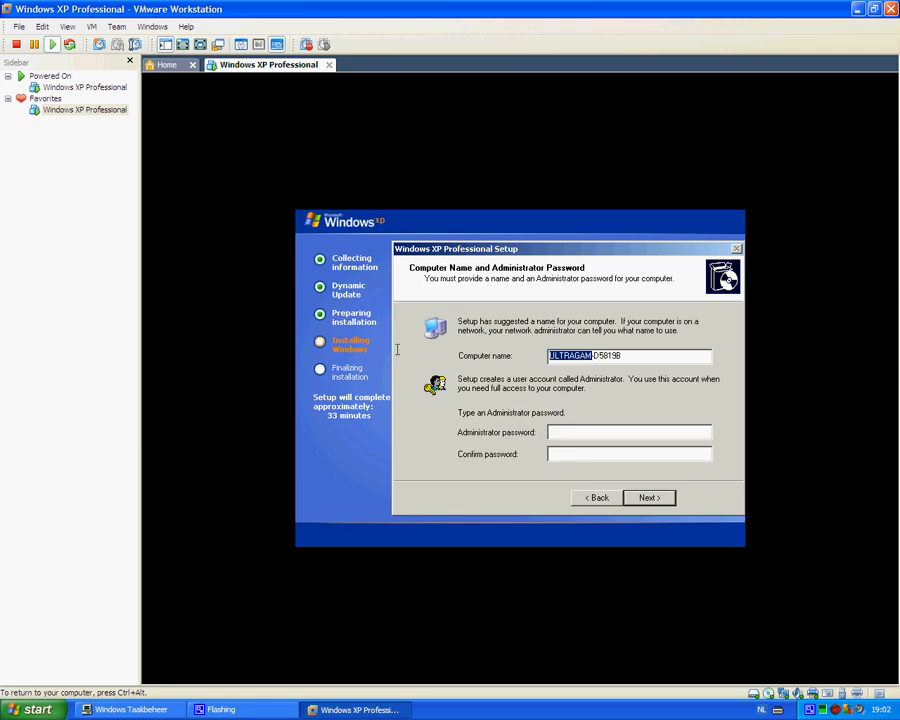
Name the computer Youtube, set the administrator password and continue installation
{"action": "left_click", "coordinate": [680, 356]}
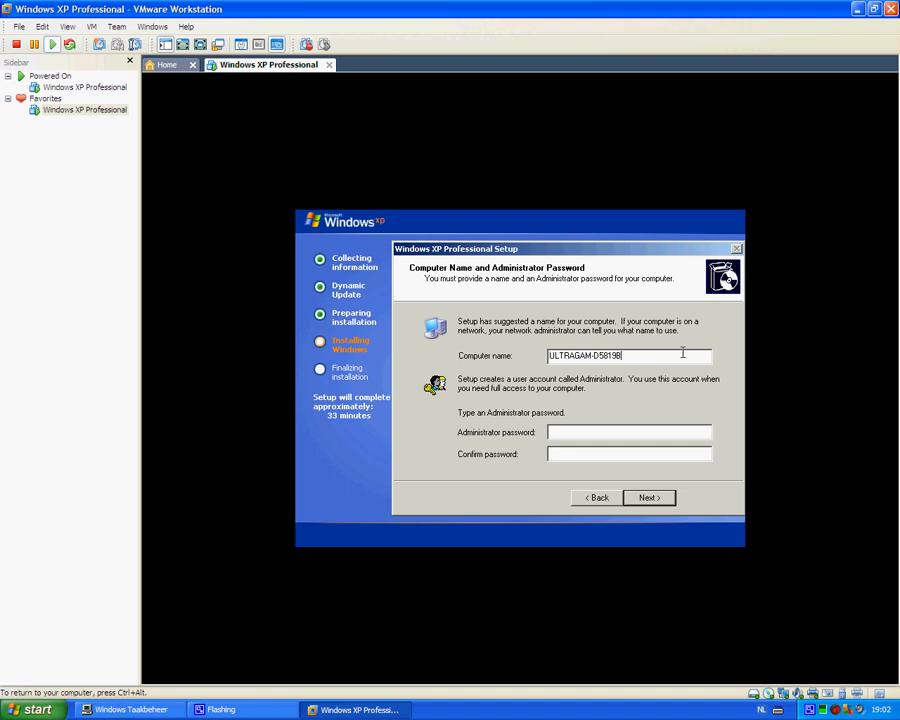
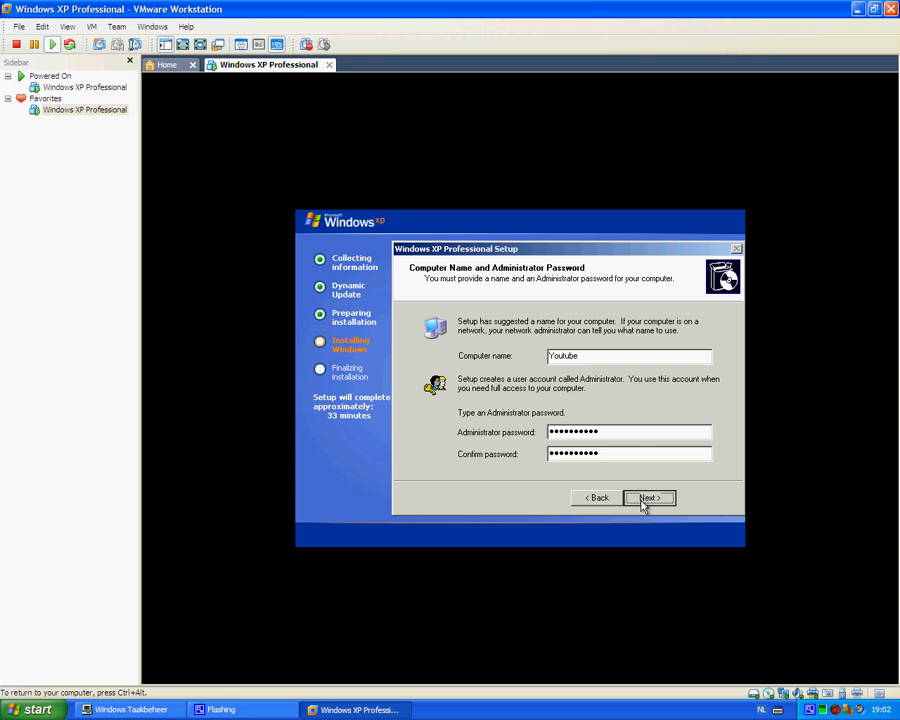
{"action": "mouse_move", "coordinate": [644, 476]}
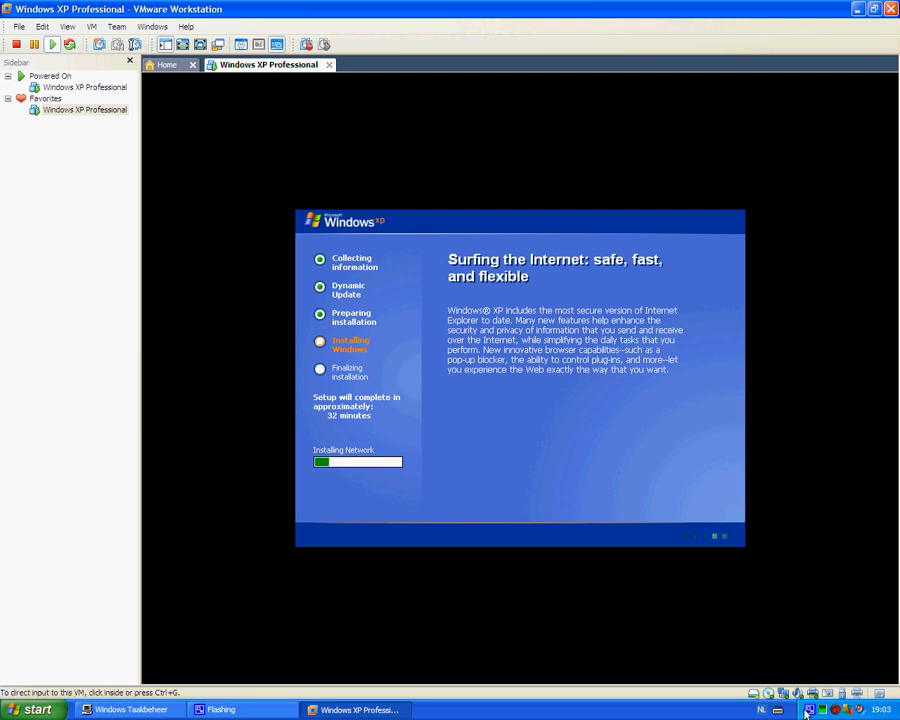
{"action": "left_click", "coordinate": [808, 708]}
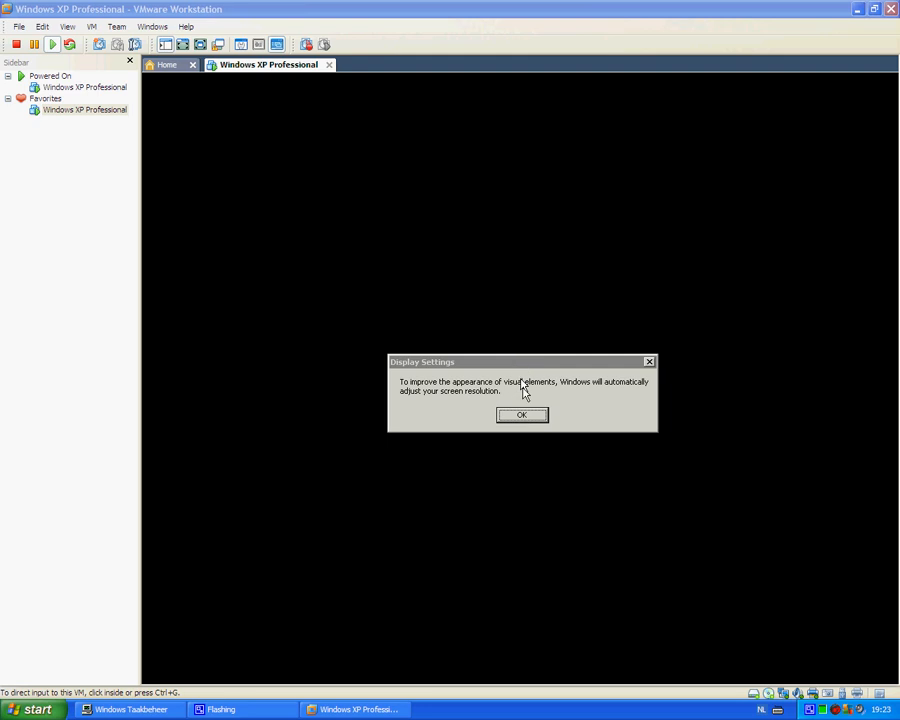
{"action": "mouse_move", "coordinate": [508, 388]}
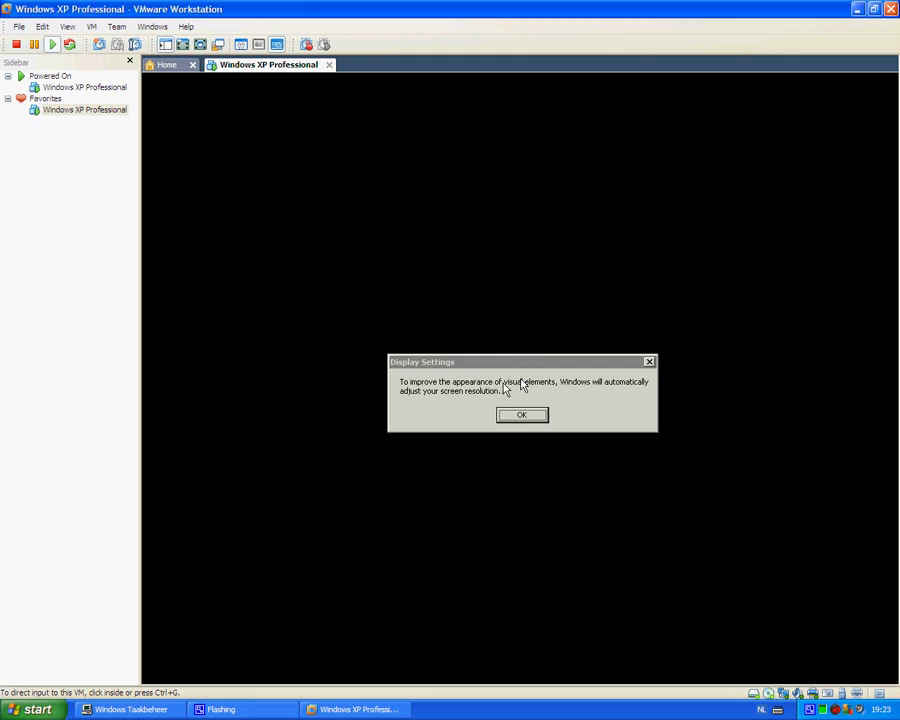
{"action": "mouse_move", "coordinate": [424, 390]}
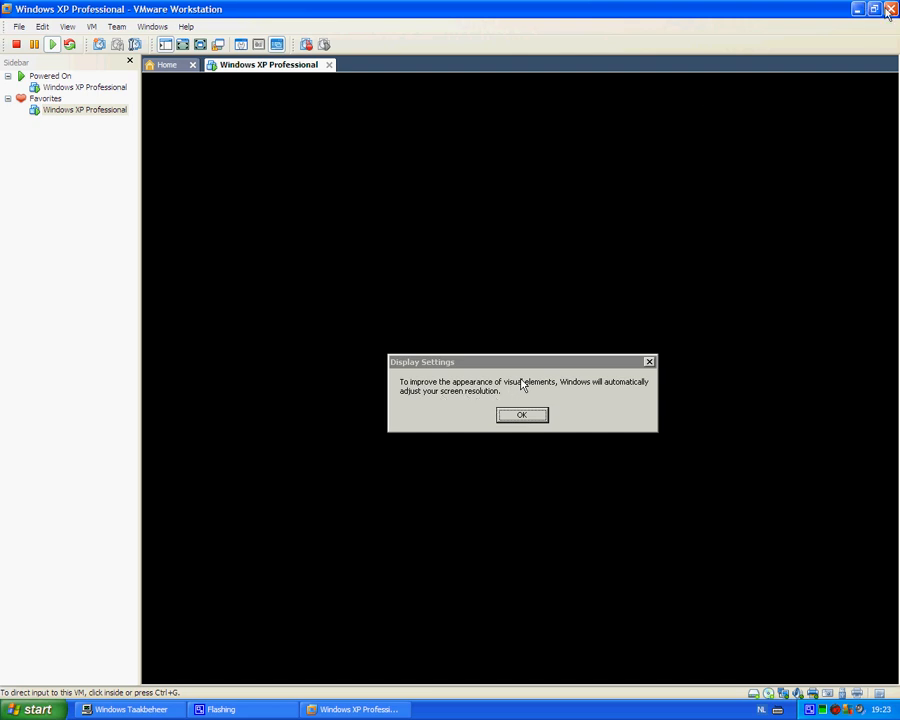
{"action": "mouse_move", "coordinate": [528, 388]}
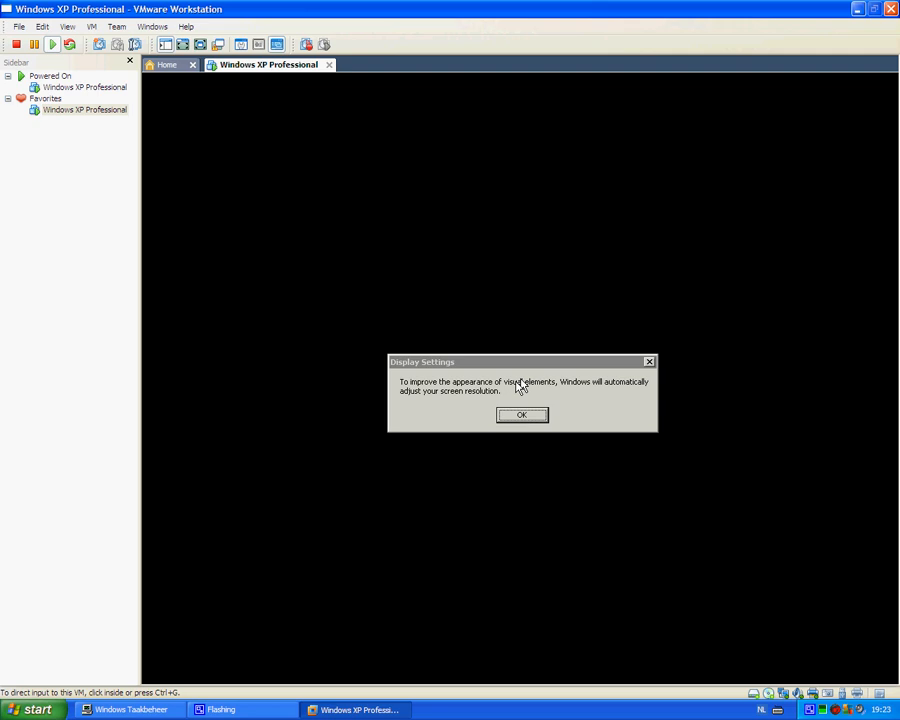
{"action": "mouse_move", "coordinate": [528, 370]}
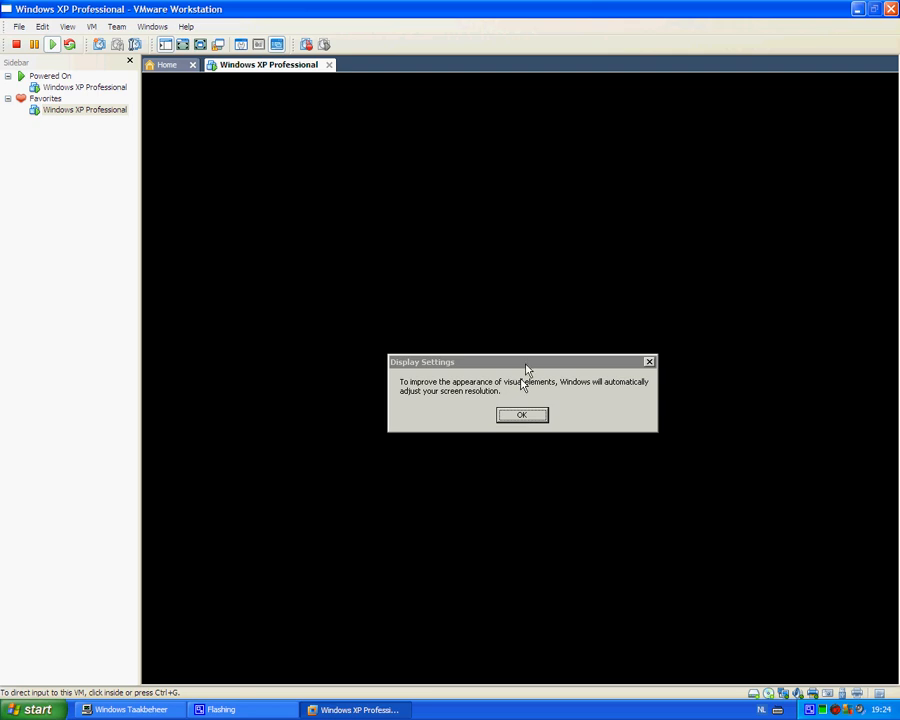
{"action": "mouse_move", "coordinate": [518, 384]}
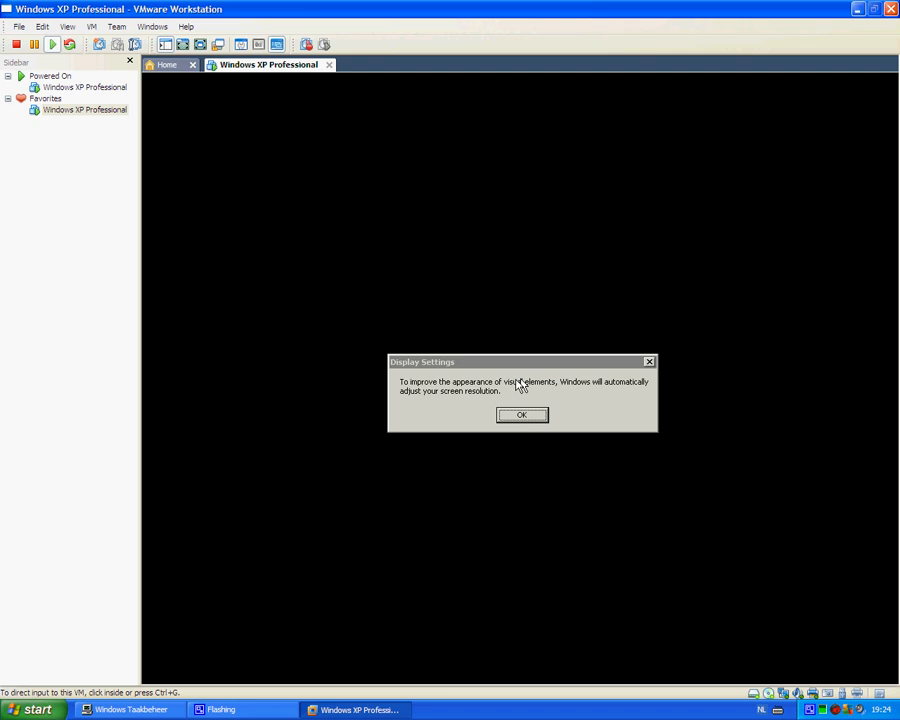
{"action": "mouse_move", "coordinate": [518, 390]}
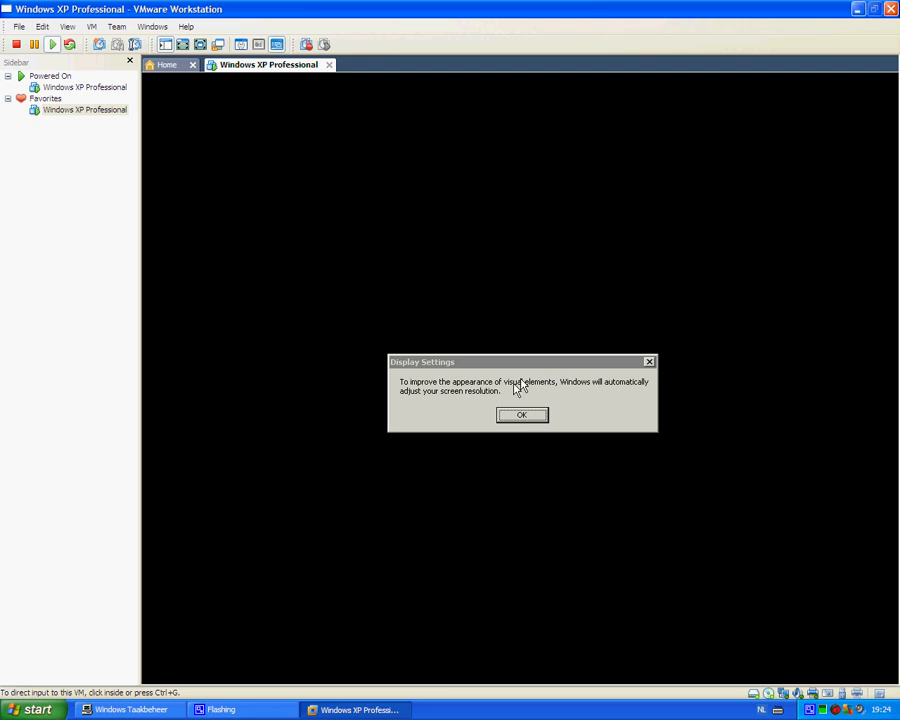
{"action": "mouse_move", "coordinate": [128, 680]}
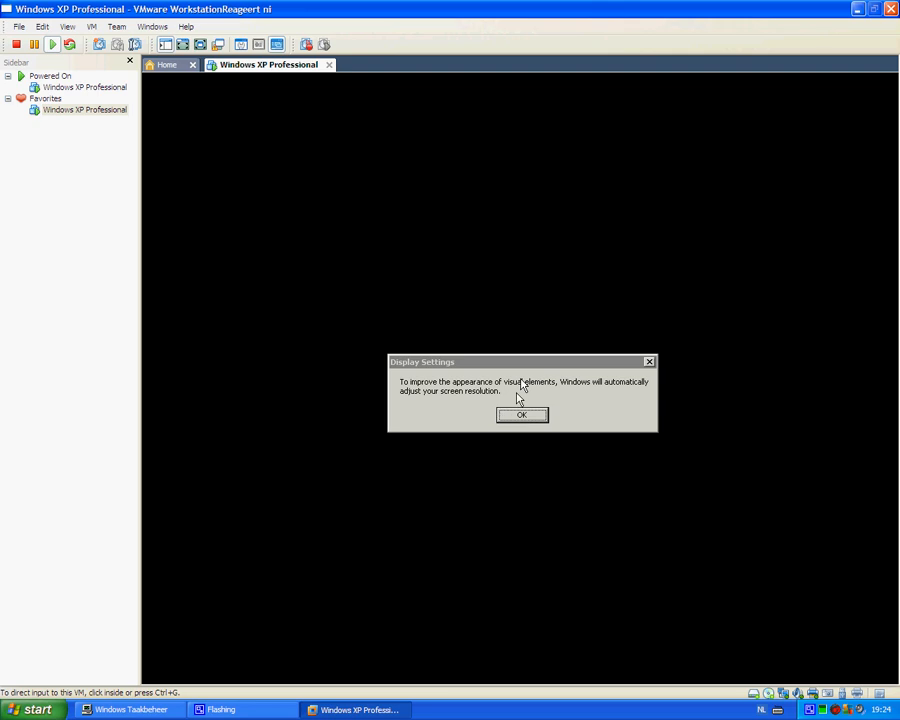
{"action": "mouse_move", "coordinate": [478, 420]}
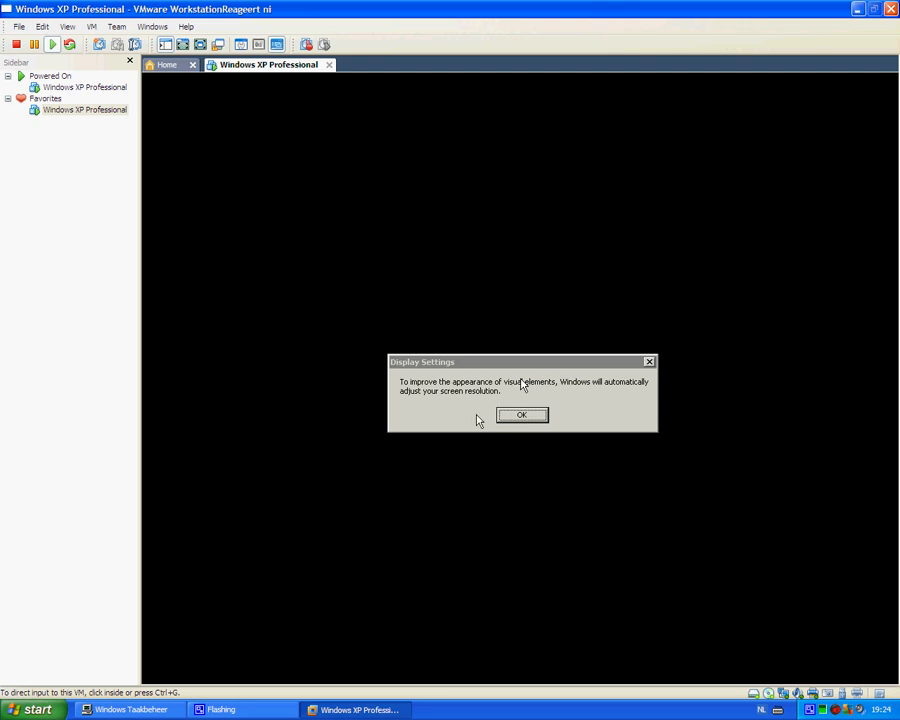
{"action": "mouse_move", "coordinate": [392, 268]}
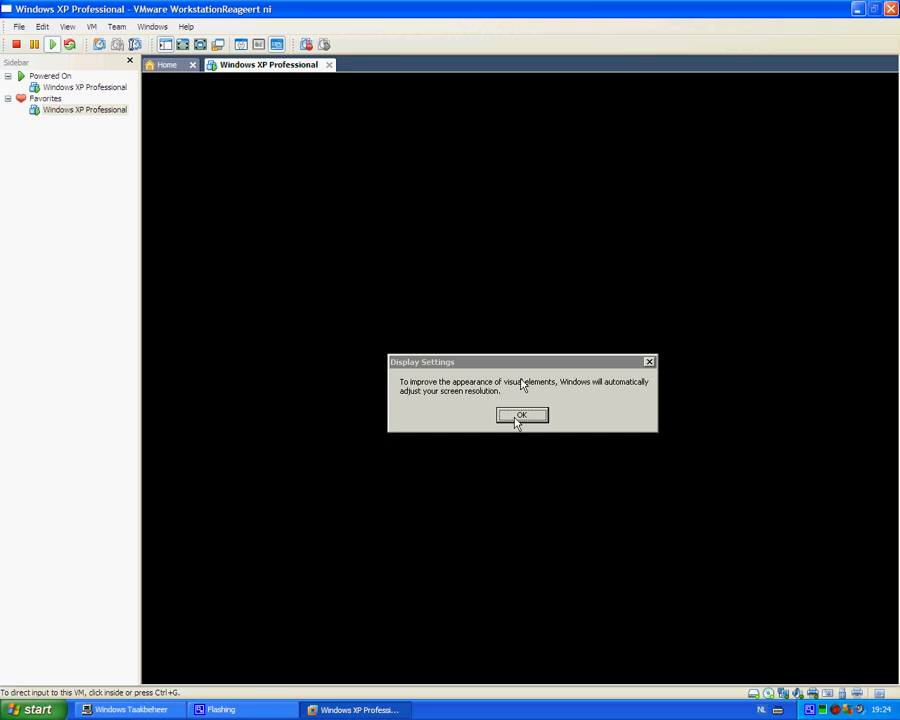
{"action": "mouse_move", "coordinate": [692, 558]}
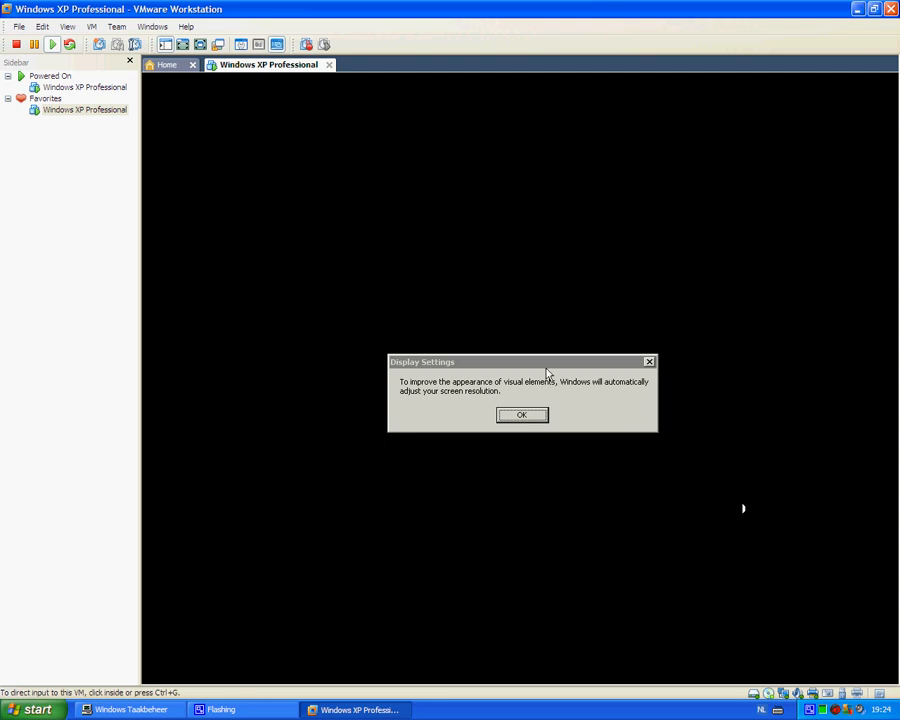
Accept the automatic screen resolution adjustment and keep the new resolution
{"action": "left_click", "coordinate": [520, 414]}
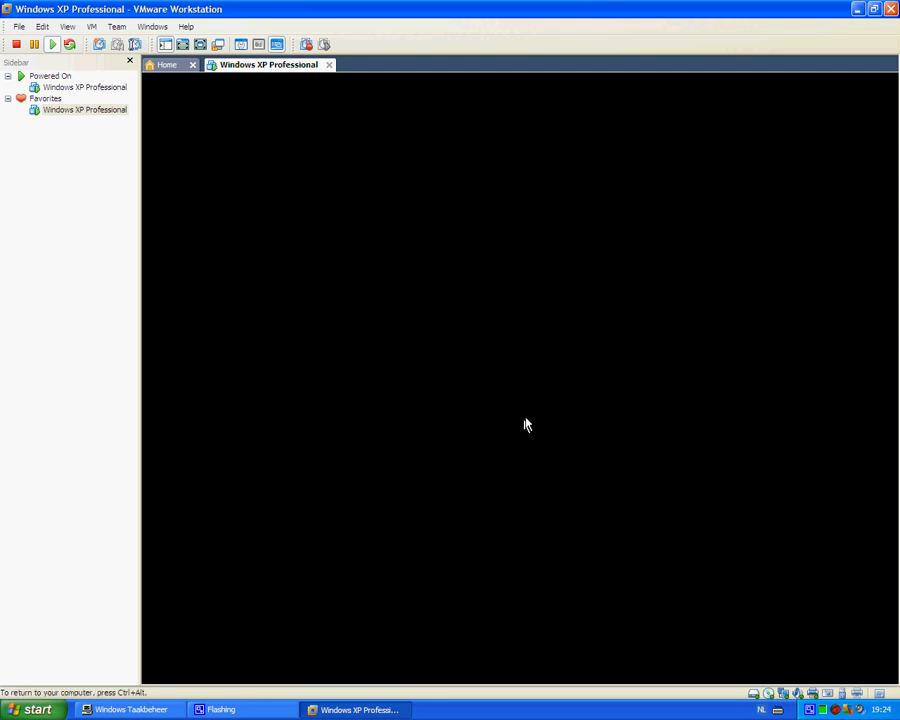
{"action": "mouse_move", "coordinate": [516, 404]}
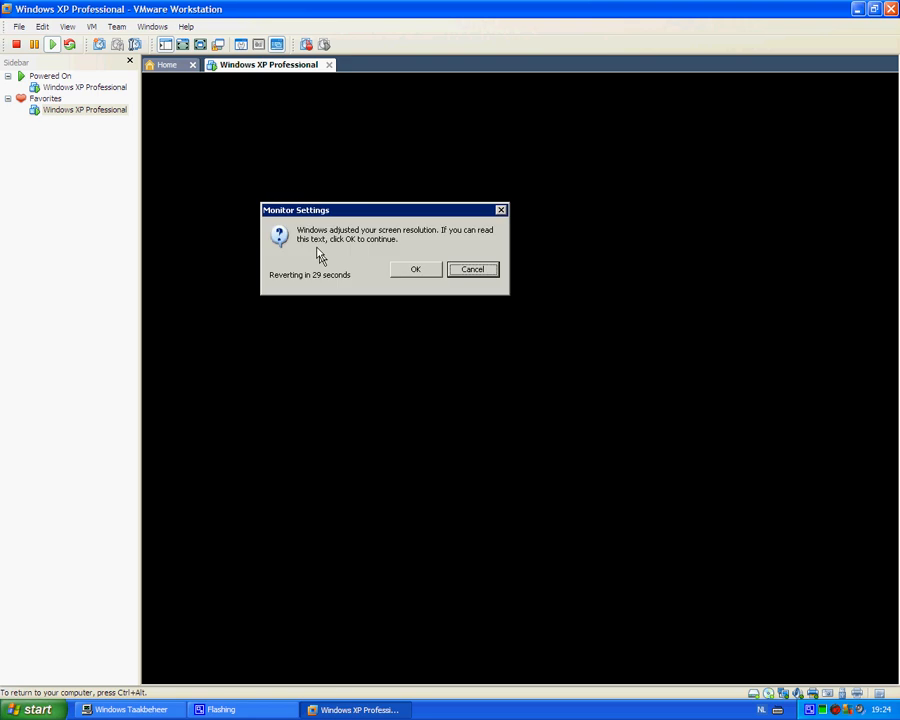
{"action": "mouse_move", "coordinate": [440, 240]}
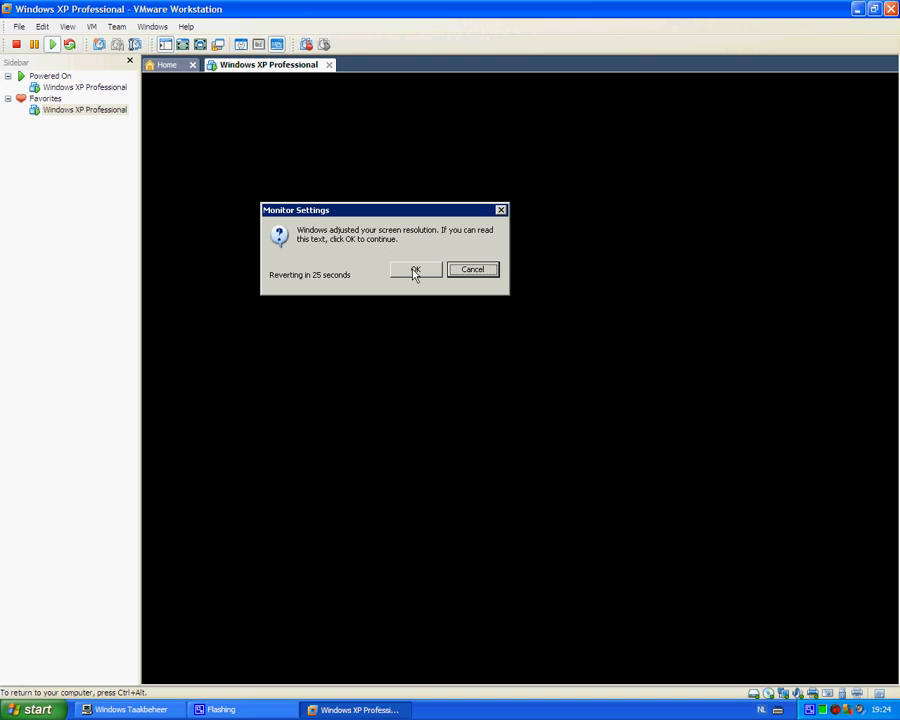
{"action": "left_click", "coordinate": [416, 268]}
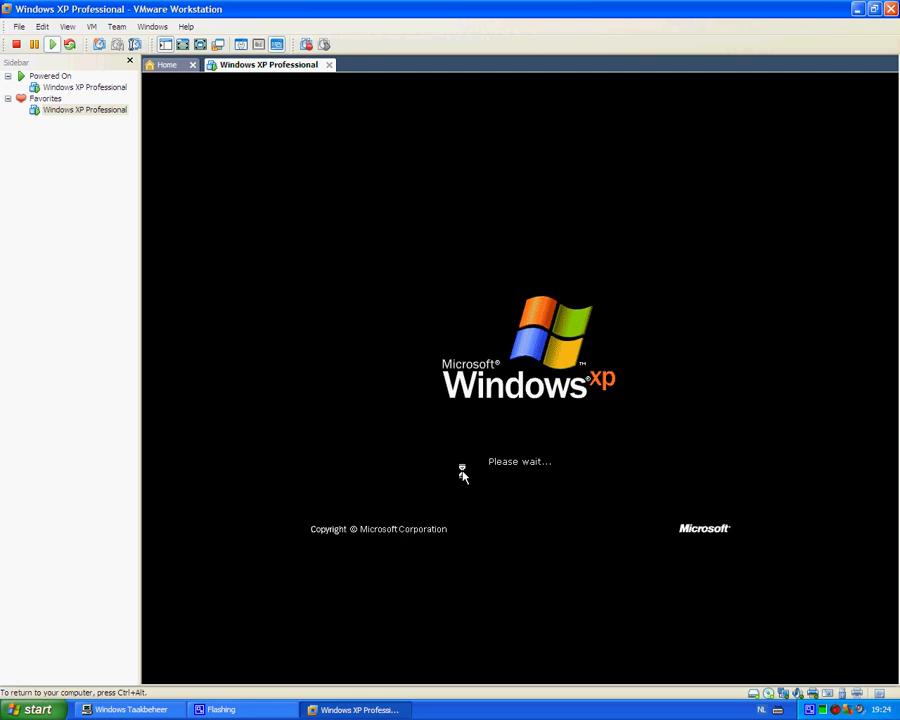
{"action": "mouse_move", "coordinate": [552, 578]}
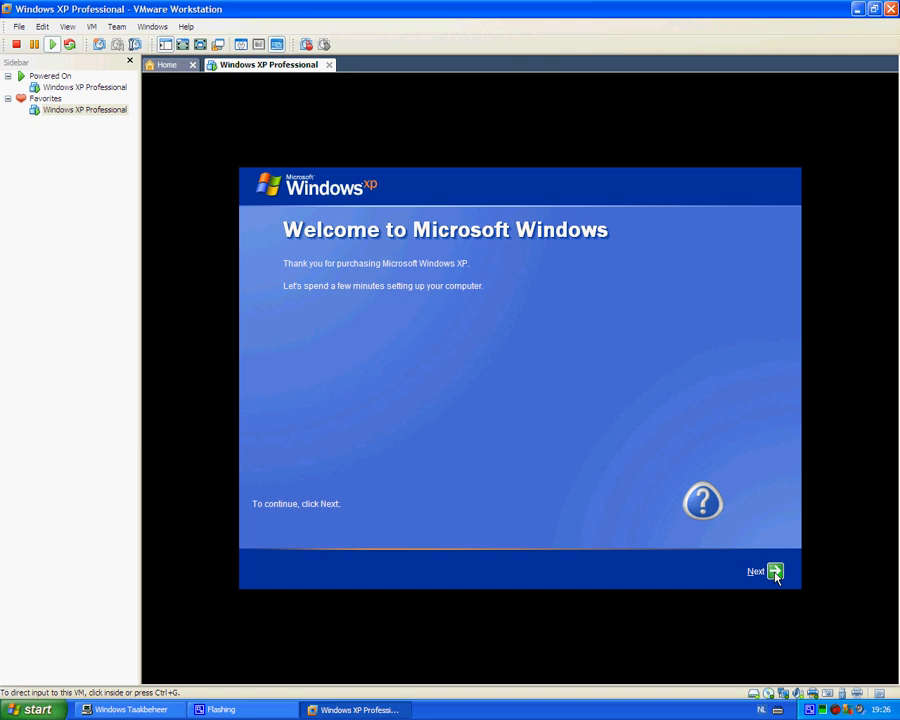
{"action": "mouse_move", "coordinate": [704, 504]}
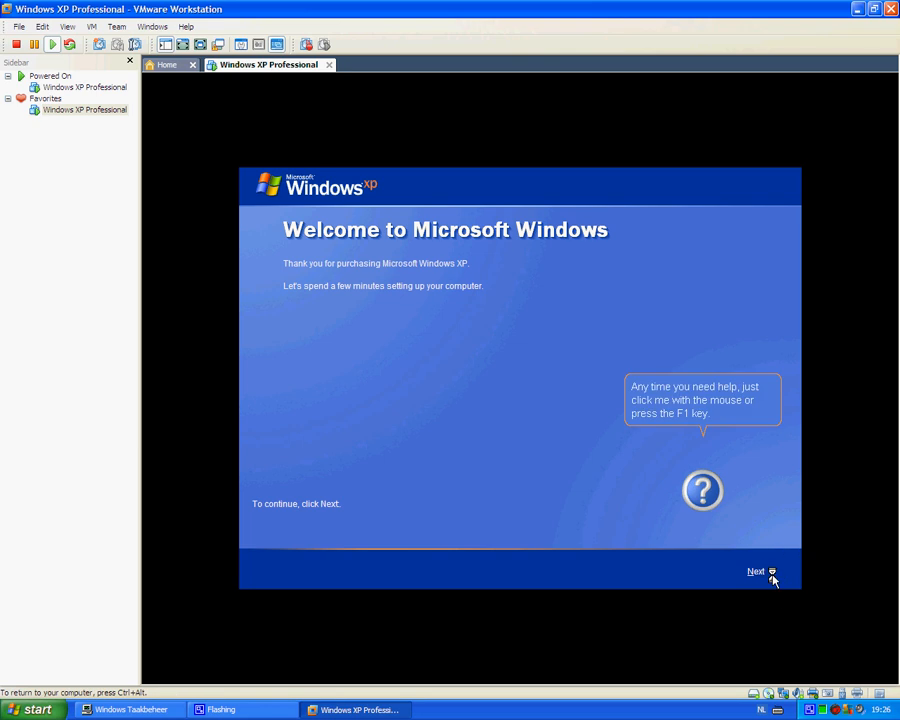
{"action": "mouse_move", "coordinate": [652, 572]}
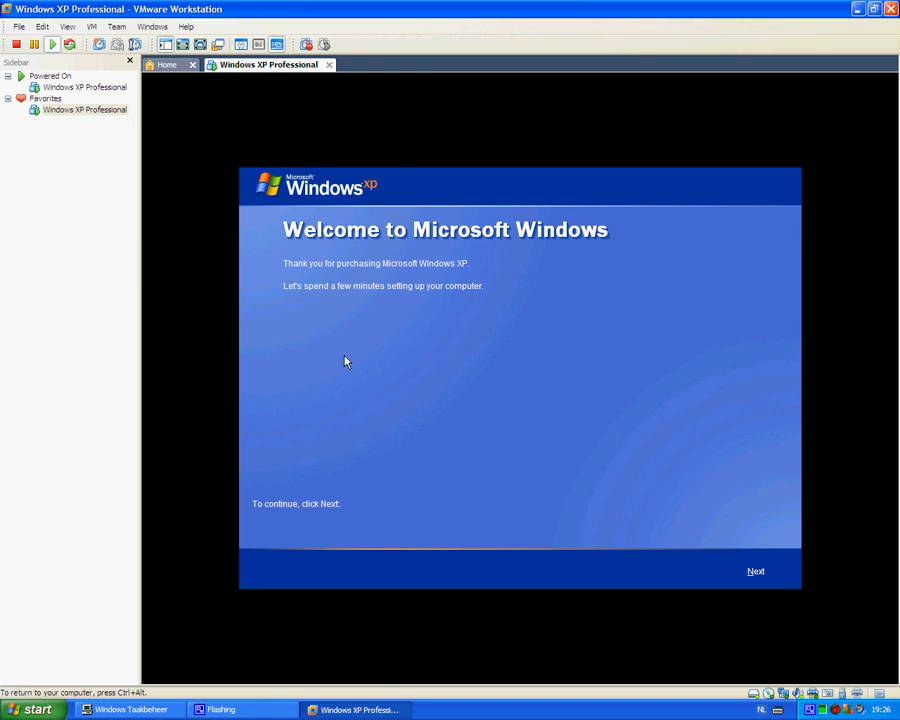
Continue past the Welcome to Microsoft Windows first-run screen
{"action": "left_click", "coordinate": [750, 570]}
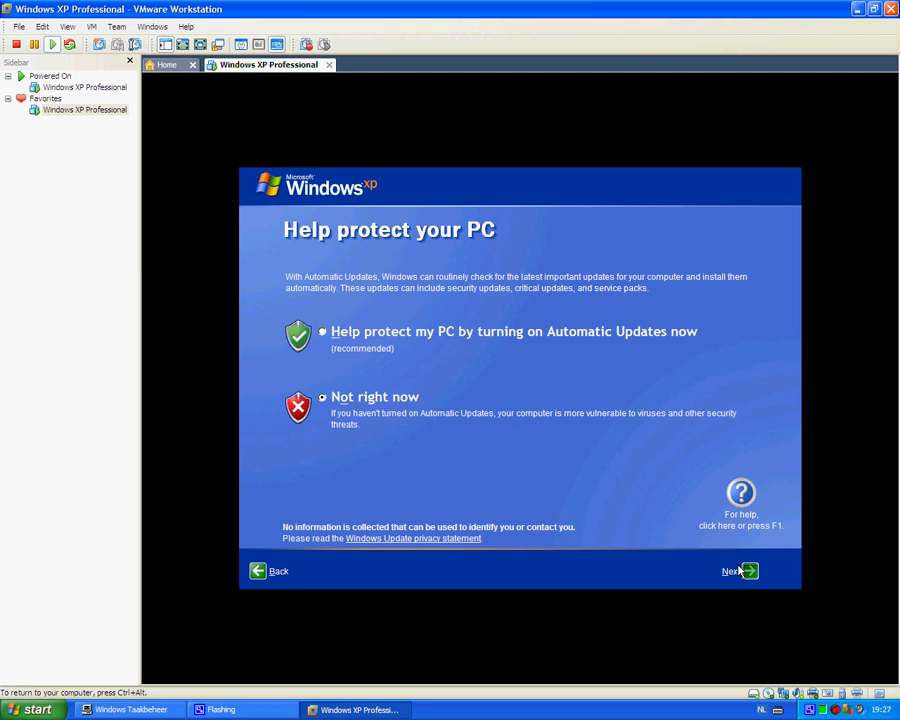
{"action": "mouse_move", "coordinate": [584, 464]}
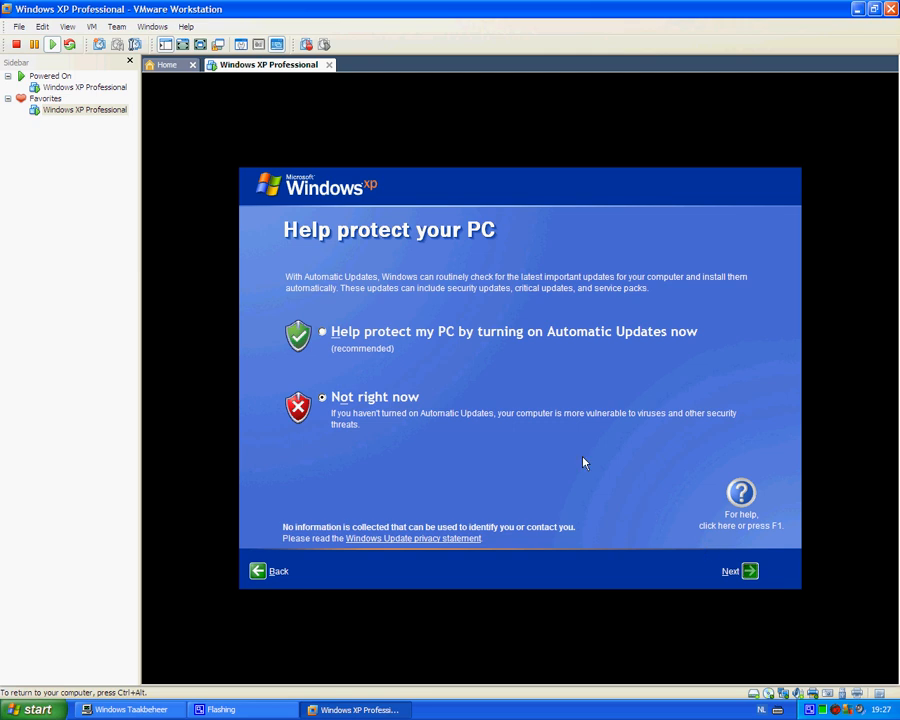
{"action": "mouse_move", "coordinate": [560, 440]}
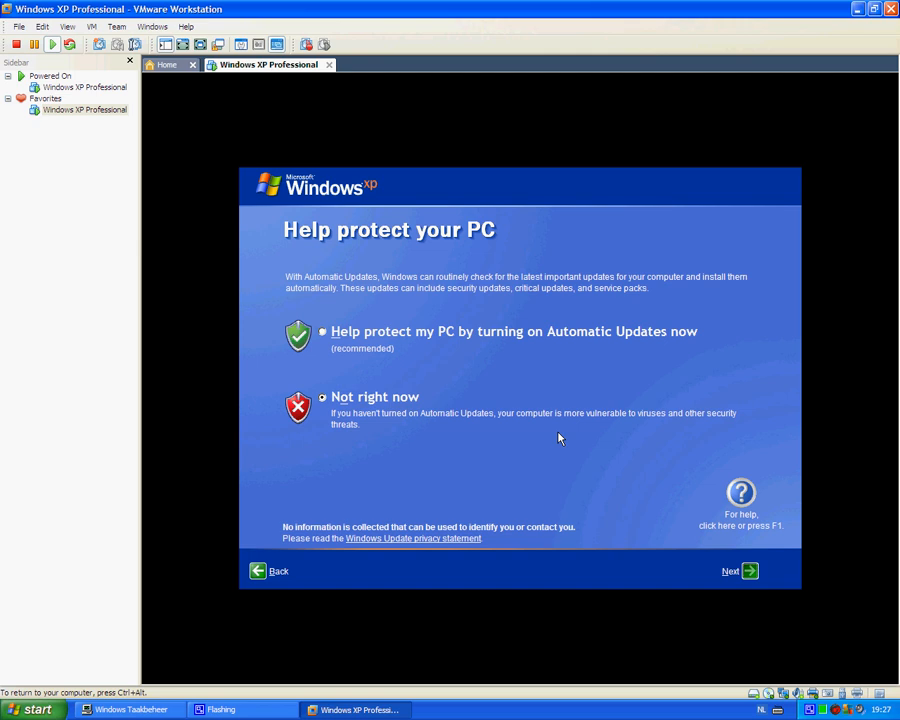
{"action": "mouse_move", "coordinate": [576, 424]}
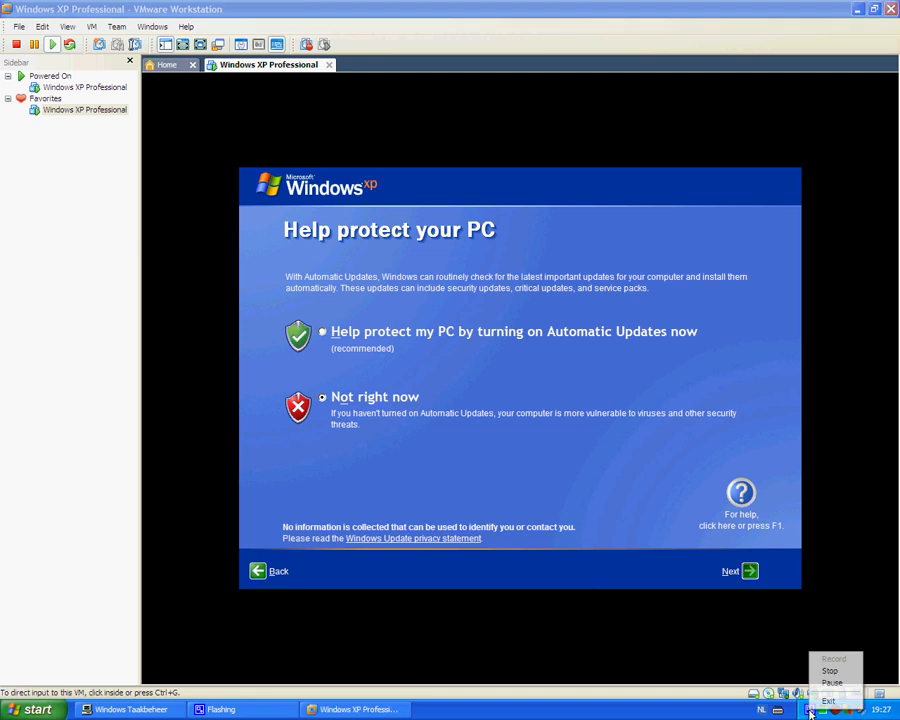
{"action": "mouse_move", "coordinate": [832, 680]}
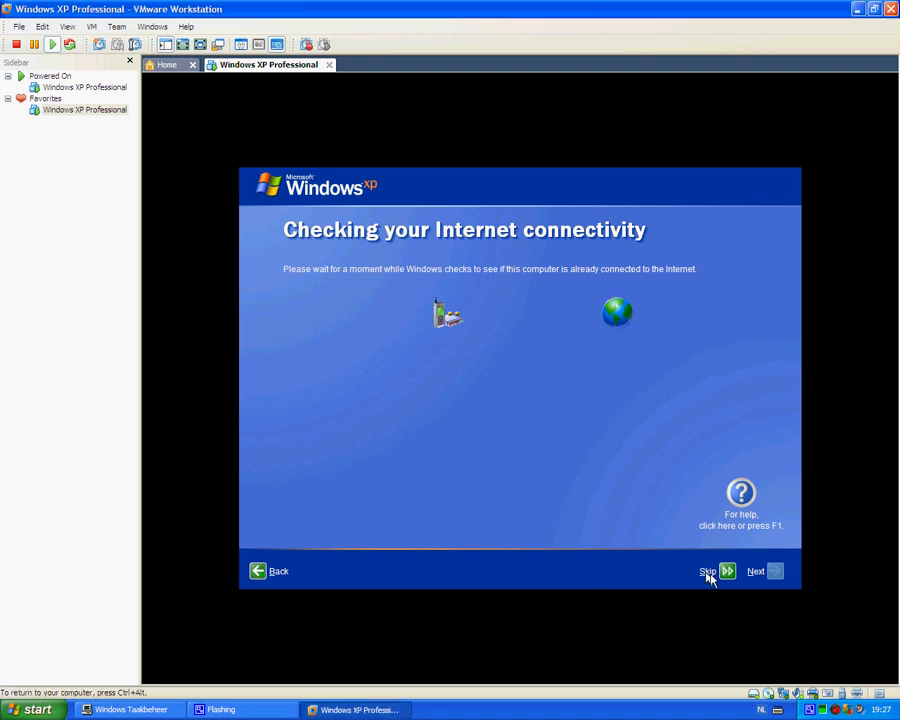
Skip the connectivity check and choose 'No, not at this time' for Microsoft registration
{"action": "left_click", "coordinate": [708, 572]}
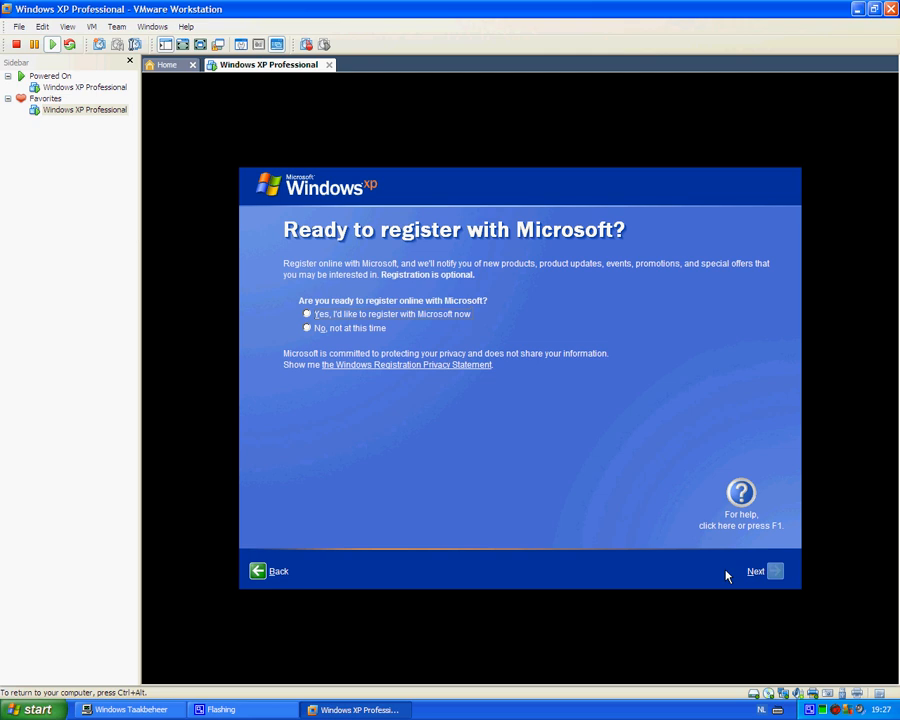
{"action": "mouse_move", "coordinate": [312, 314]}
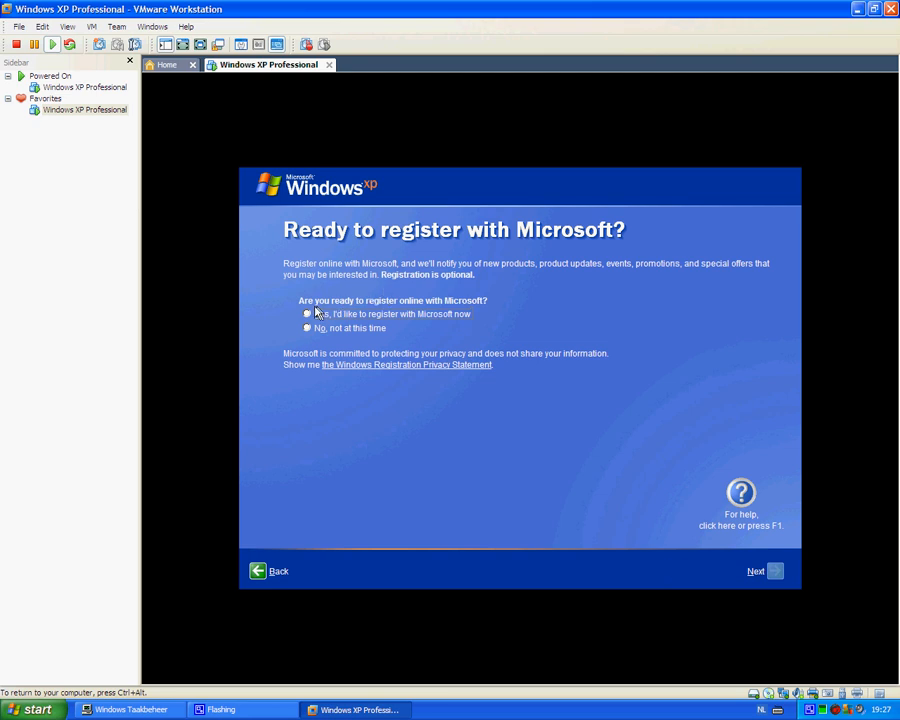
{"action": "mouse_move", "coordinate": [416, 320]}
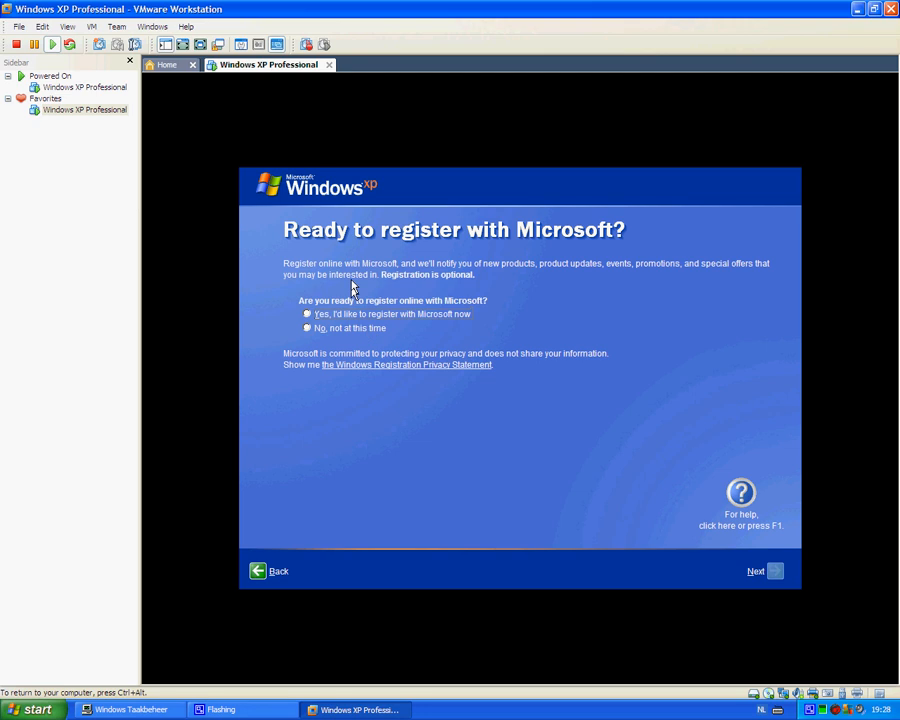
{"action": "mouse_move", "coordinate": [252, 282]}
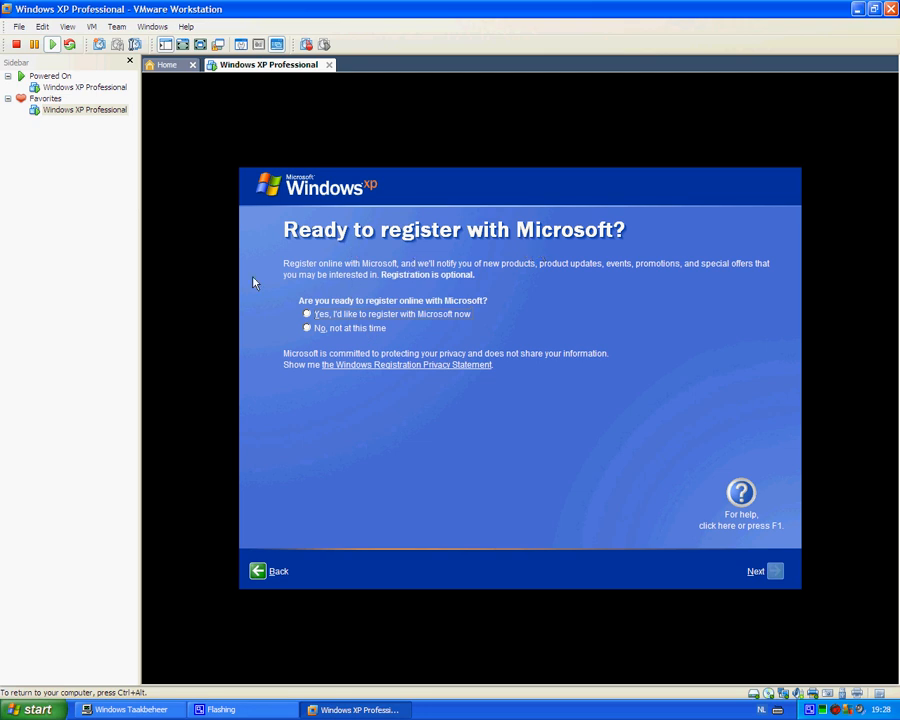
{"action": "mouse_move", "coordinate": [384, 274]}
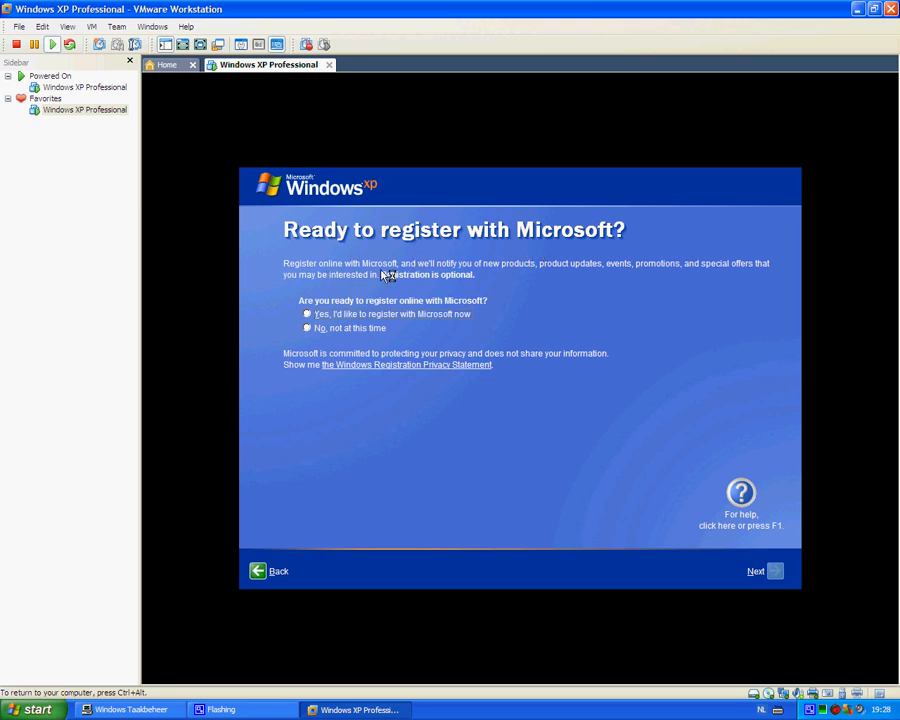
{"action": "left_click", "coordinate": [308, 328]}
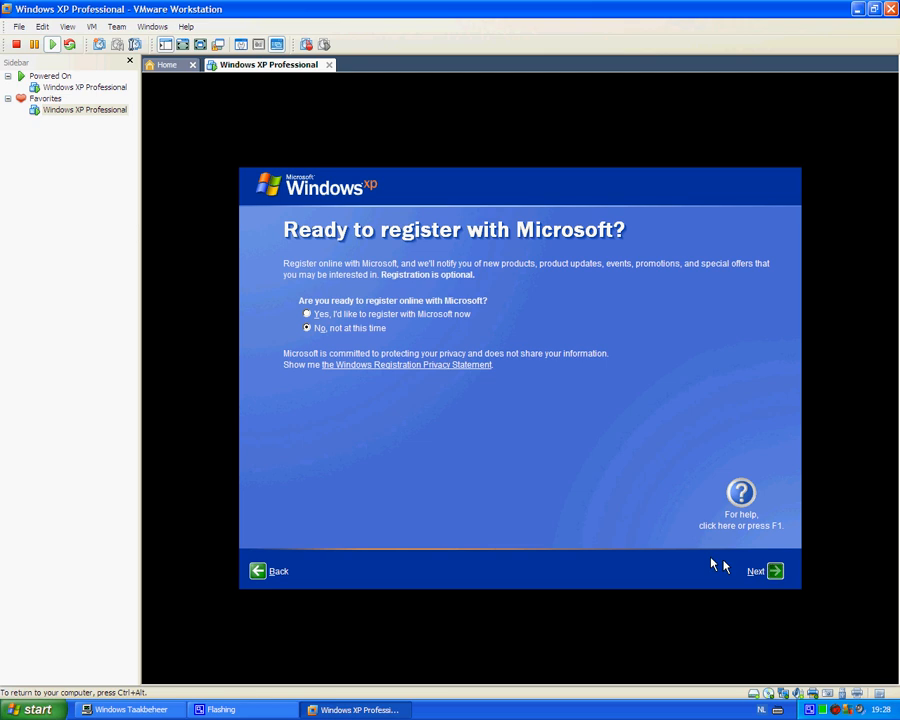
{"action": "left_click", "coordinate": [764, 572]}
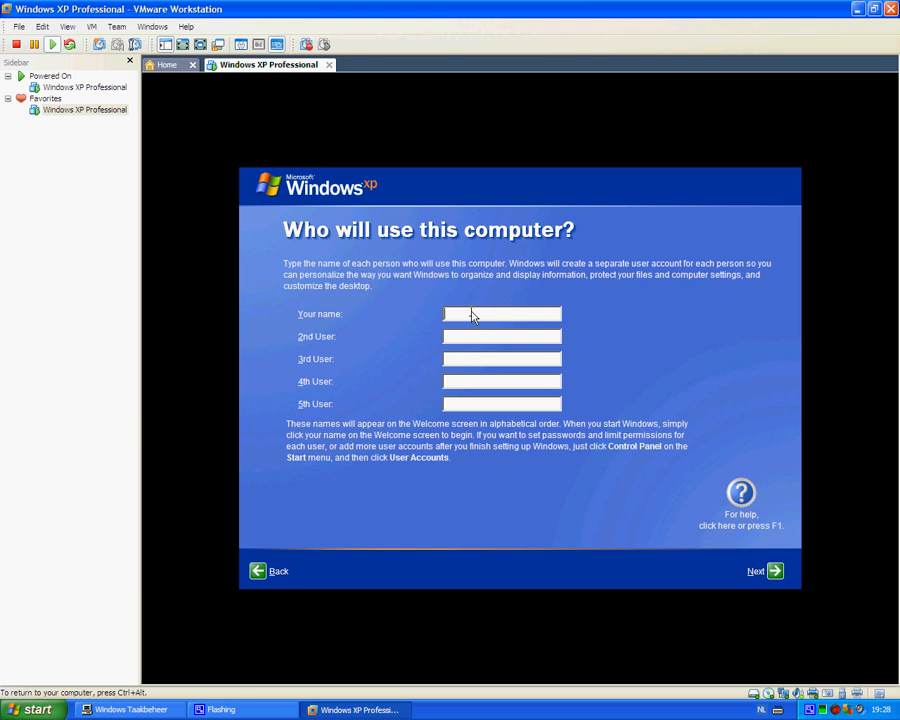
Enter 'Mustafa' and 'Ultragamer321' as user names and continue to the Thank you page
{"action": "type", "text": "Mustaf"}
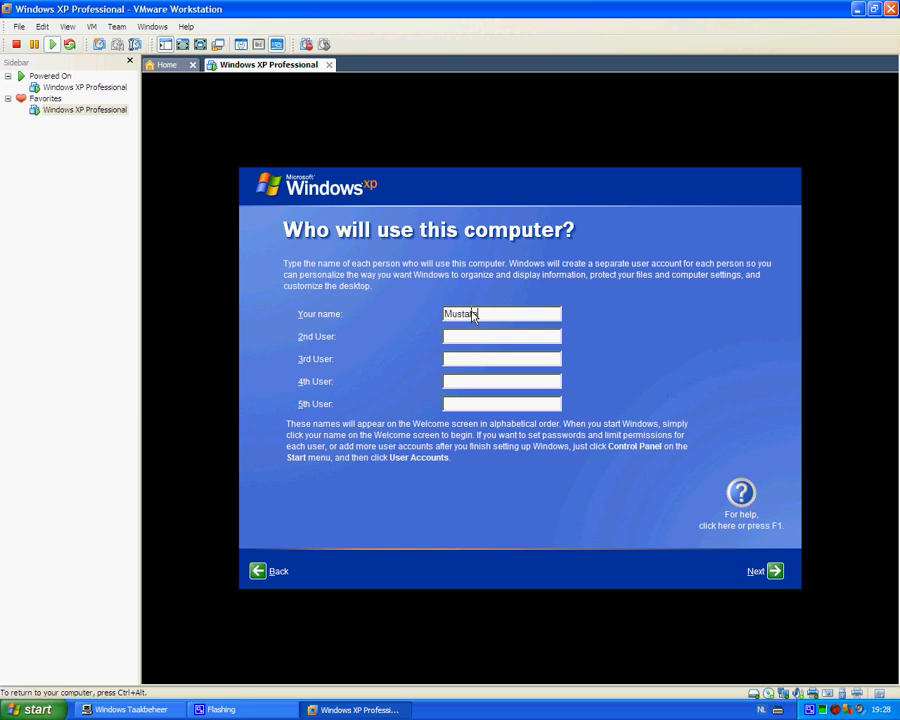
{"action": "type", "text": "a"}
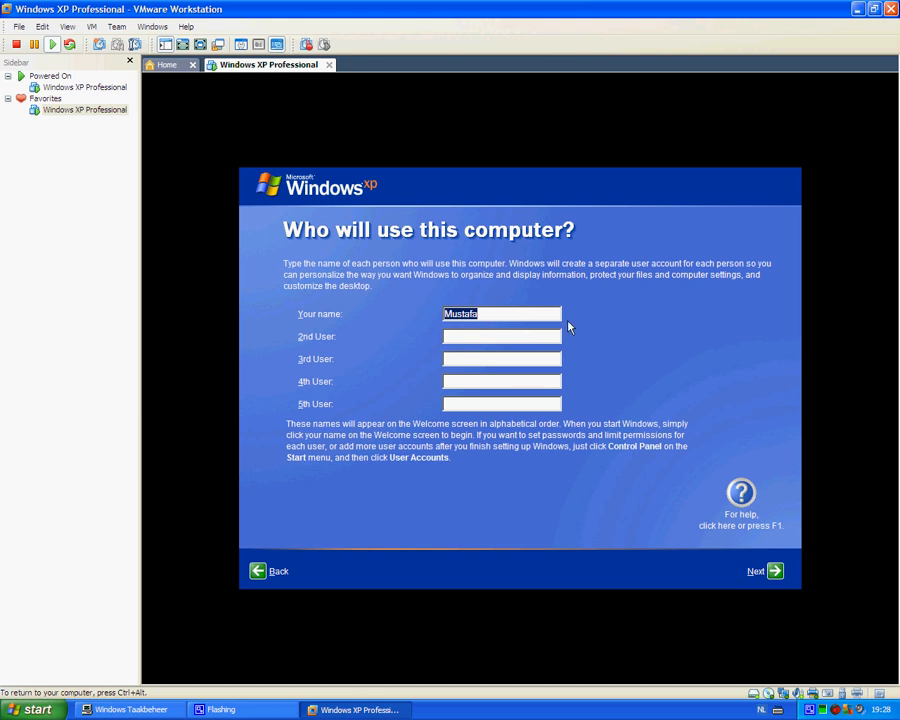
{"action": "type", "text": "Ultragamer"}
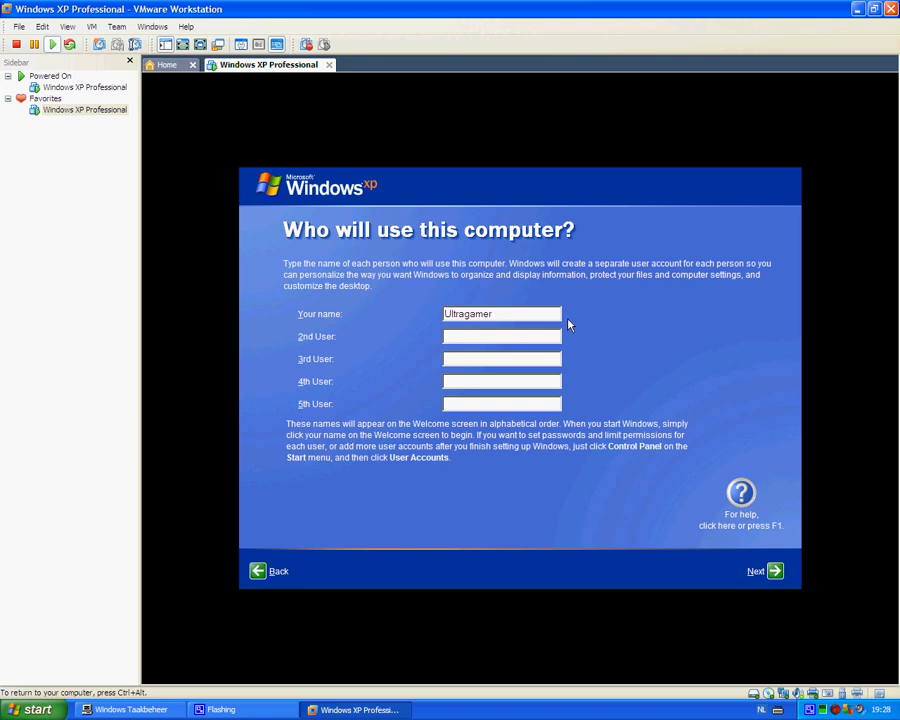
{"action": "type", "text": "321"}
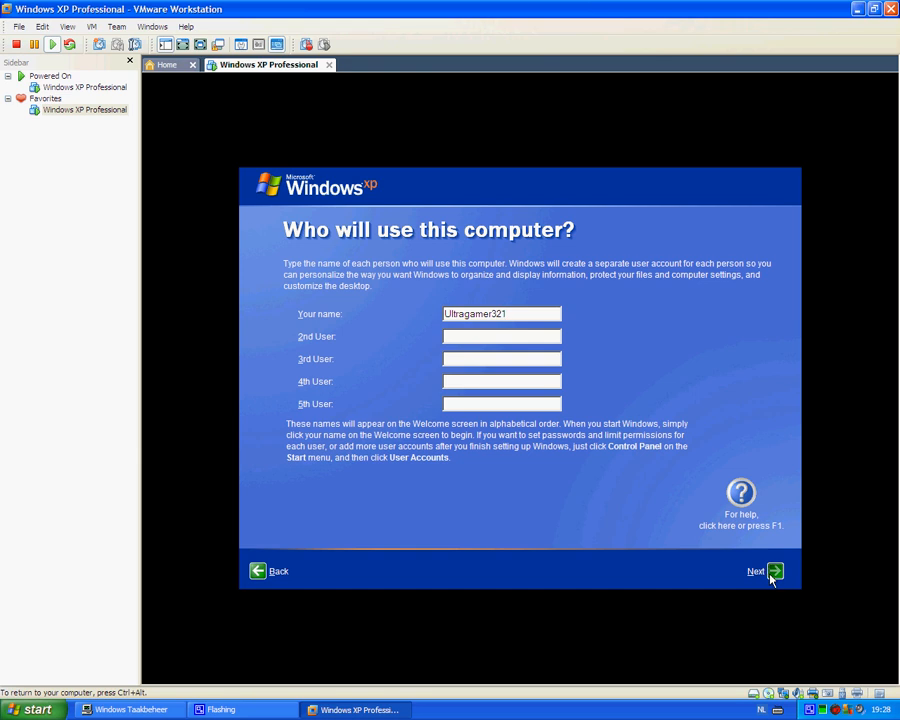
{"action": "left_click", "coordinate": [776, 572]}
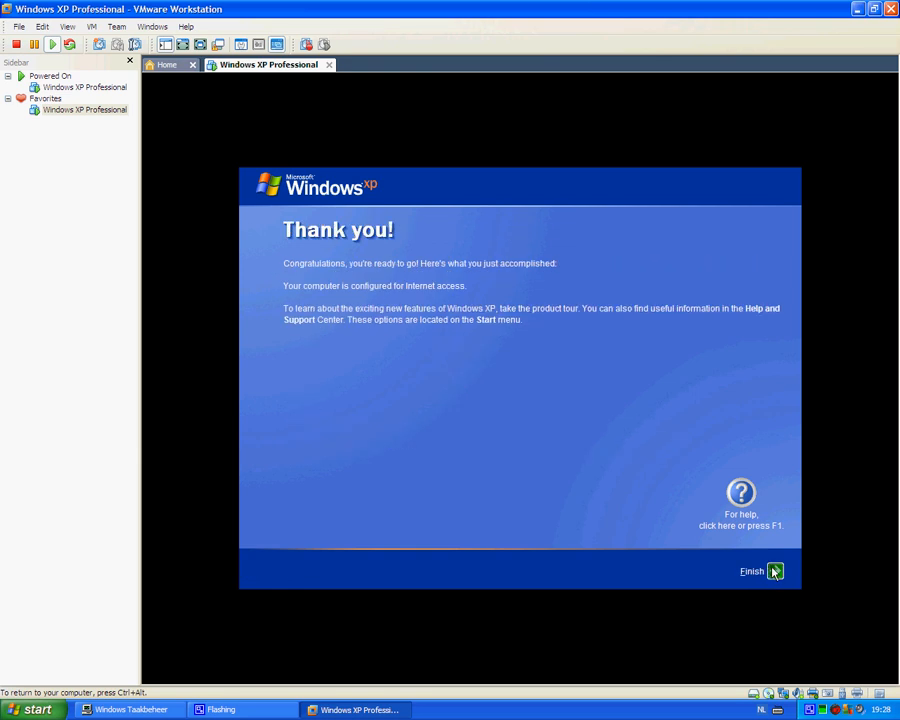
Finish Windows XP setup and let the guest boot to the welcome screen
{"action": "left_click", "coordinate": [776, 572]}
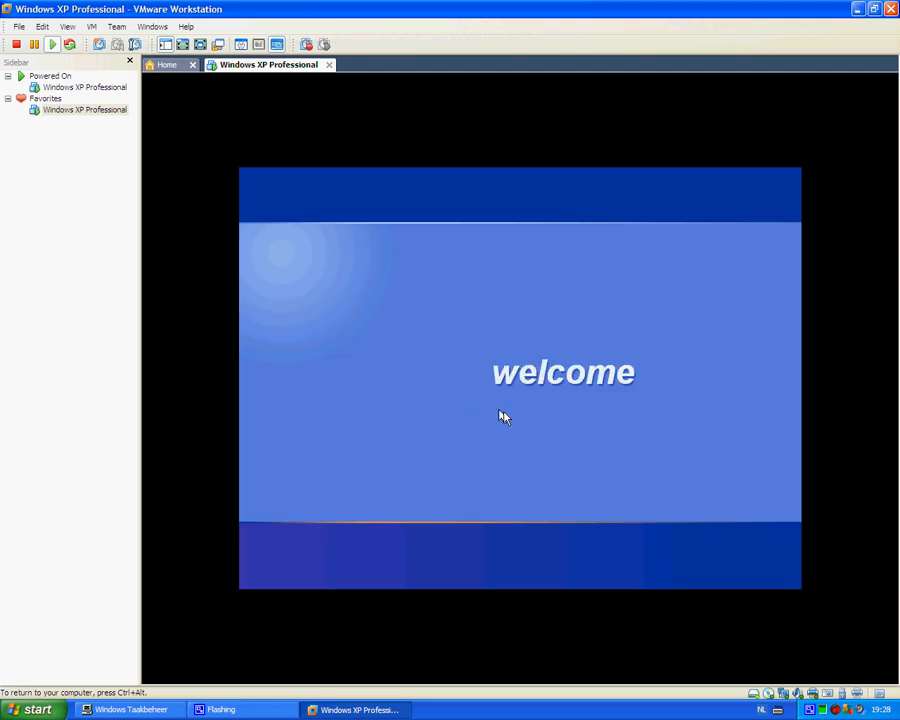
{"action": "mouse_move", "coordinate": [512, 404]}
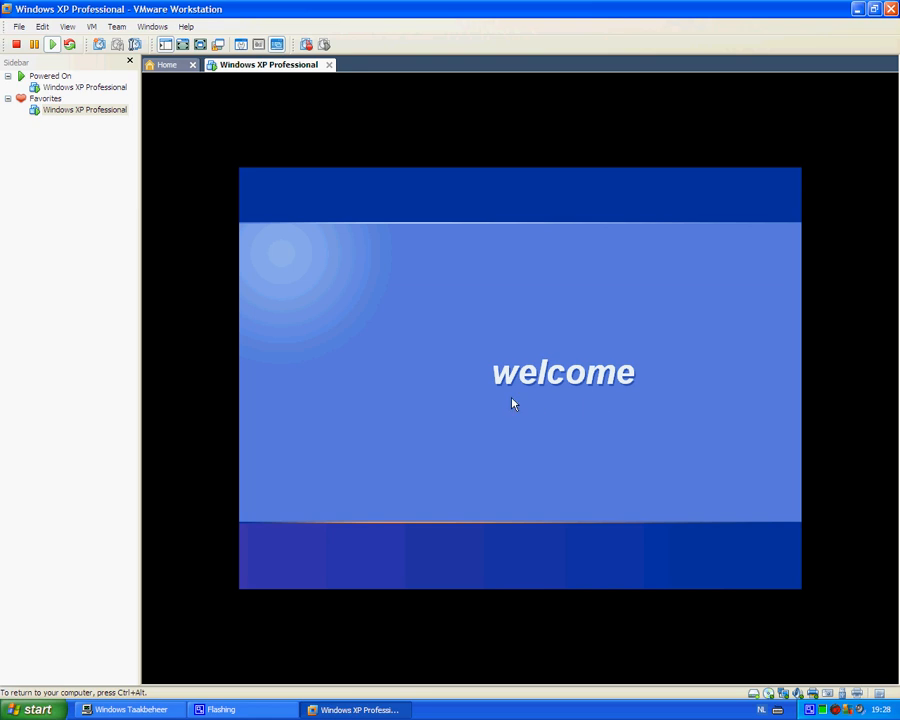
{"action": "mouse_move", "coordinate": [488, 396]}
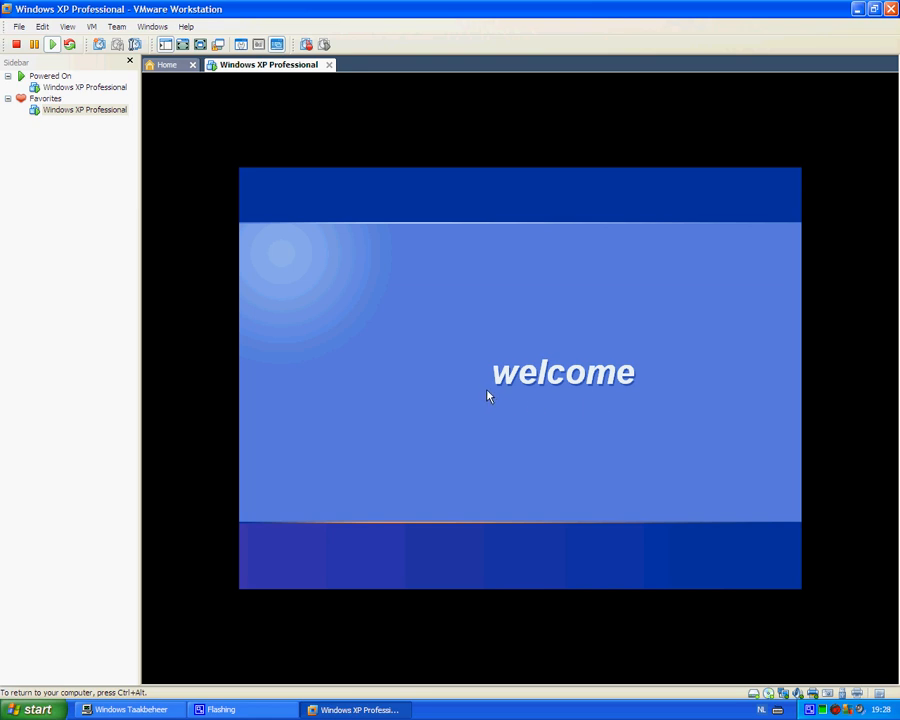
{"action": "mouse_move", "coordinate": [492, 364]}
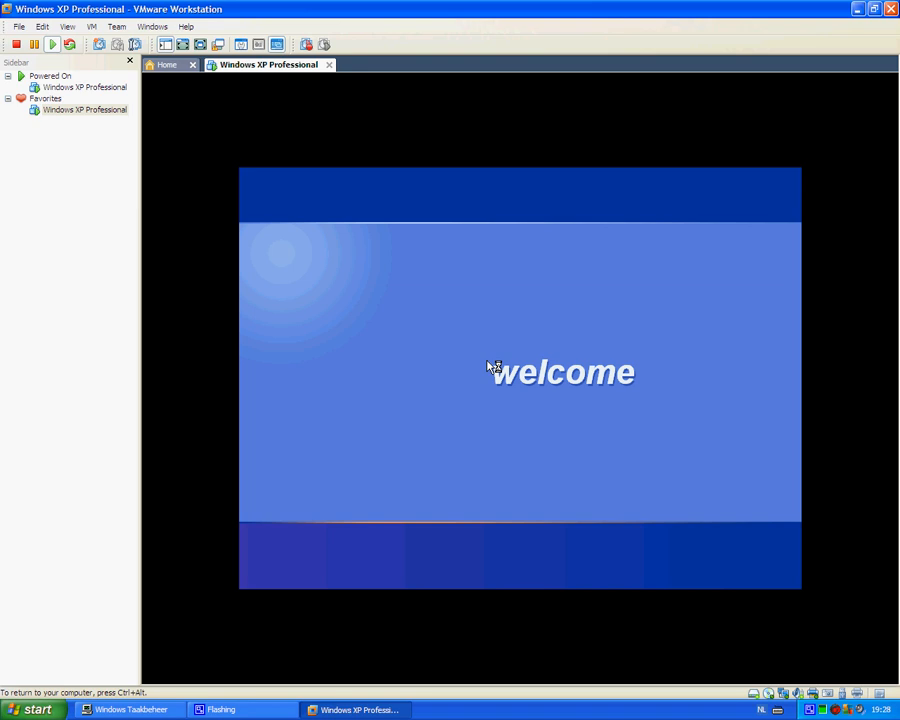
{"action": "mouse_move", "coordinate": [500, 366]}
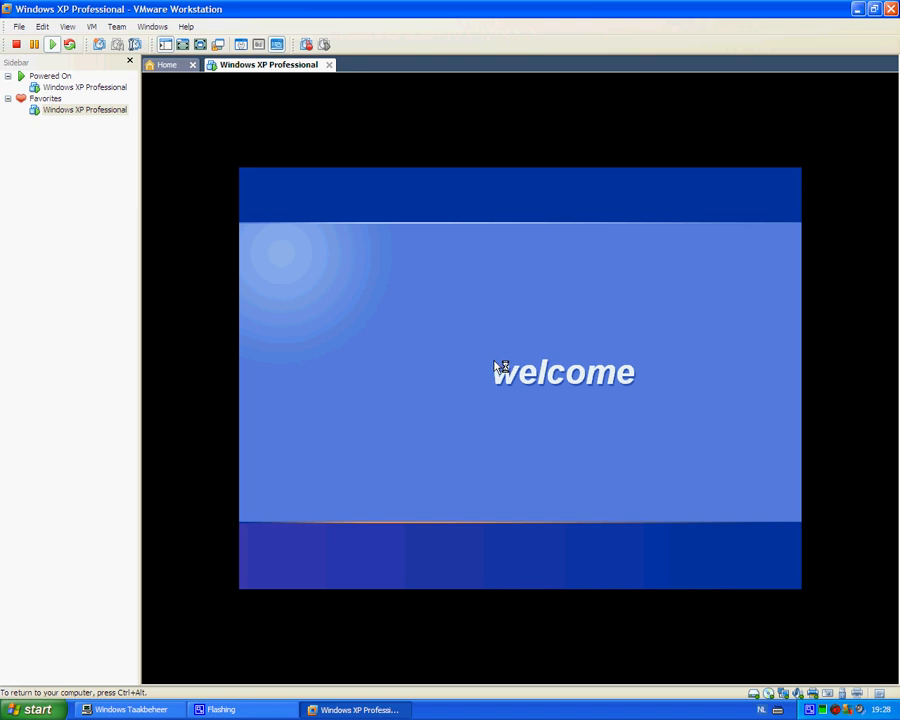
{"action": "mouse_move", "coordinate": [630, 412]}
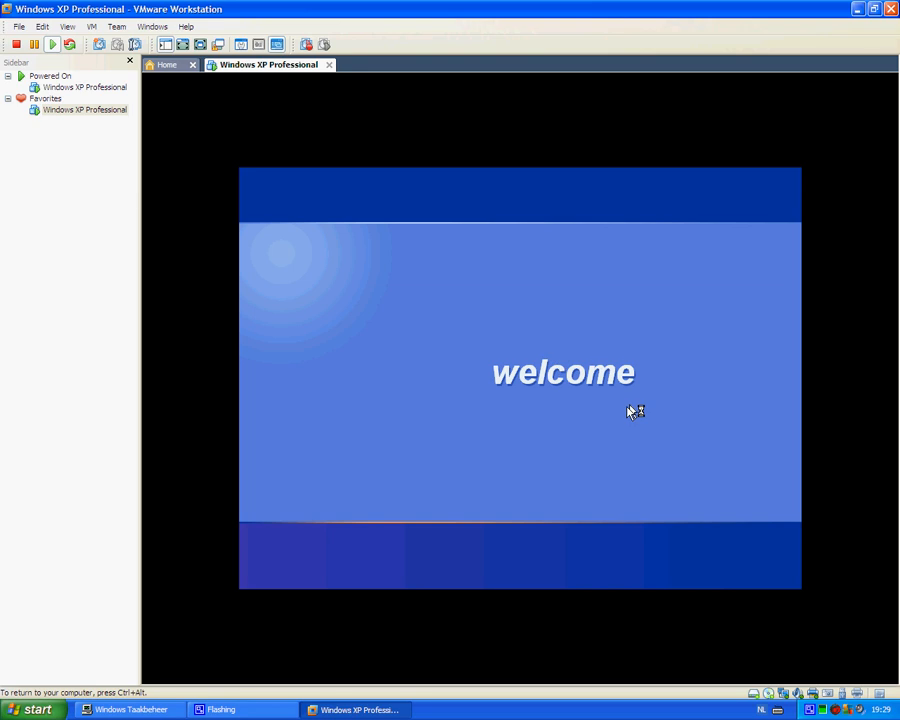
{"action": "mouse_move", "coordinate": [456, 412]}
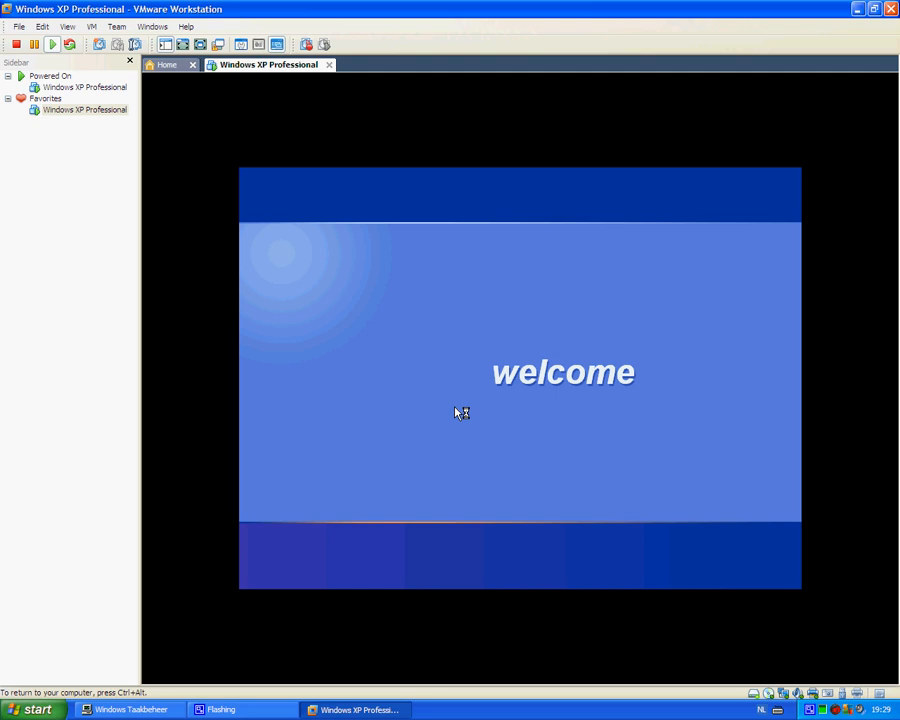
{"action": "mouse_move", "coordinate": [456, 412]}
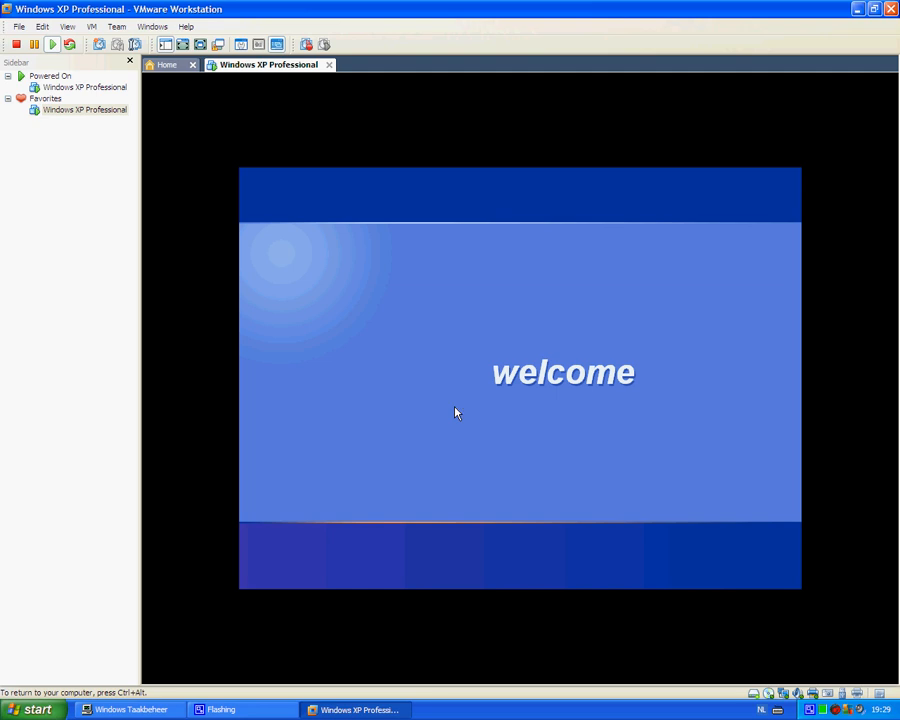
{"action": "mouse_move", "coordinate": [484, 398]}
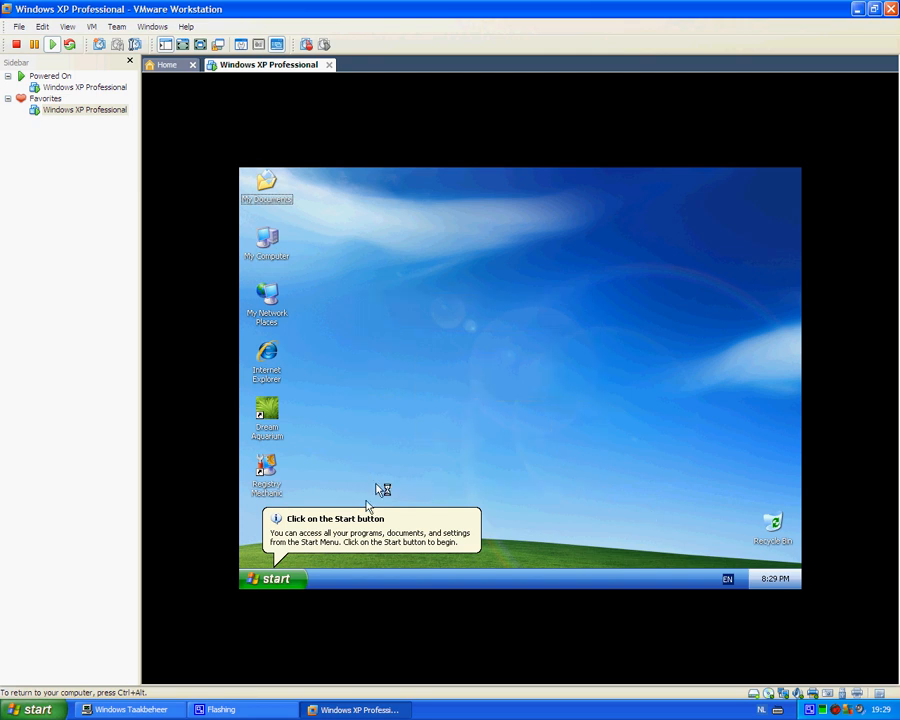
Switch the XP guest to the standard Start menu style and dismiss the IDM integration notice
{"action": "left_click", "coordinate": [272, 580]}
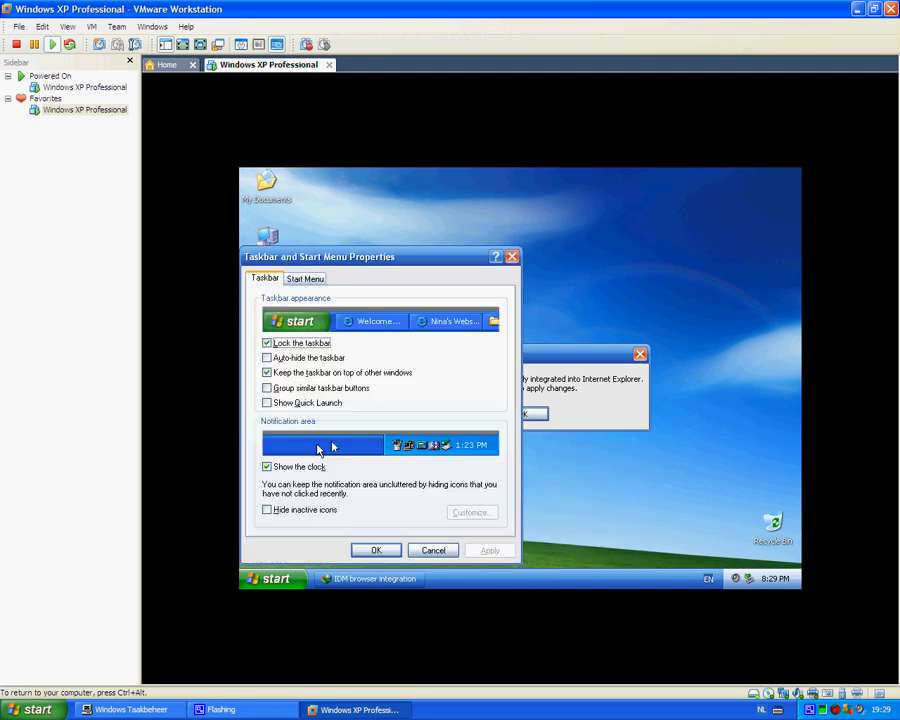
{"action": "left_click", "coordinate": [304, 278]}
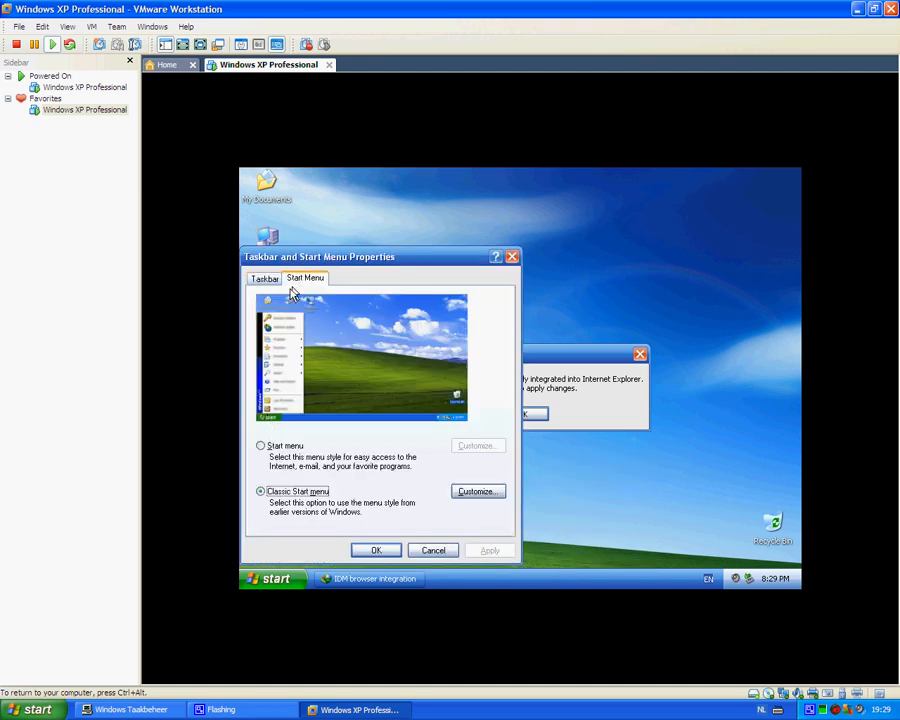
{"action": "left_click", "coordinate": [260, 444]}
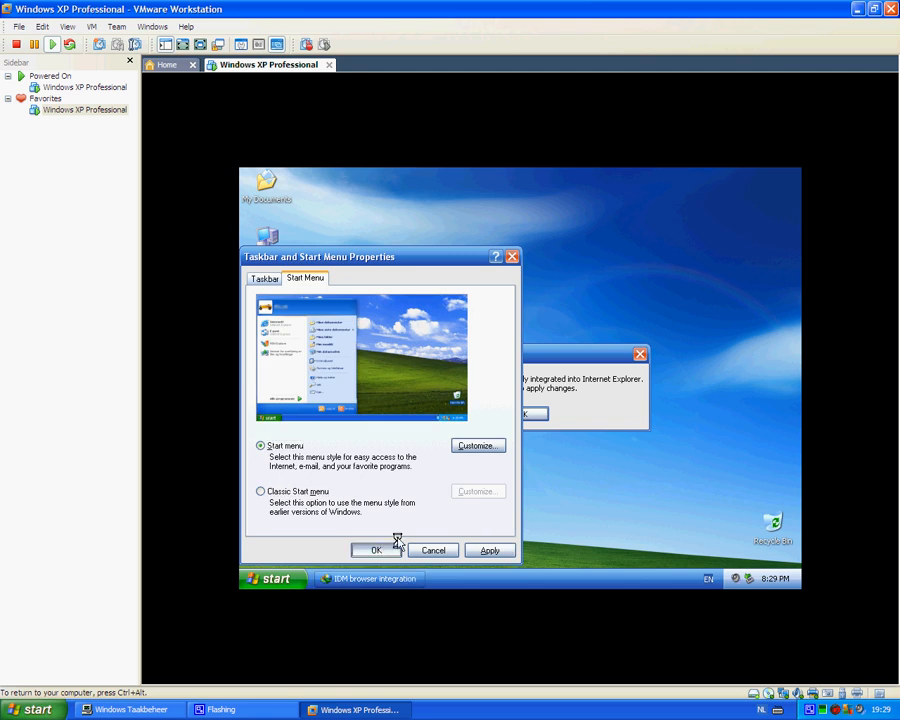
{"action": "left_click", "coordinate": [378, 550]}
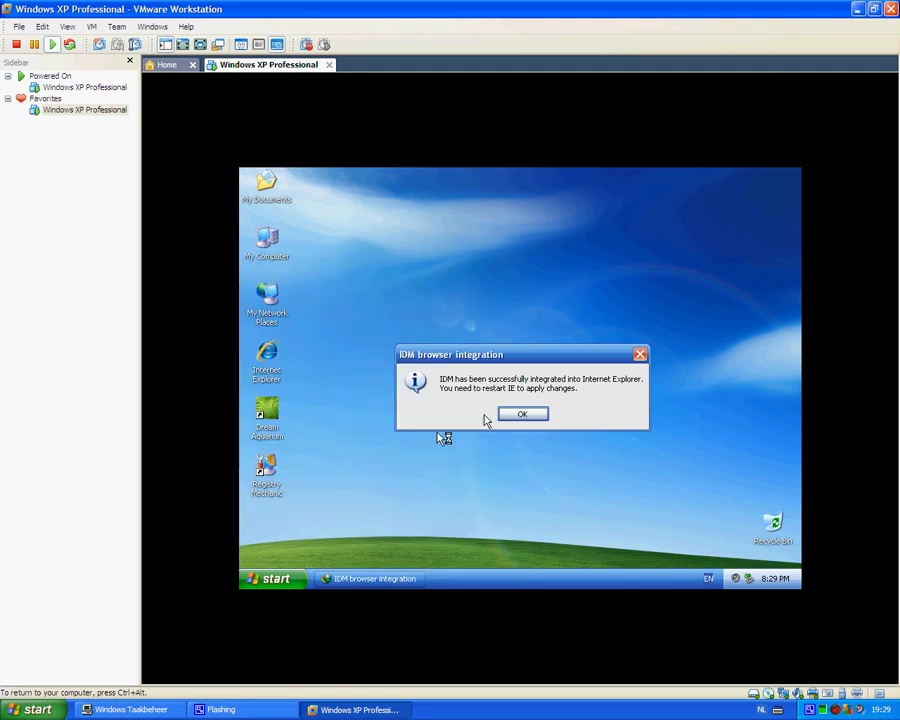
{"action": "left_click", "coordinate": [524, 412]}
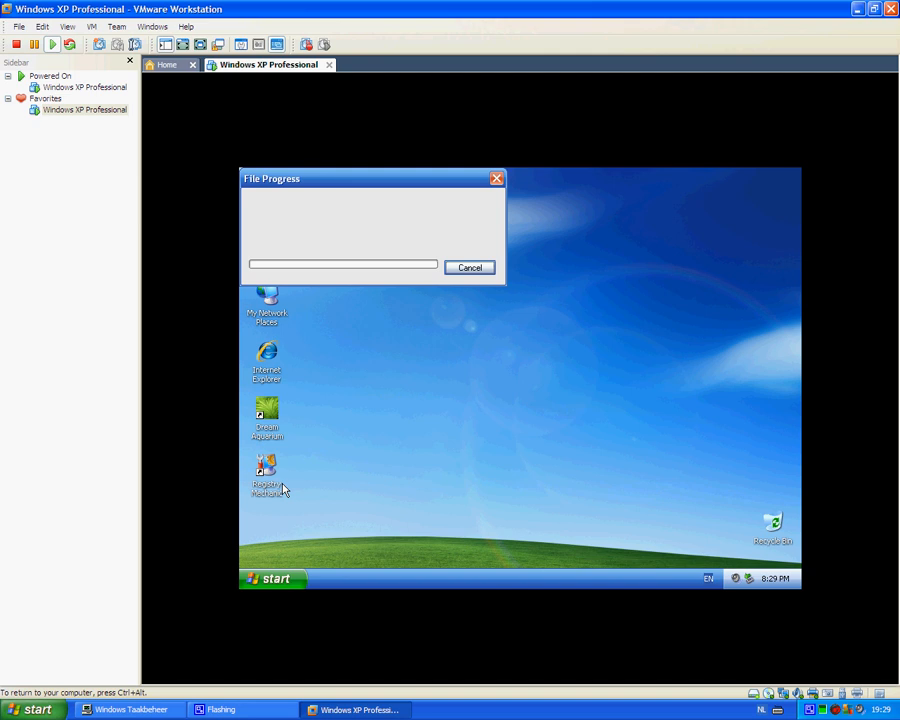
{"action": "mouse_move", "coordinate": [256, 500]}
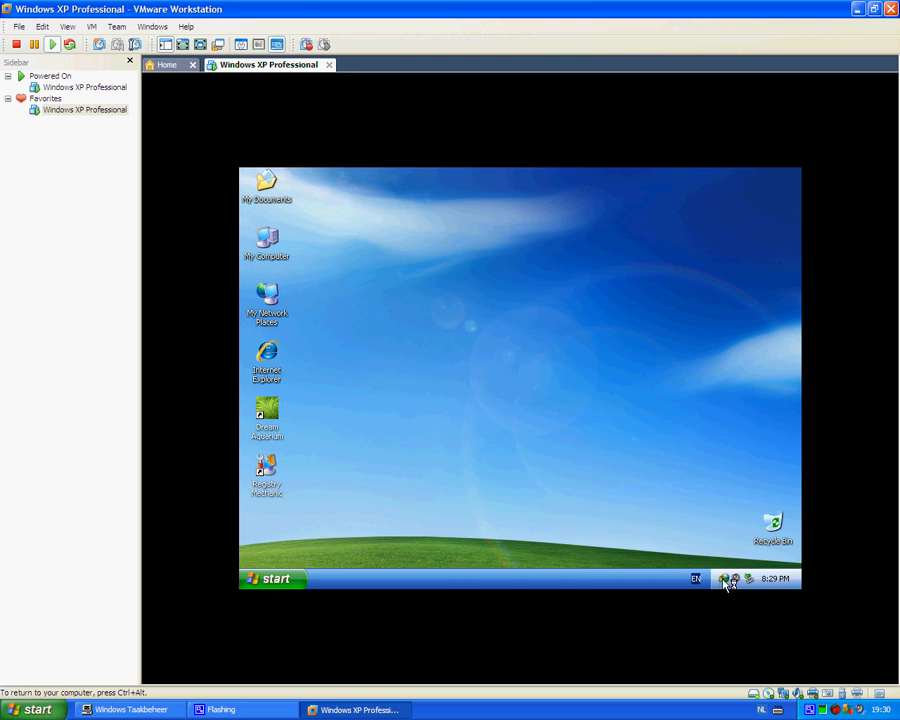
Open Control Panel from the Start menu and close the stray Internet Explorer window
{"action": "left_click", "coordinate": [272, 580]}
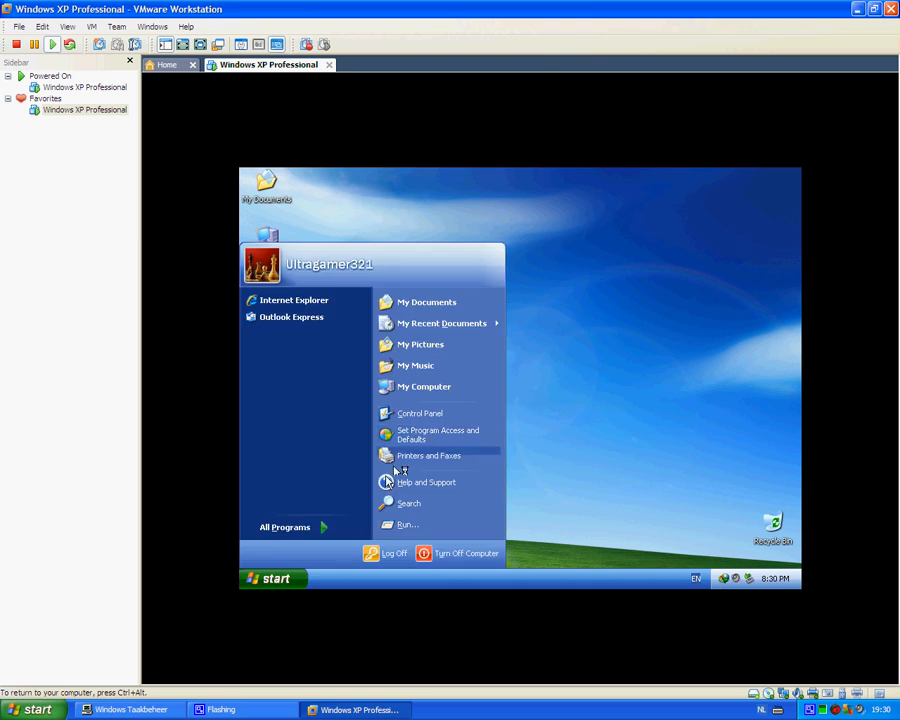
{"action": "mouse_move", "coordinate": [418, 418]}
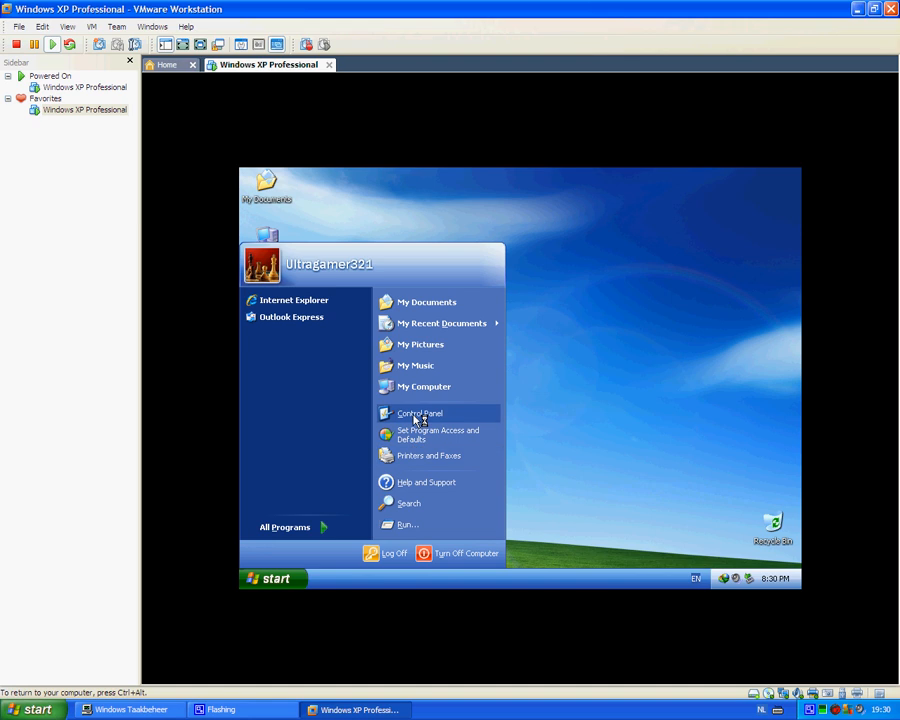
{"action": "left_click", "coordinate": [418, 428]}
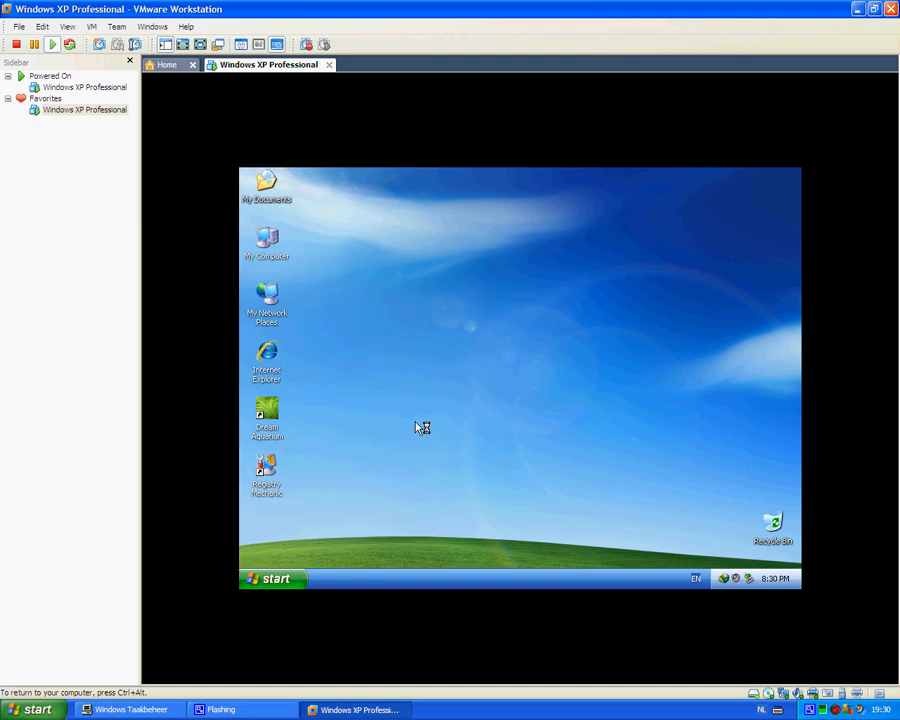
{"action": "mouse_move", "coordinate": [422, 444]}
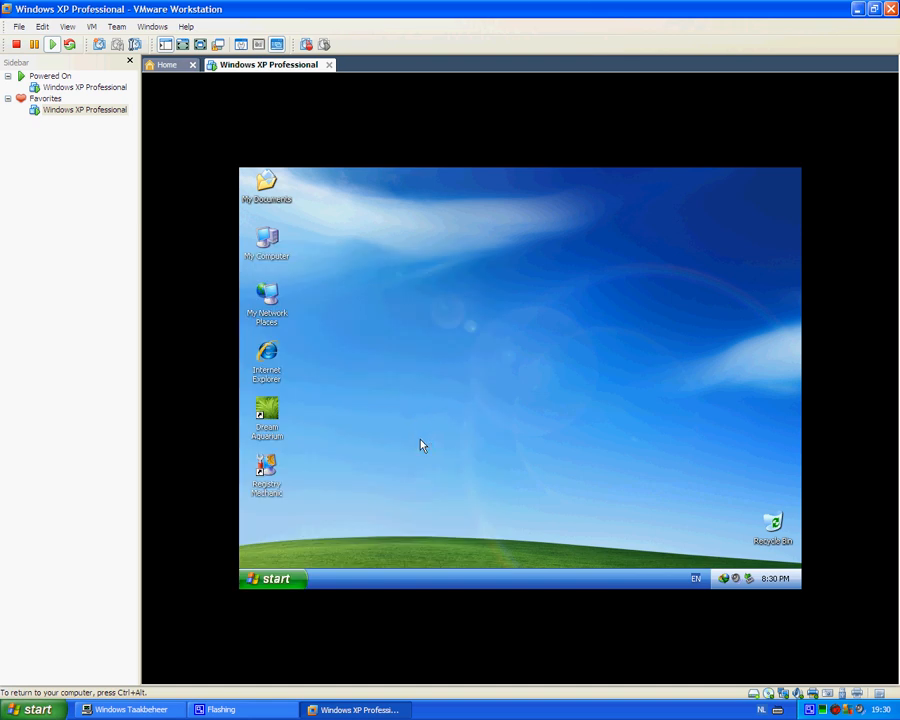
{"action": "double_click", "coordinate": [266, 356]}
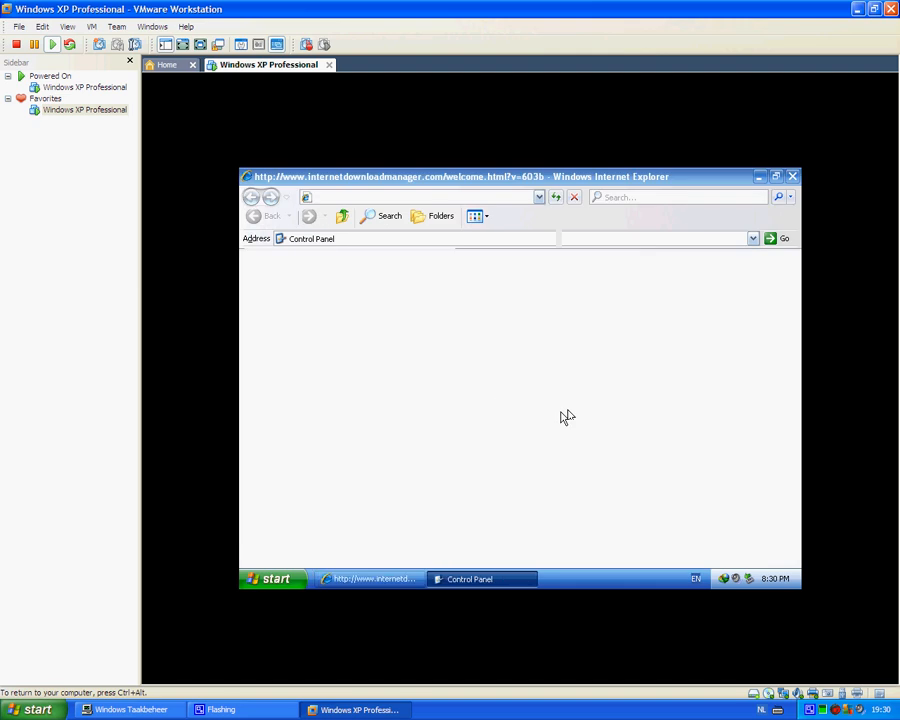
{"action": "right_click", "coordinate": [368, 580]}
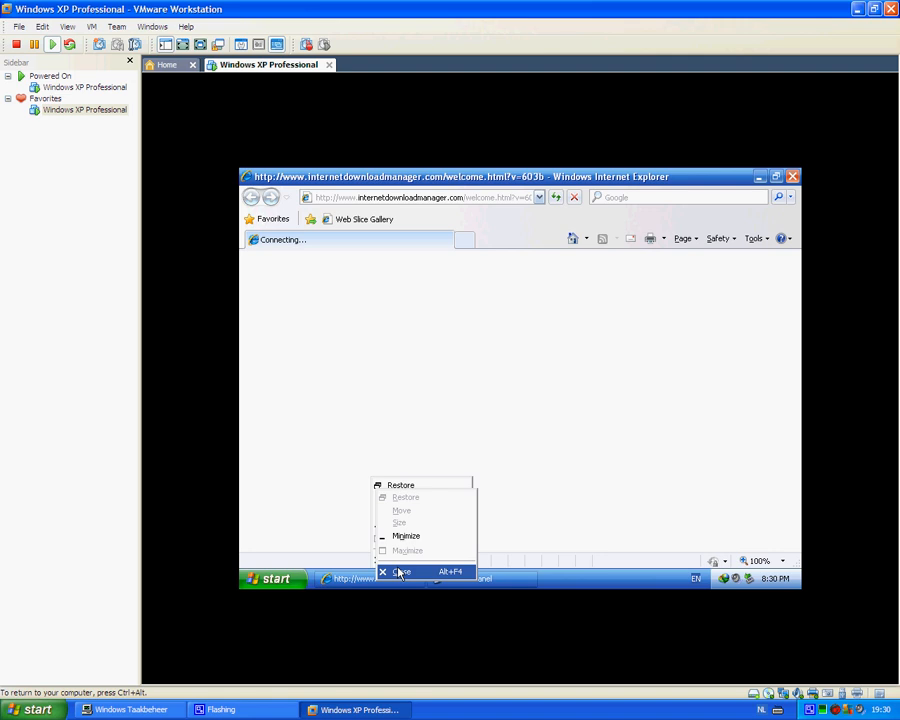
{"action": "left_click", "coordinate": [404, 572]}
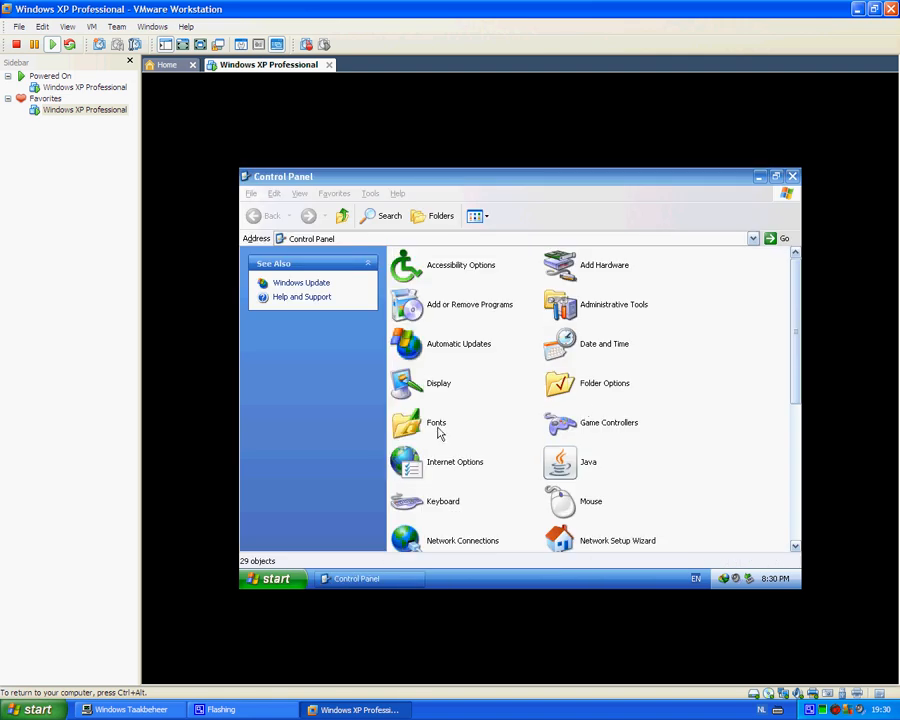
Open Add or Remove Programs from the Control Panel list
{"action": "scroll", "scroll_direction": "down", "scroll_amount": 3}
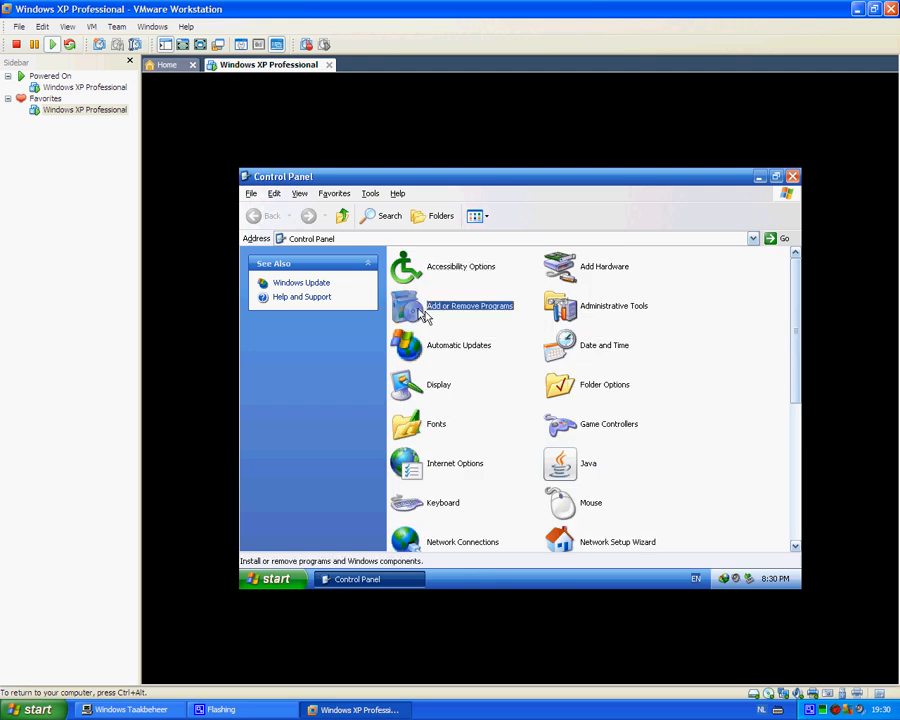
{"action": "mouse_move", "coordinate": [592, 310]}
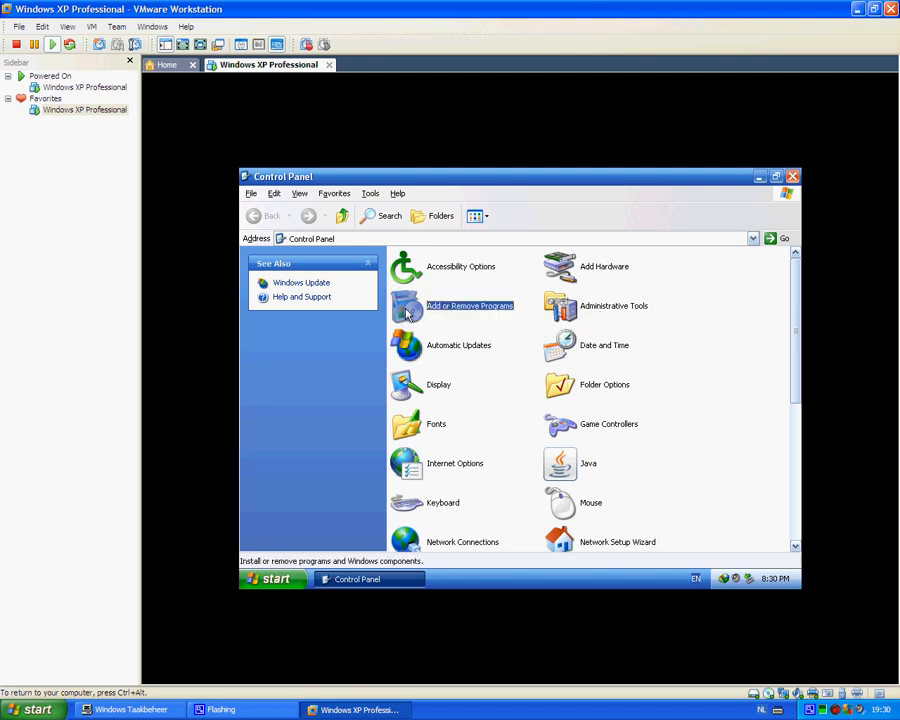
{"action": "mouse_move", "coordinate": [404, 308]}
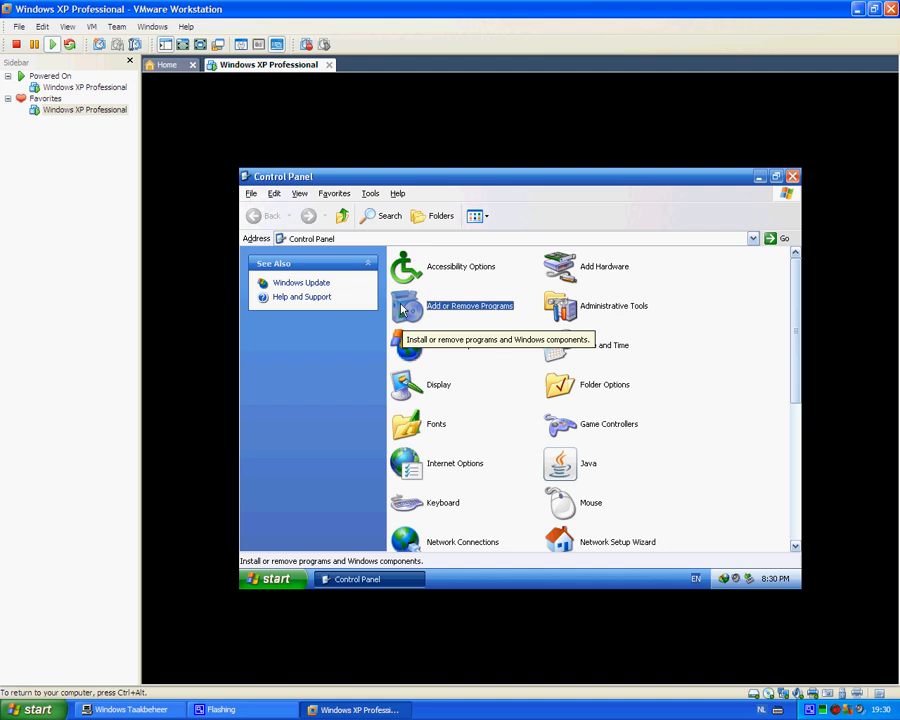
{"action": "mouse_move", "coordinate": [288, 588]}
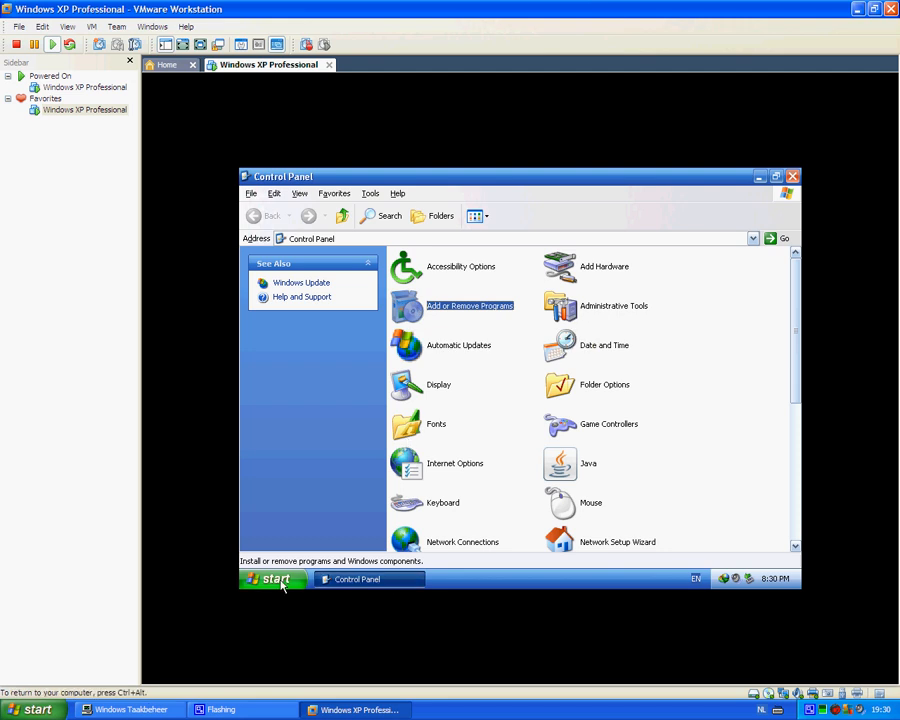
{"action": "right_click", "coordinate": [464, 304]}
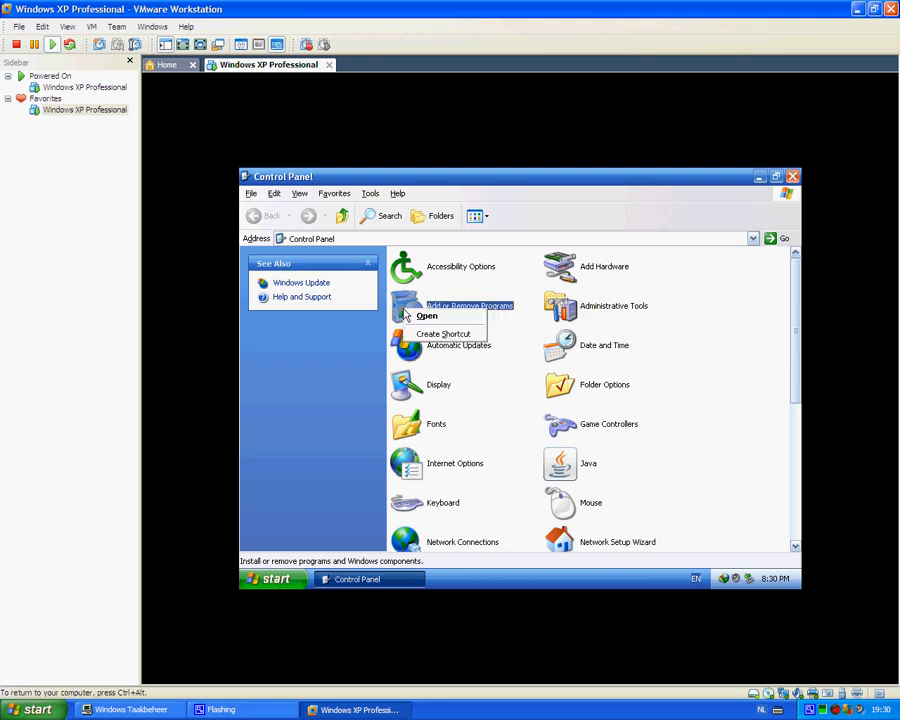
{"action": "left_click", "coordinate": [426, 316]}
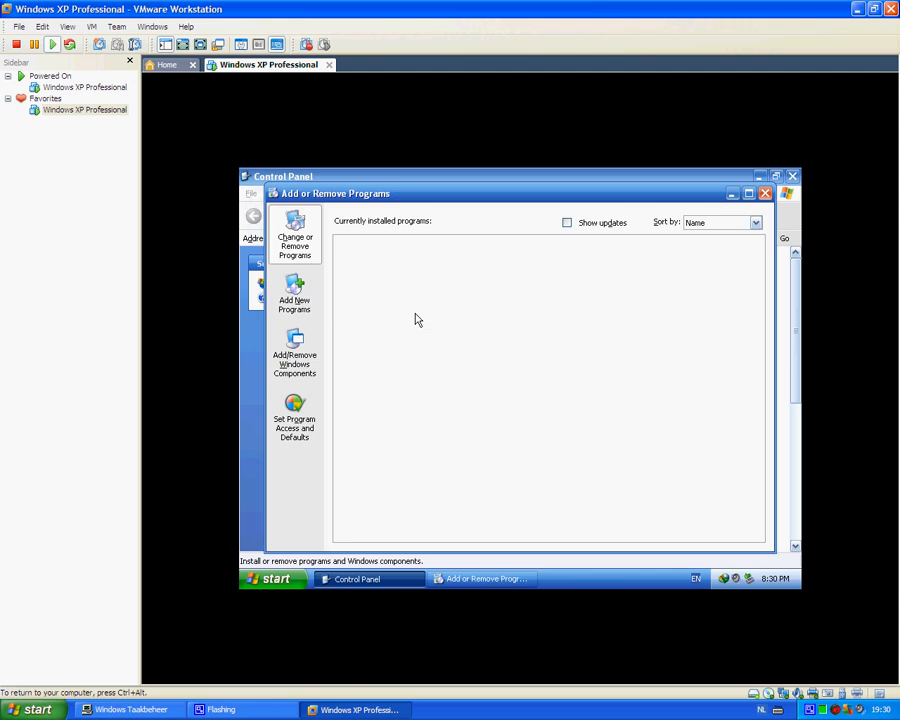
{"action": "mouse_move", "coordinate": [466, 548]}
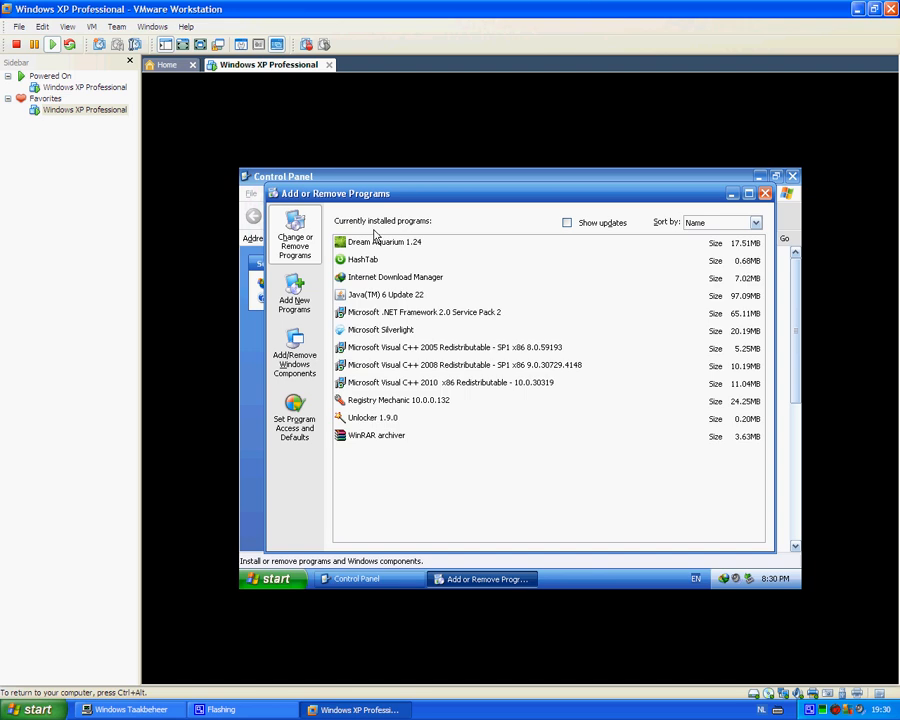
Run a Complete uninstall of Internet Download Manager and dismiss the restart warning
{"action": "left_click", "coordinate": [388, 240]}
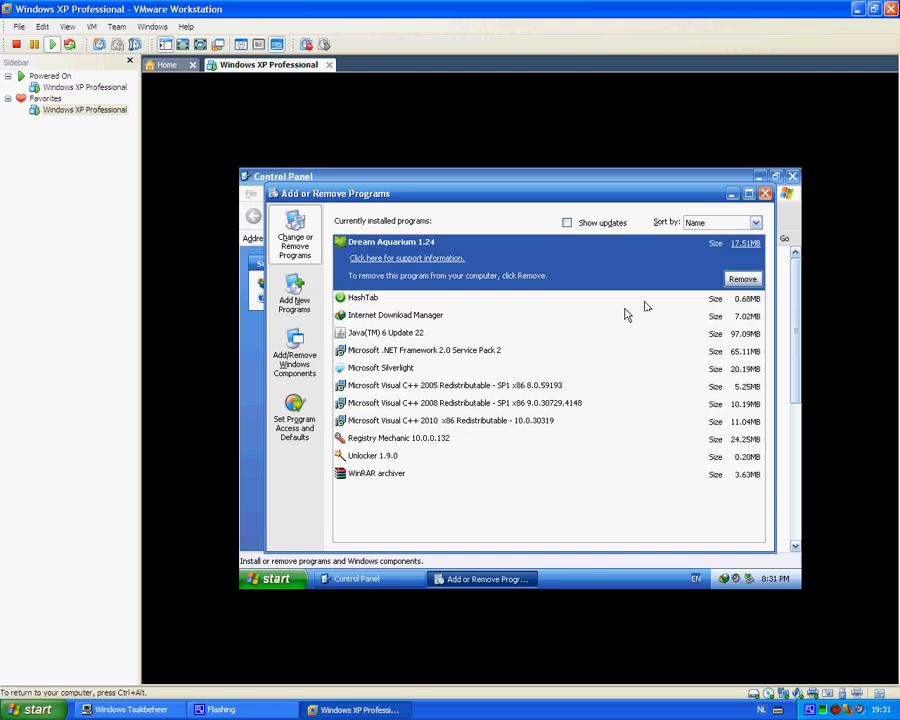
{"action": "left_click", "coordinate": [396, 276]}
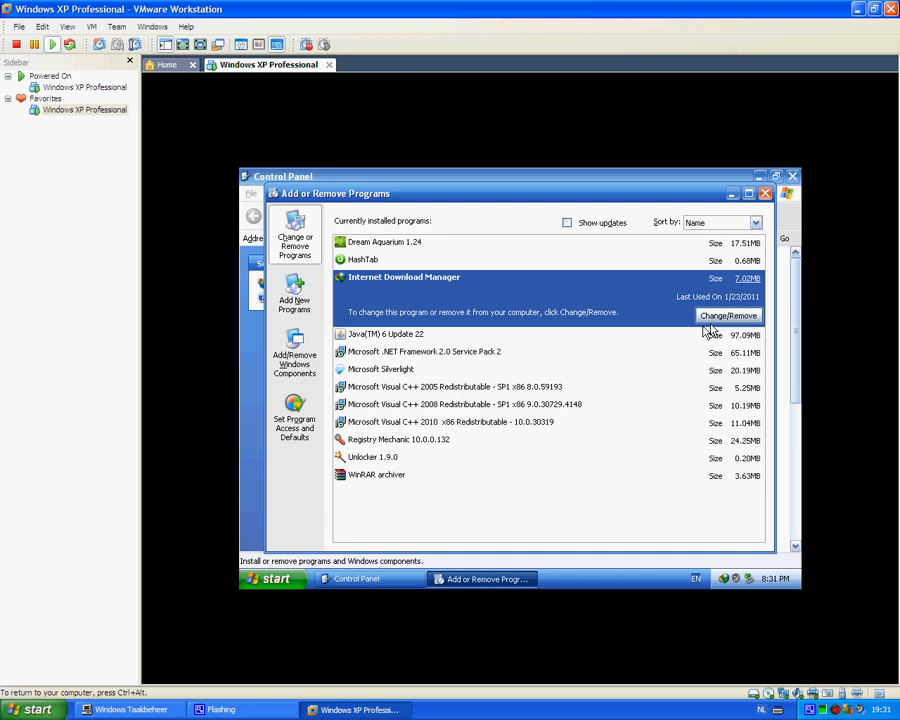
{"action": "left_click", "coordinate": [728, 316]}
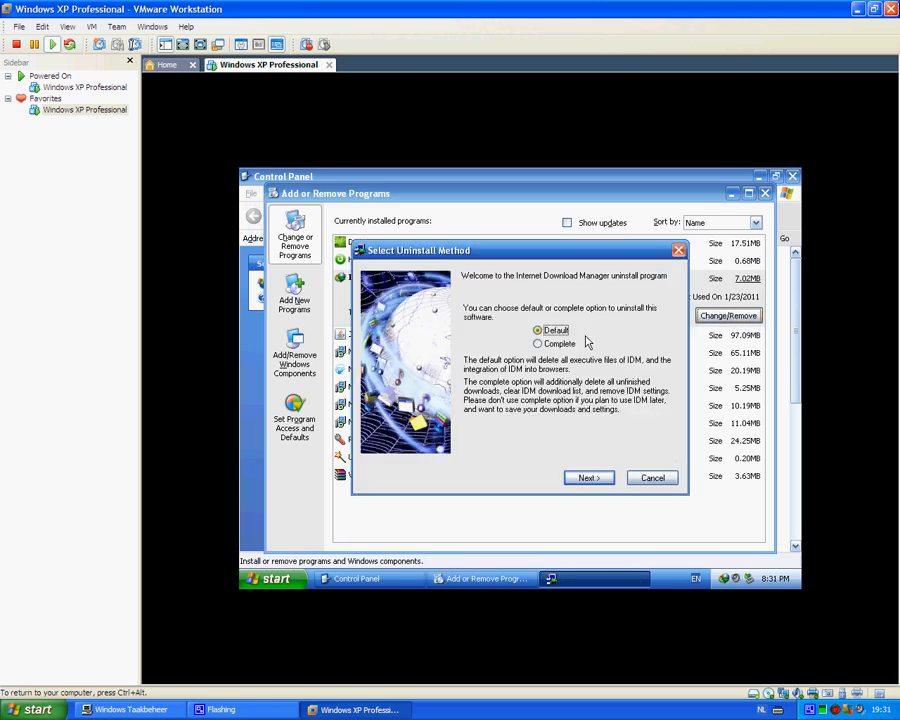
{"action": "left_click", "coordinate": [538, 344]}
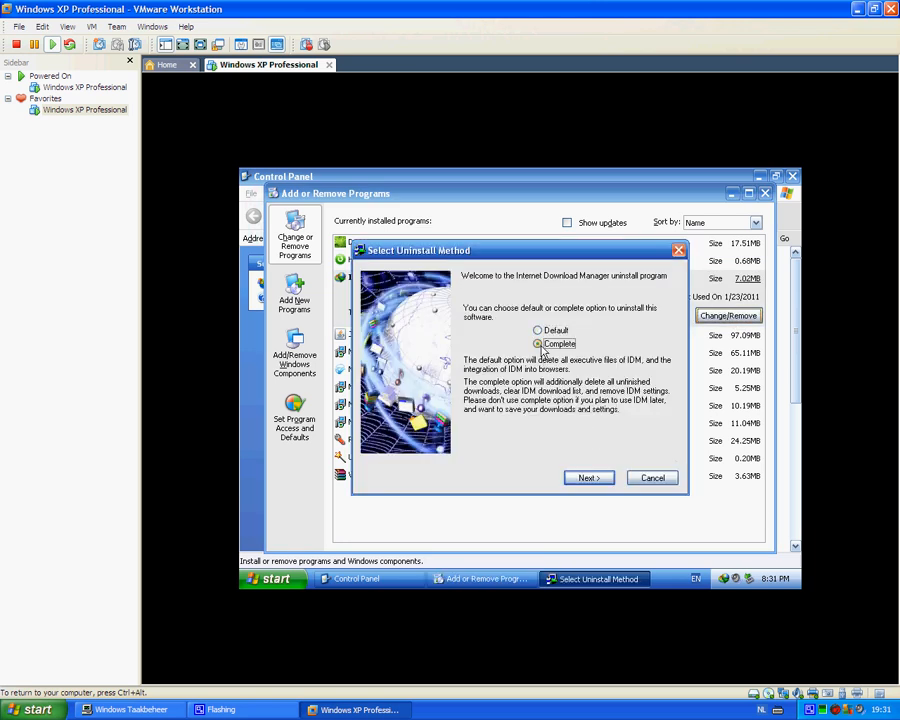
{"action": "left_click", "coordinate": [588, 476]}
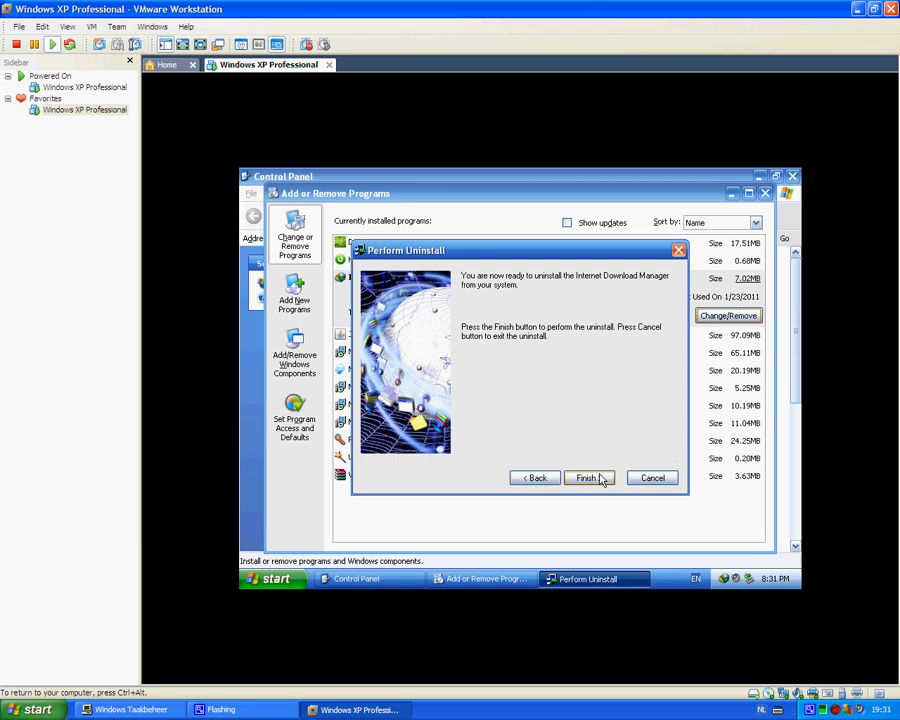
{"action": "left_click", "coordinate": [588, 476]}
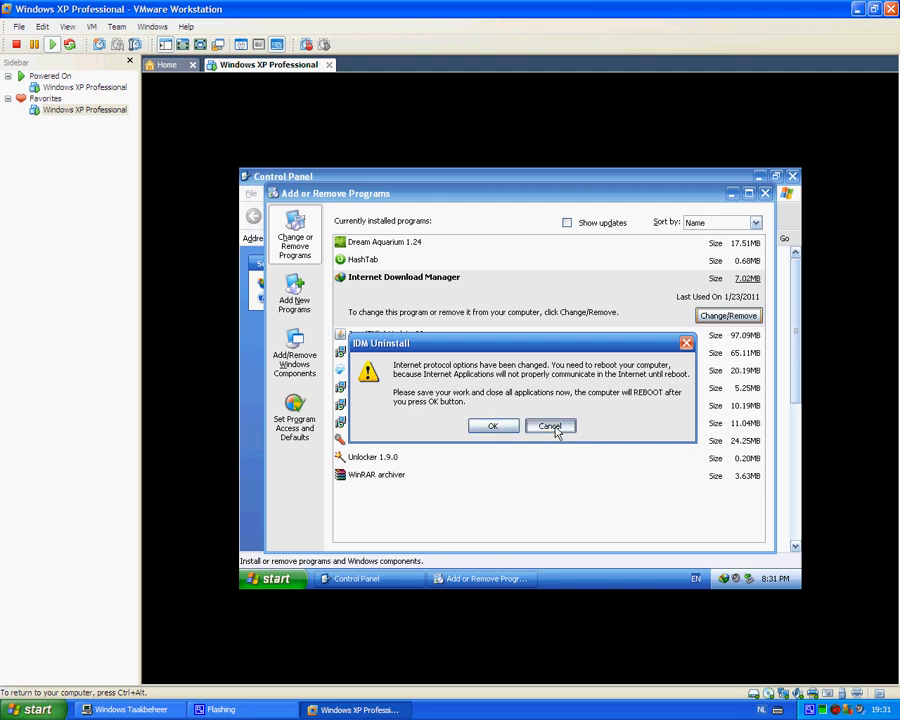
{"action": "left_click", "coordinate": [550, 426]}
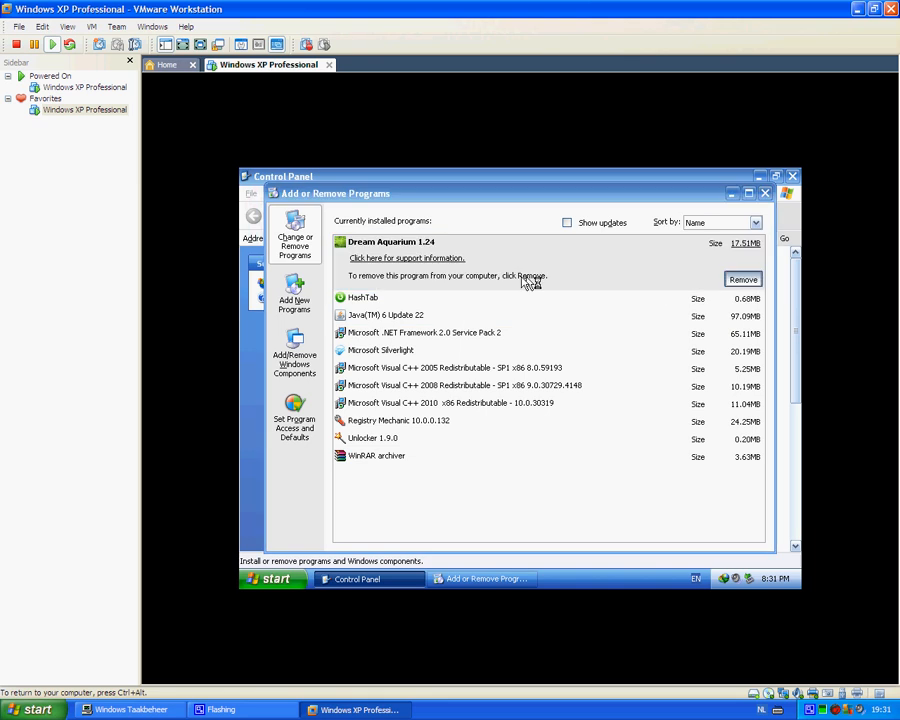
Remove Dream Aquarium 1.24, confirm its removal, and select Registry Mechanic 10.0.0.132
{"action": "left_click", "coordinate": [742, 280]}
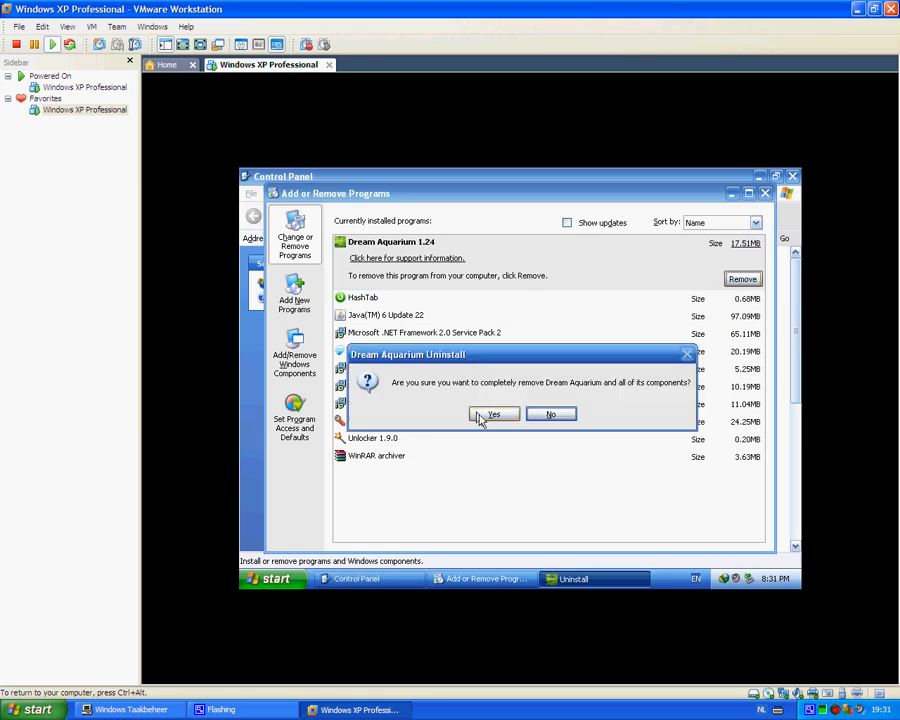
{"action": "left_click", "coordinate": [492, 414]}
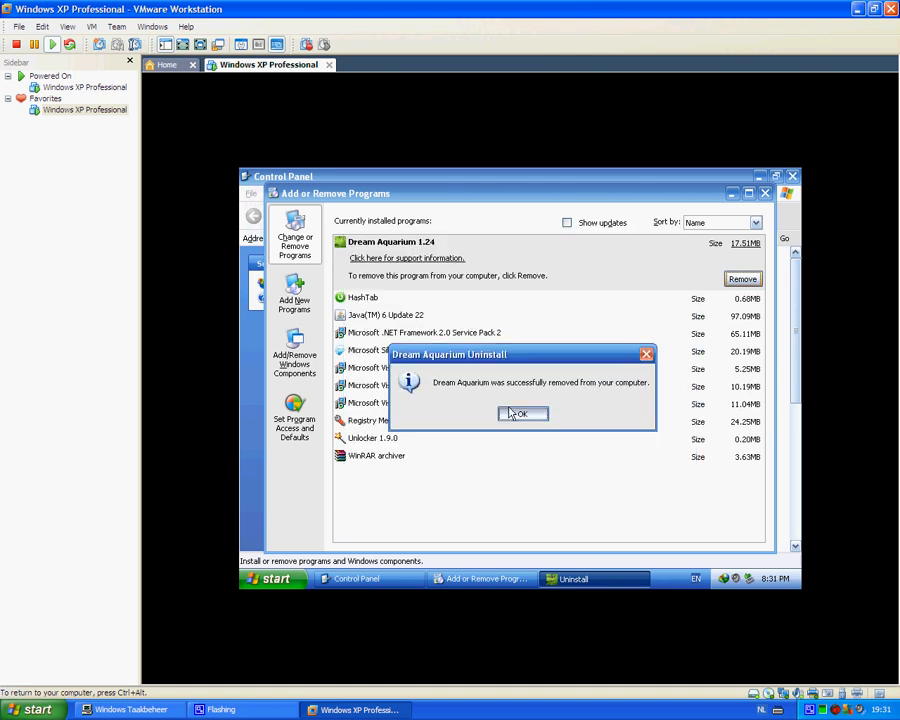
{"action": "left_click", "coordinate": [522, 412]}
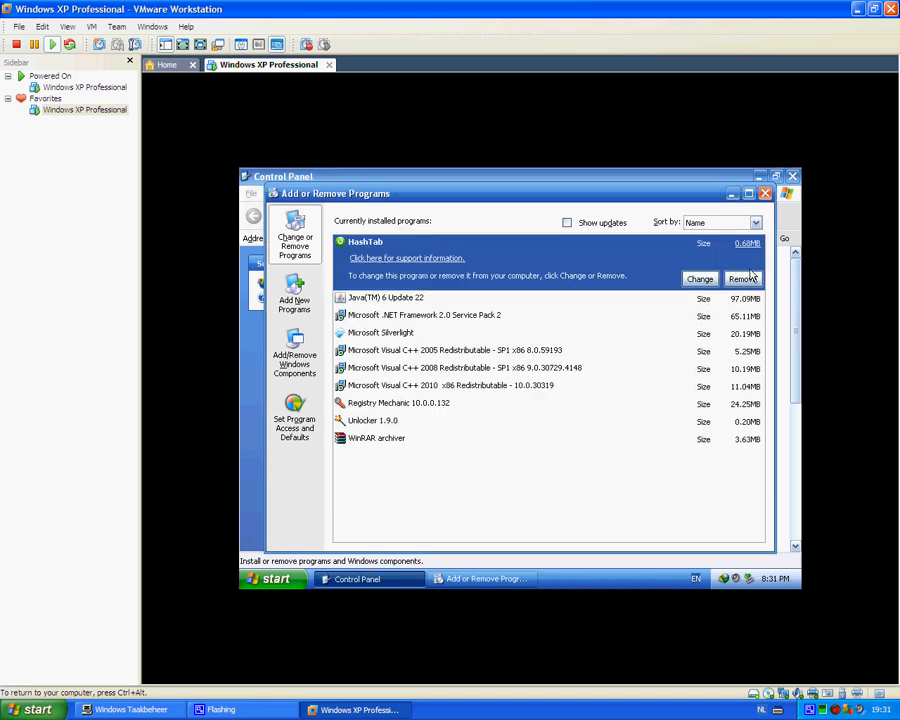
{"action": "left_click", "coordinate": [744, 278]}
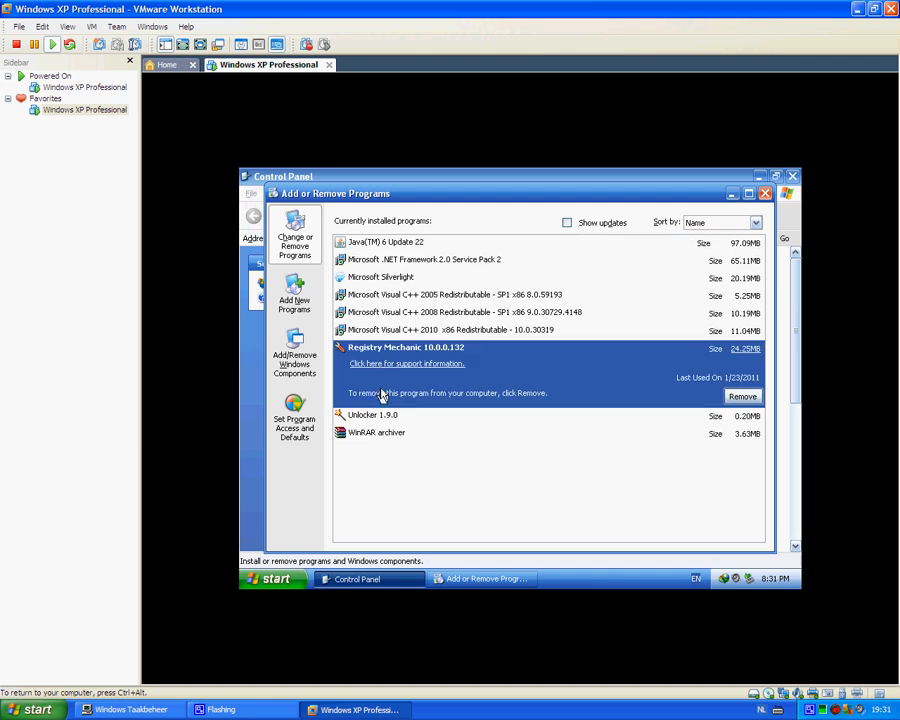
{"action": "mouse_move", "coordinate": [400, 356]}
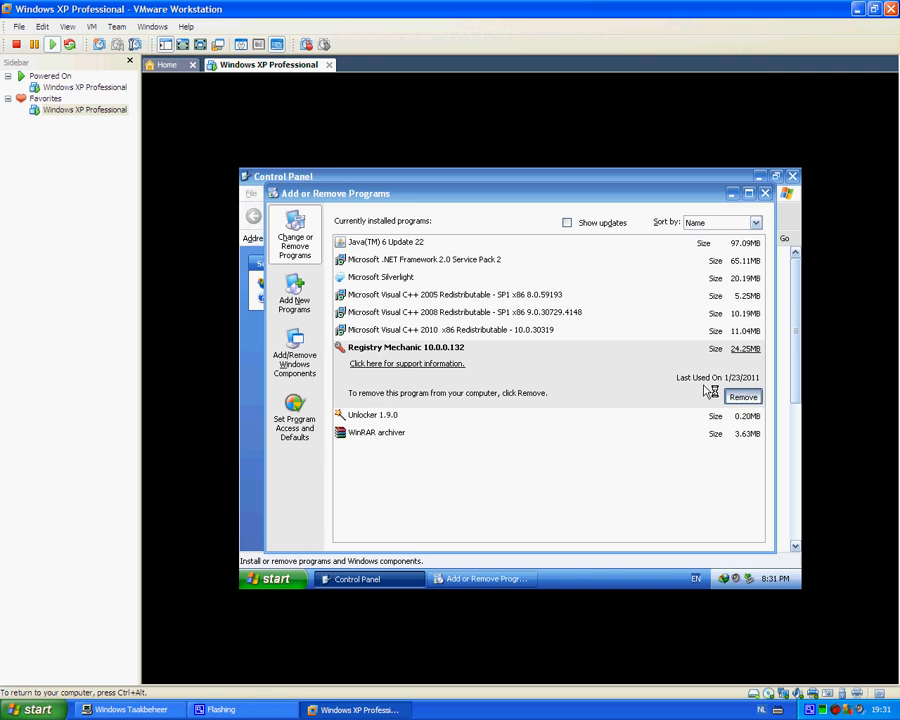
{"action": "mouse_move", "coordinate": [540, 360]}
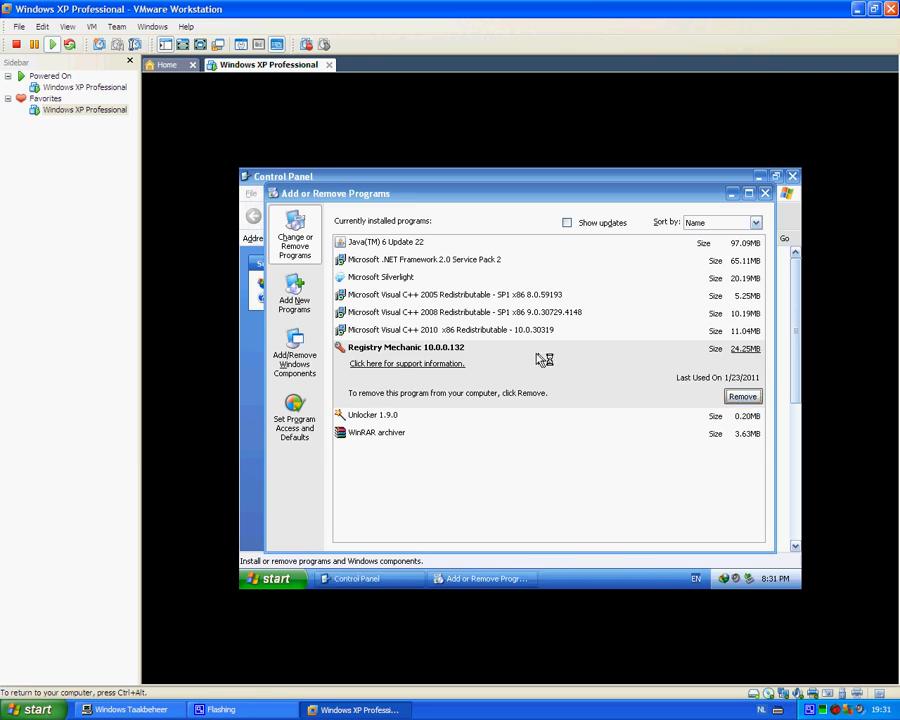
Remove Registry Mechanic 10.0.0.132 and acknowledge the successful removal
{"action": "left_click", "coordinate": [744, 396]}
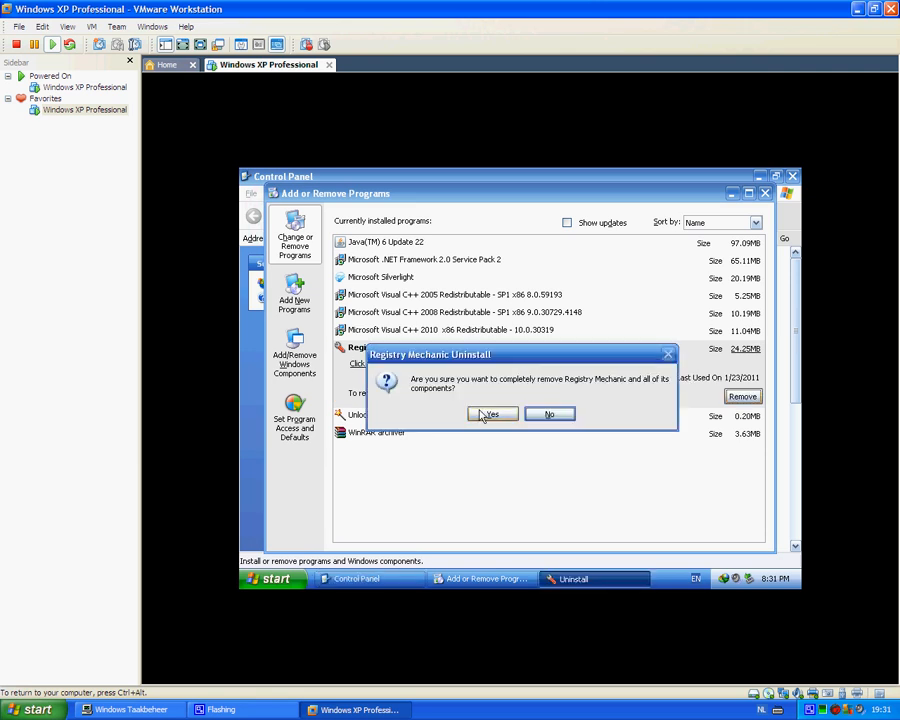
{"action": "left_click", "coordinate": [492, 414]}
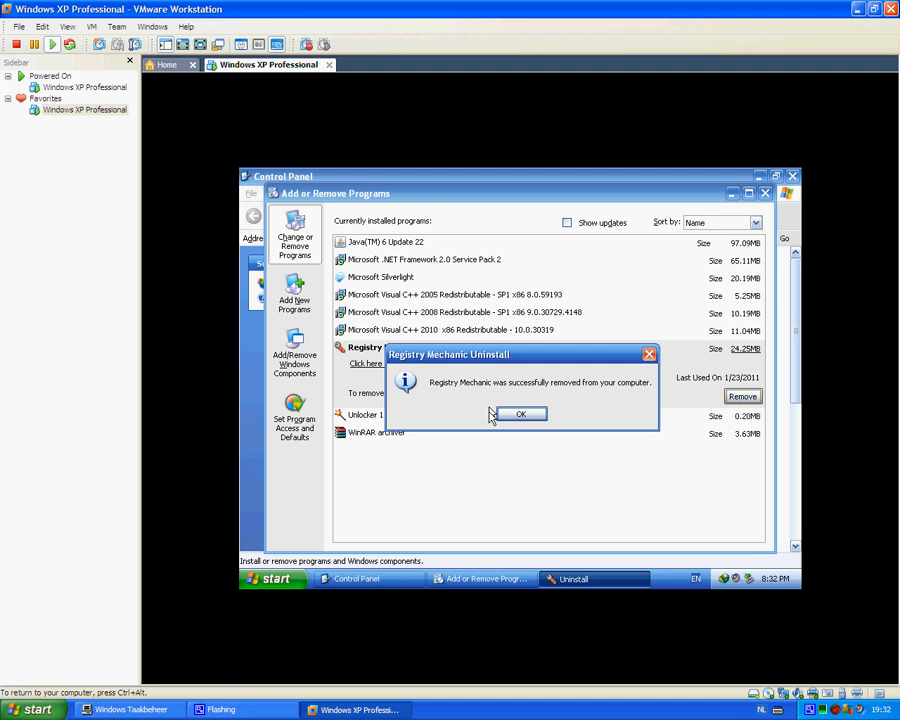
{"action": "left_click", "coordinate": [522, 412]}
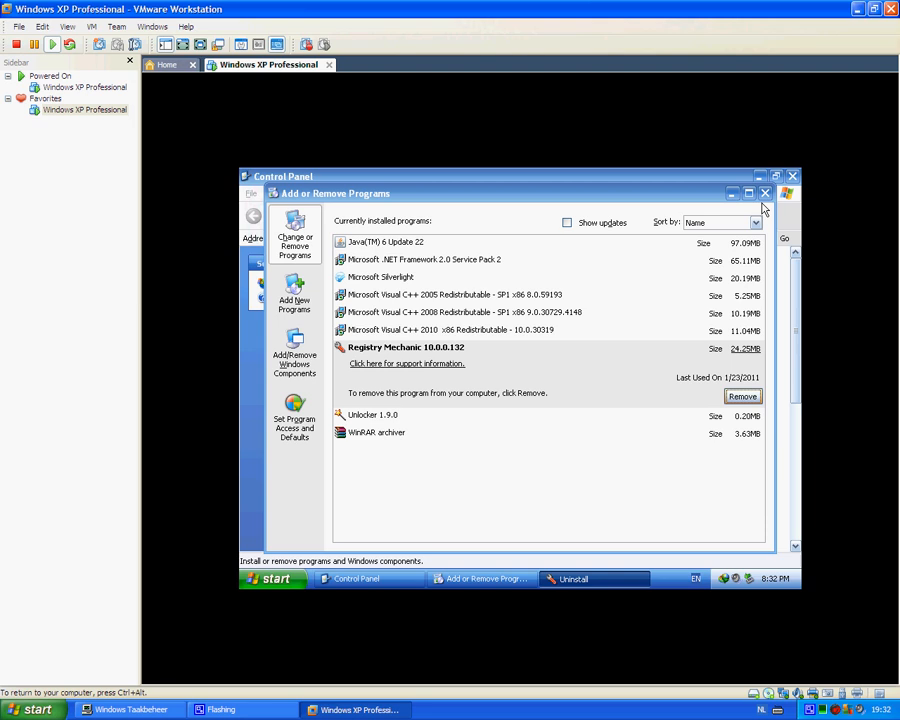